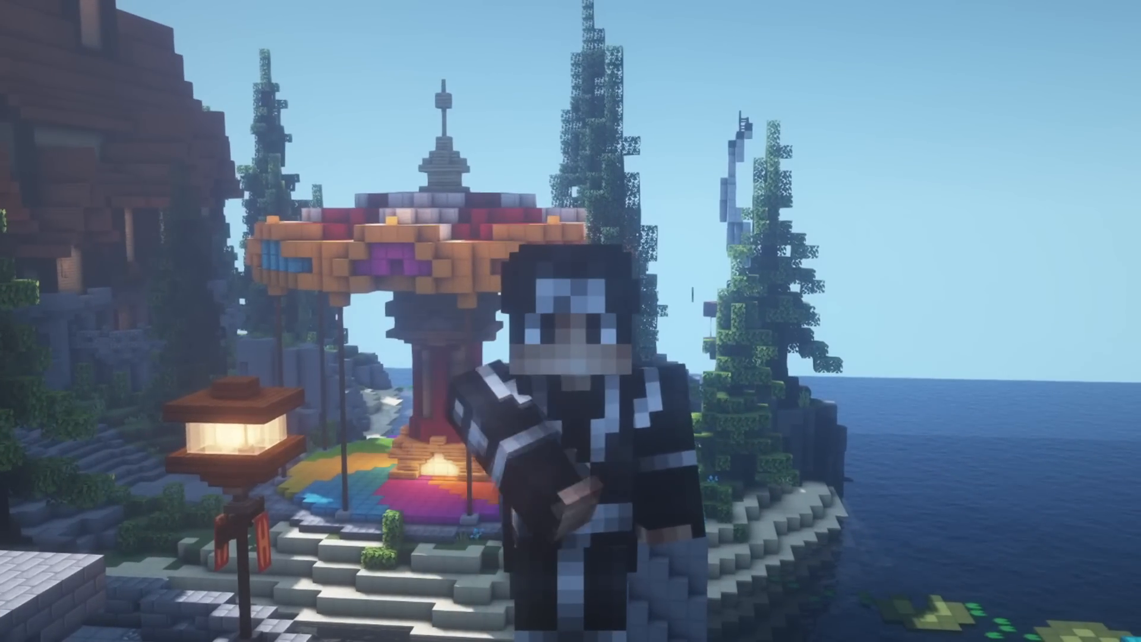
mouse_move(571, 321)
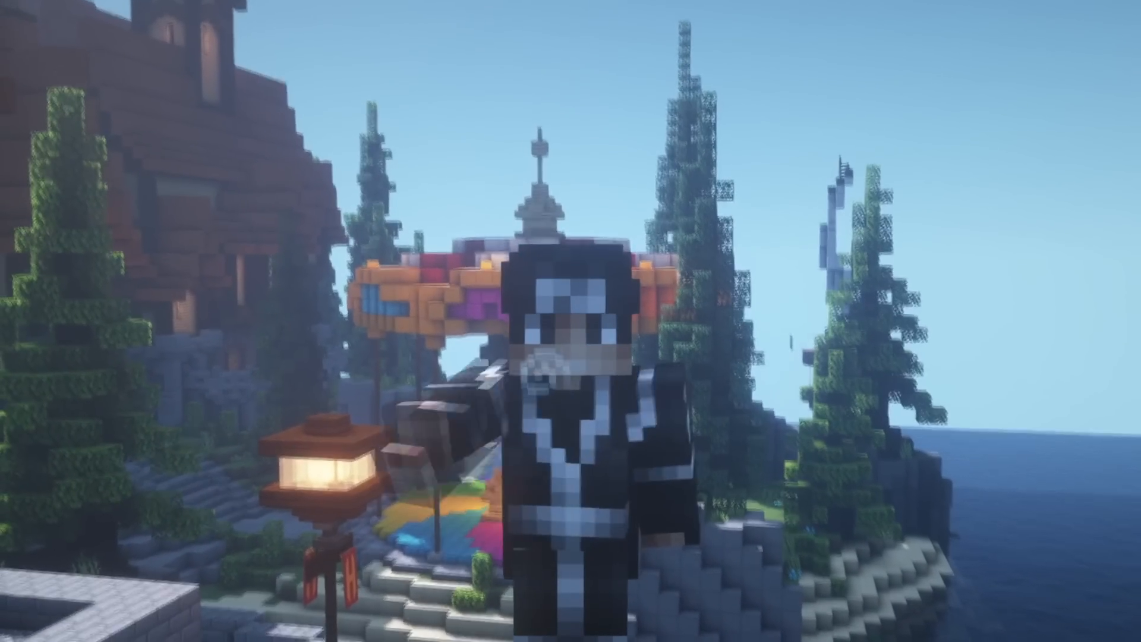
mouse_move(570, 321)
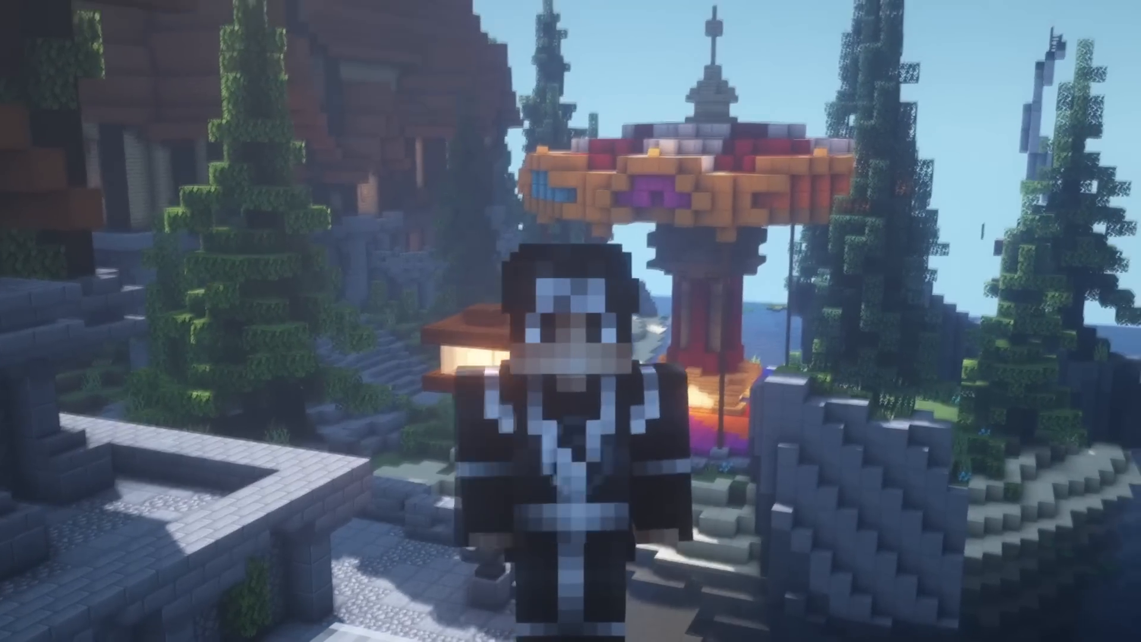
mouse_move(571, 321)
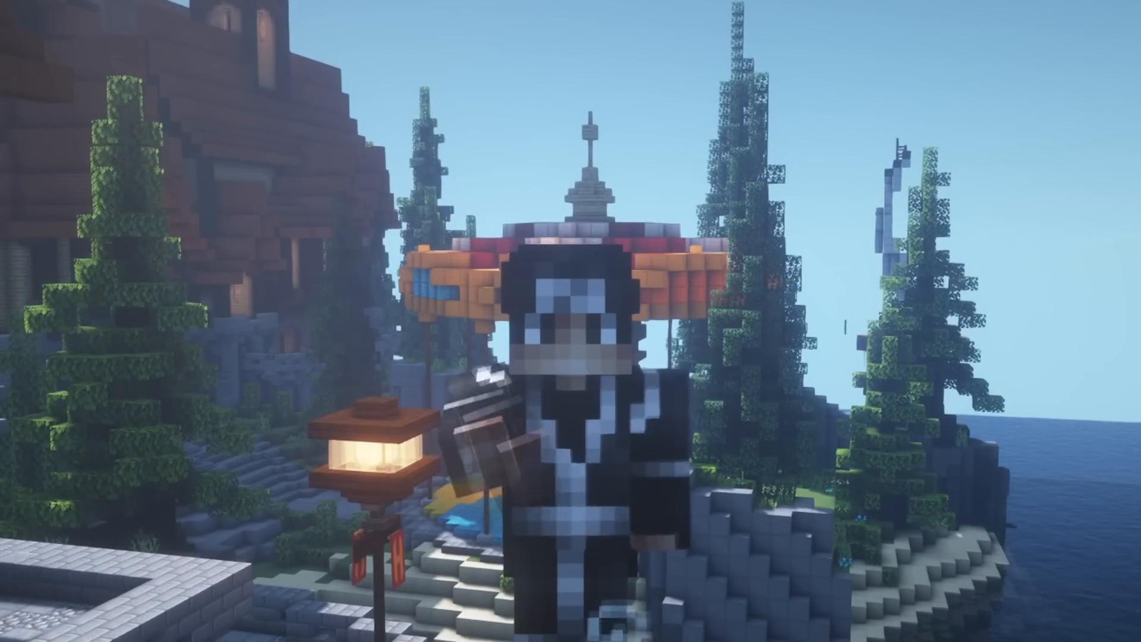
mouse_move(571, 321)
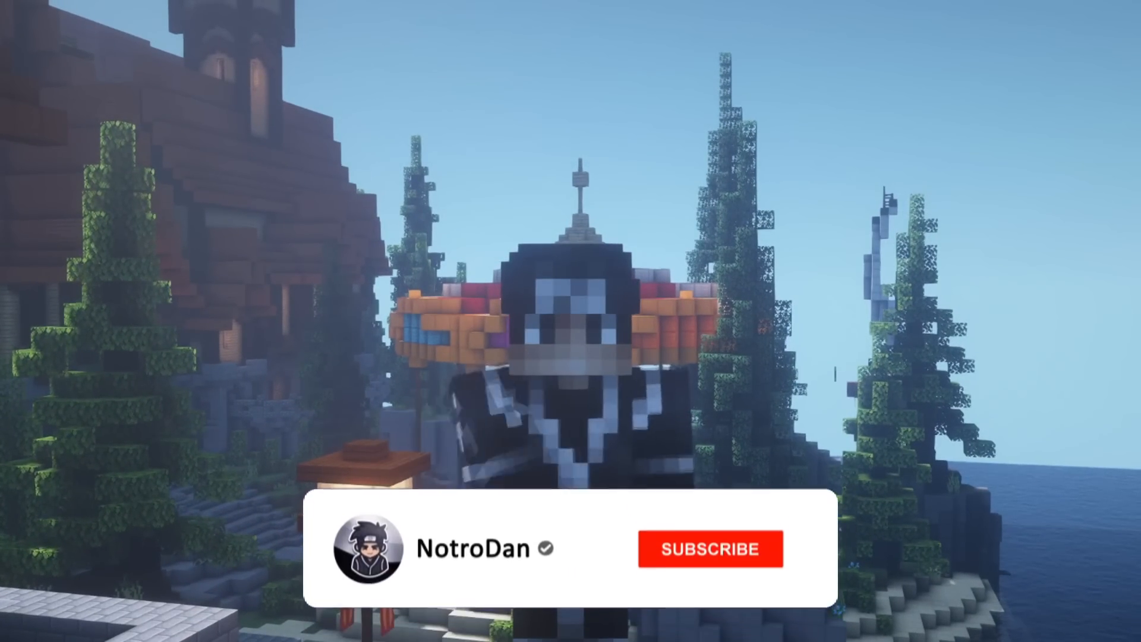
- Save the Ubuntu Desktop 20.04 LTS ISO from ubuntu.com's Download menu
click(709, 548)
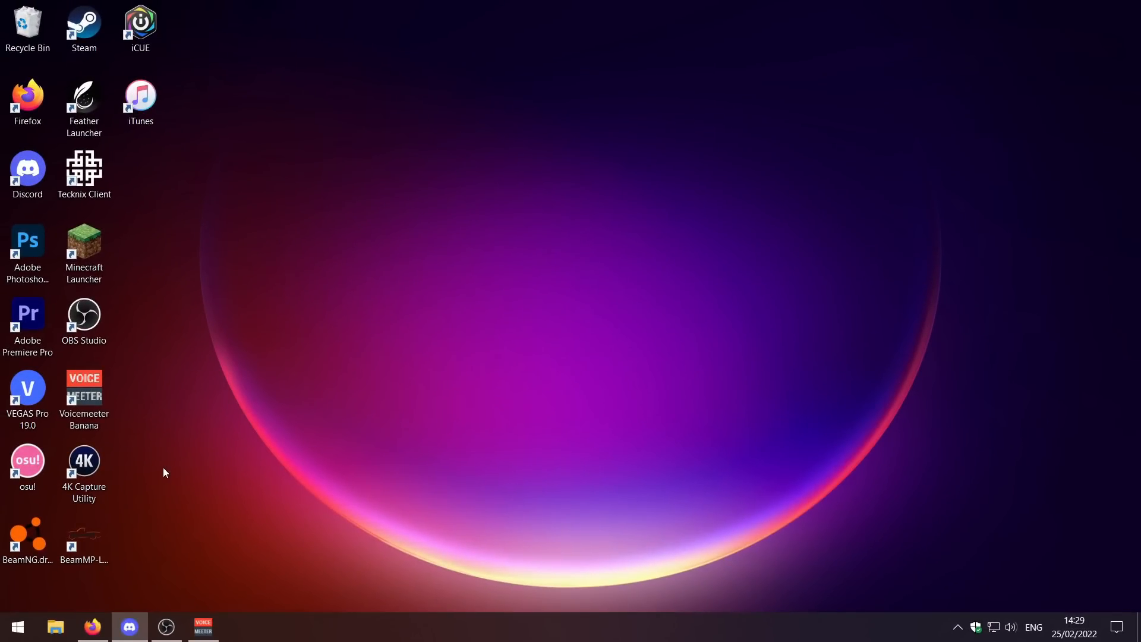
click(92, 626)
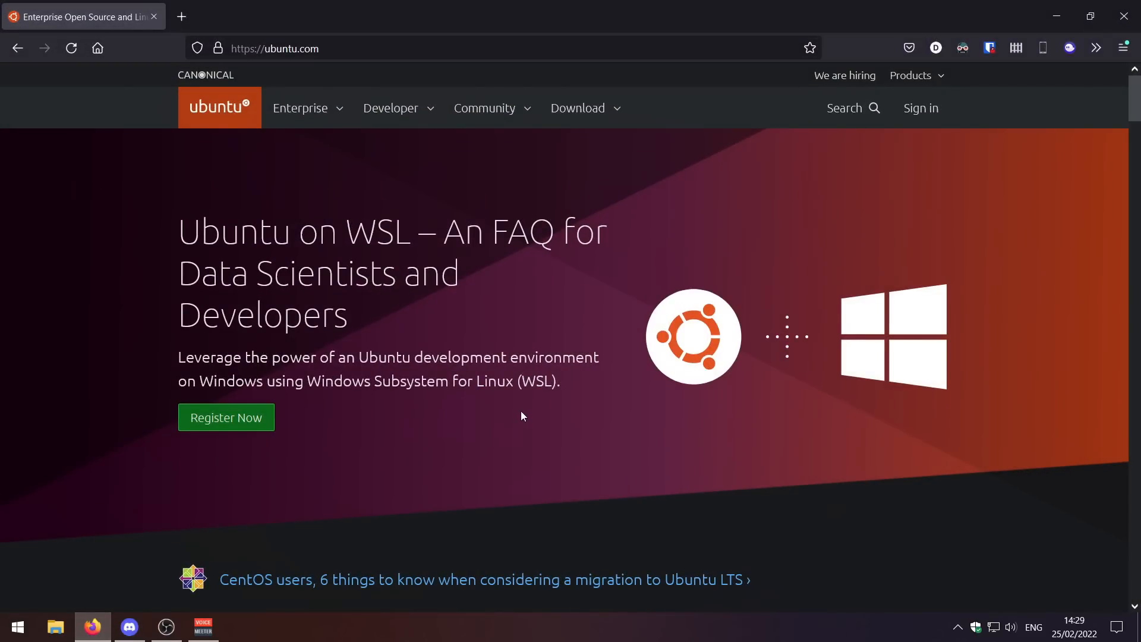
click(576, 108)
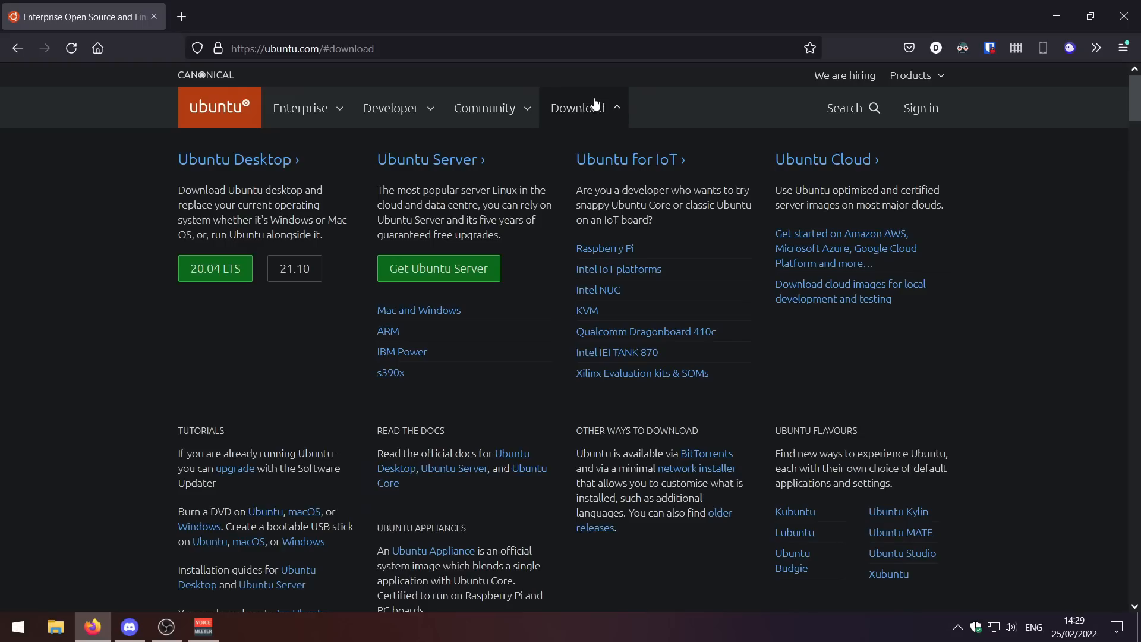
mouse_move(197, 363)
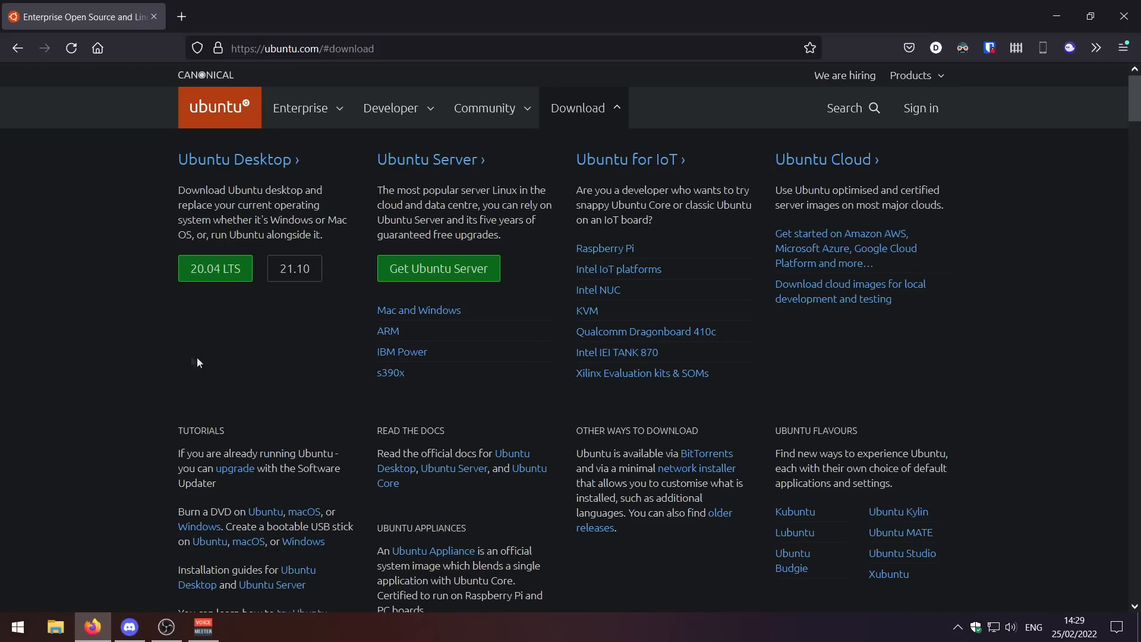
mouse_move(236, 380)
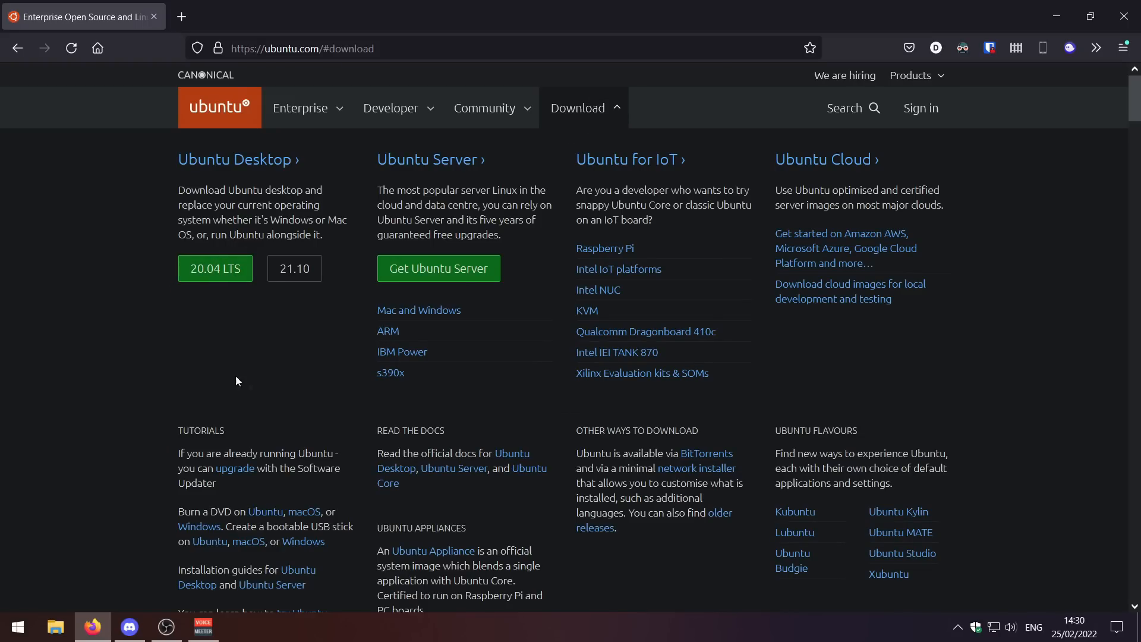
mouse_move(291, 366)
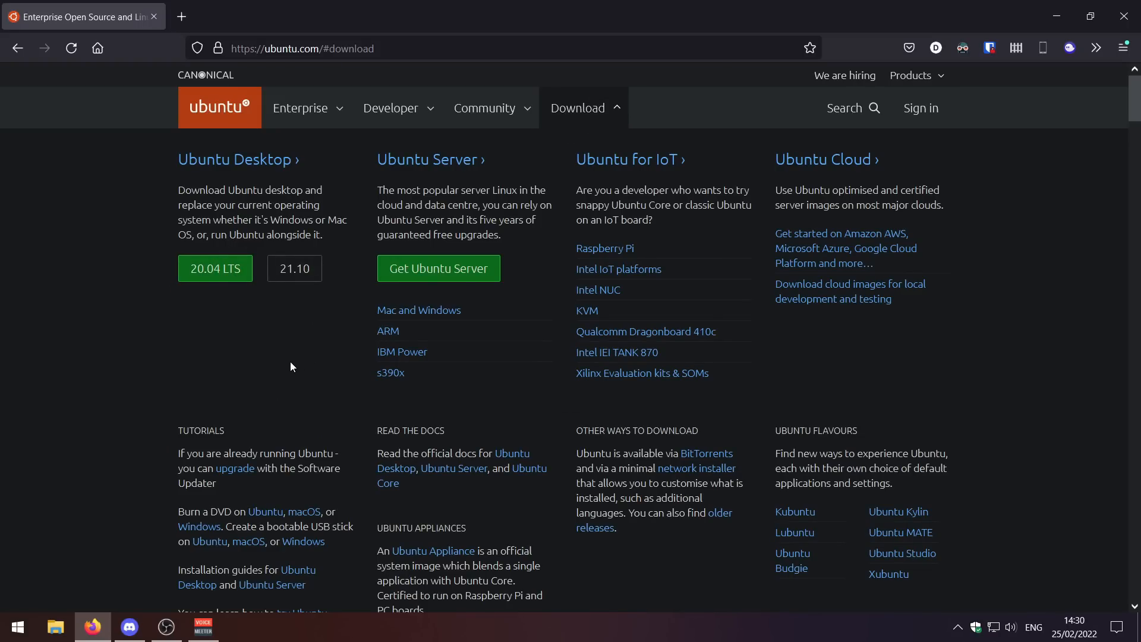
mouse_move(221, 357)
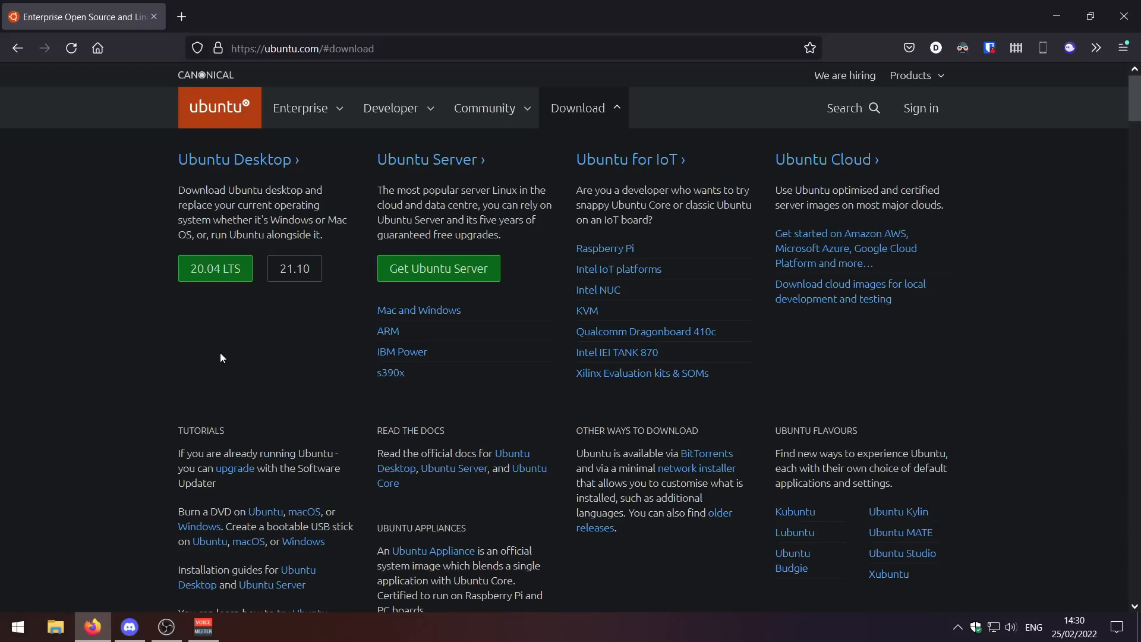
mouse_move(246, 316)
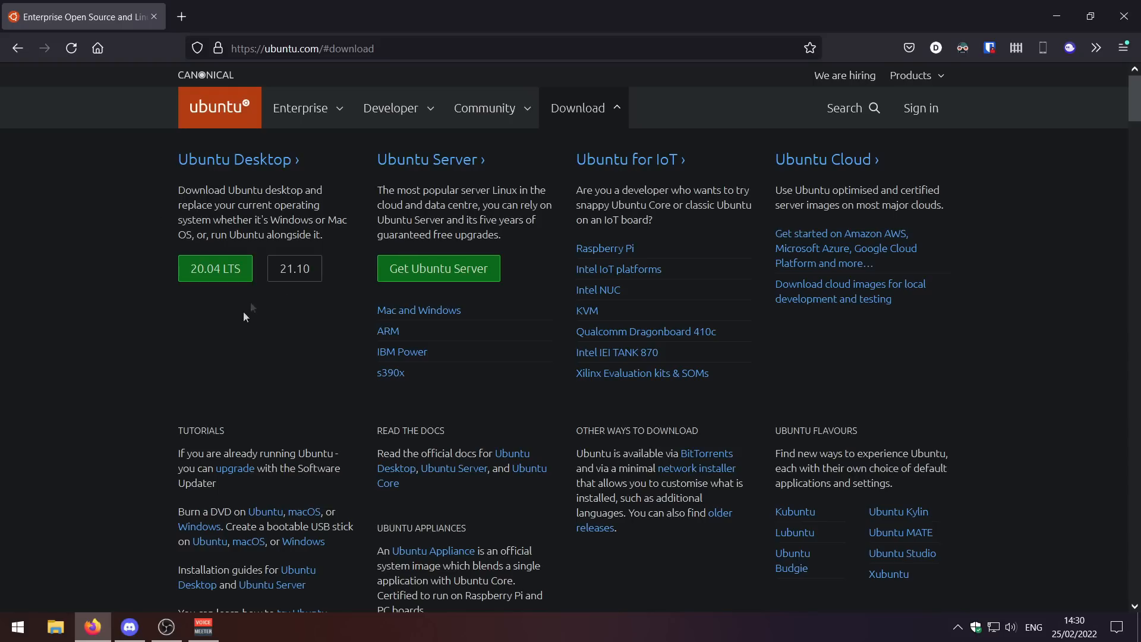
mouse_move(317, 334)
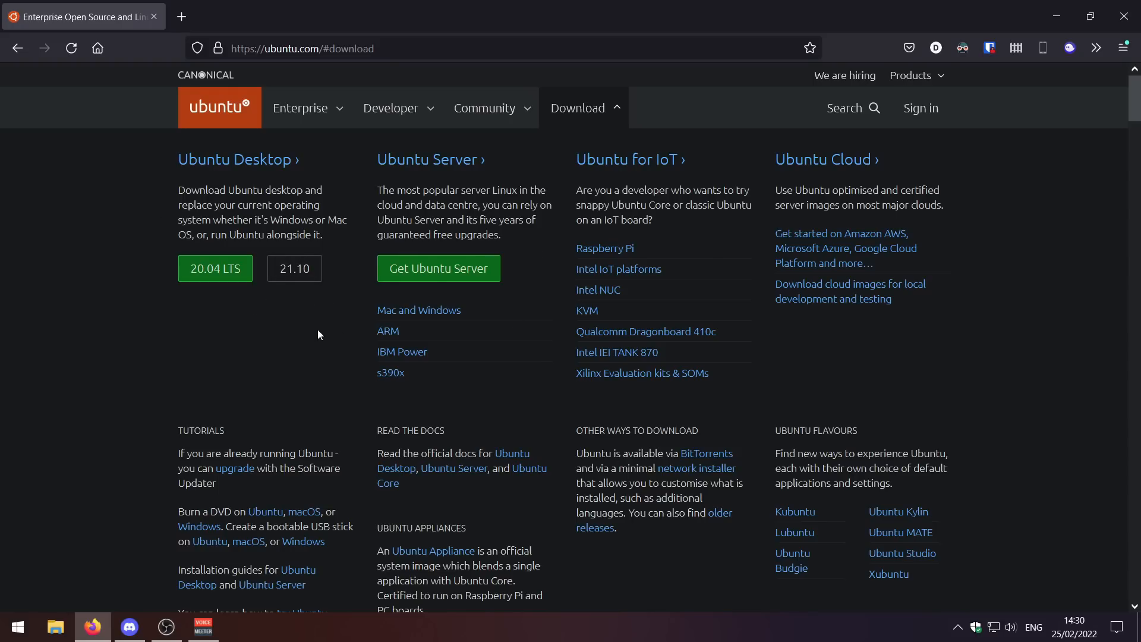
click(214, 268)
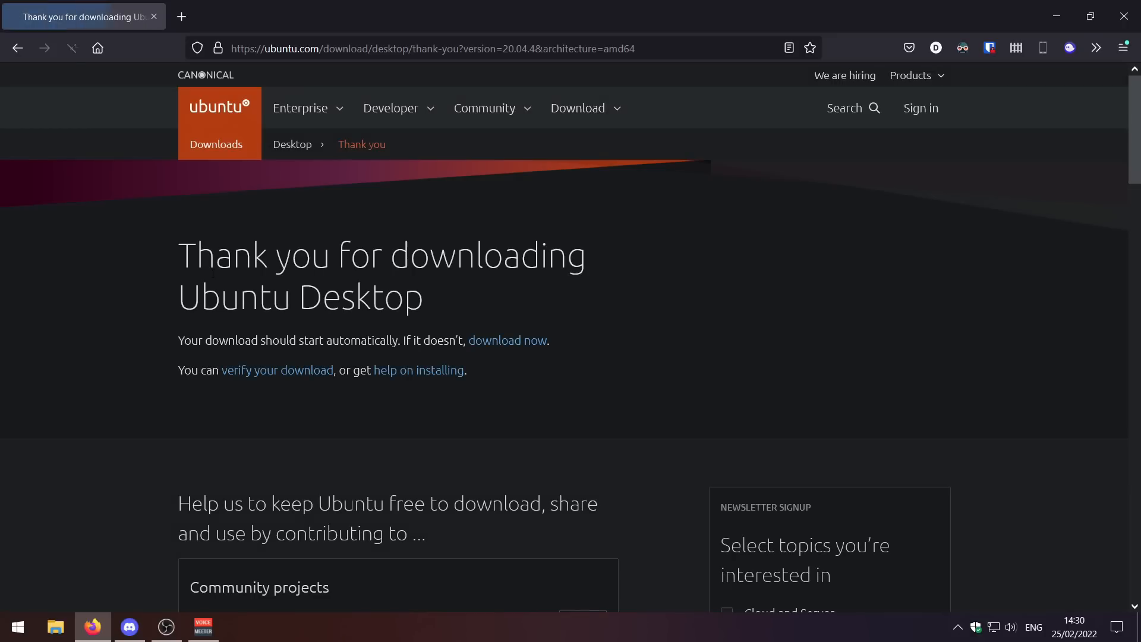
click(507, 340)
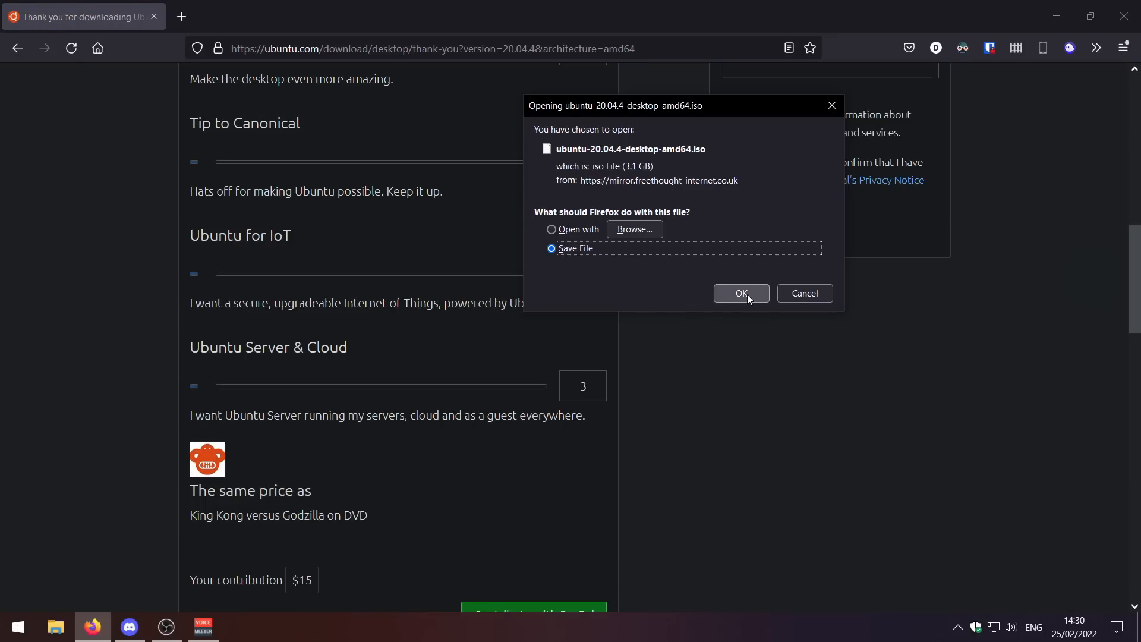
click(741, 293)
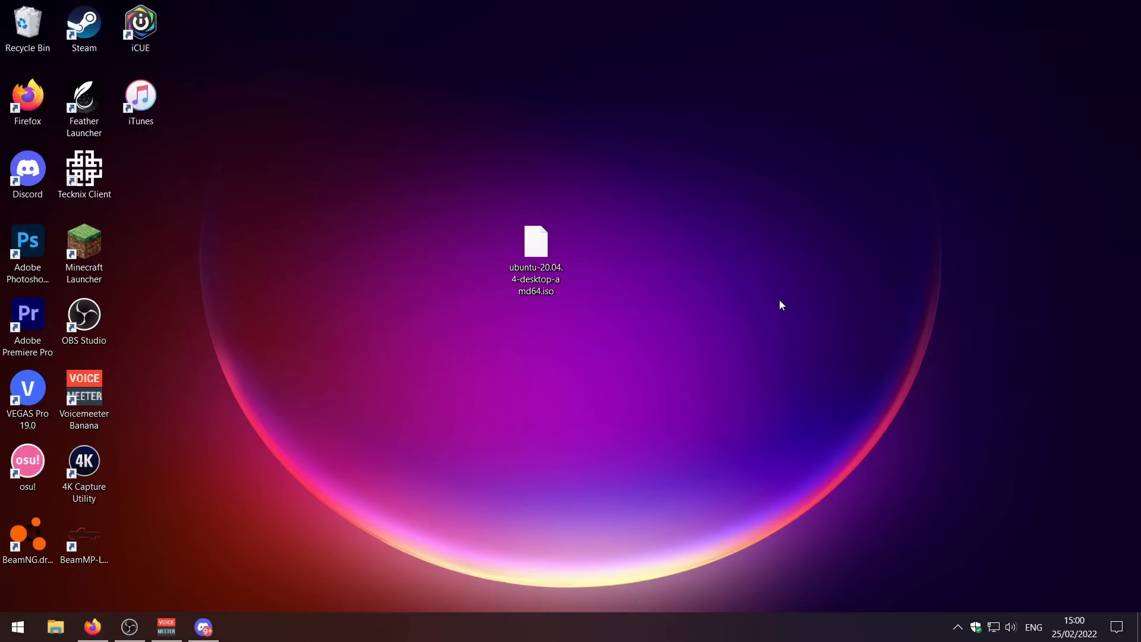
mouse_move(777, 299)
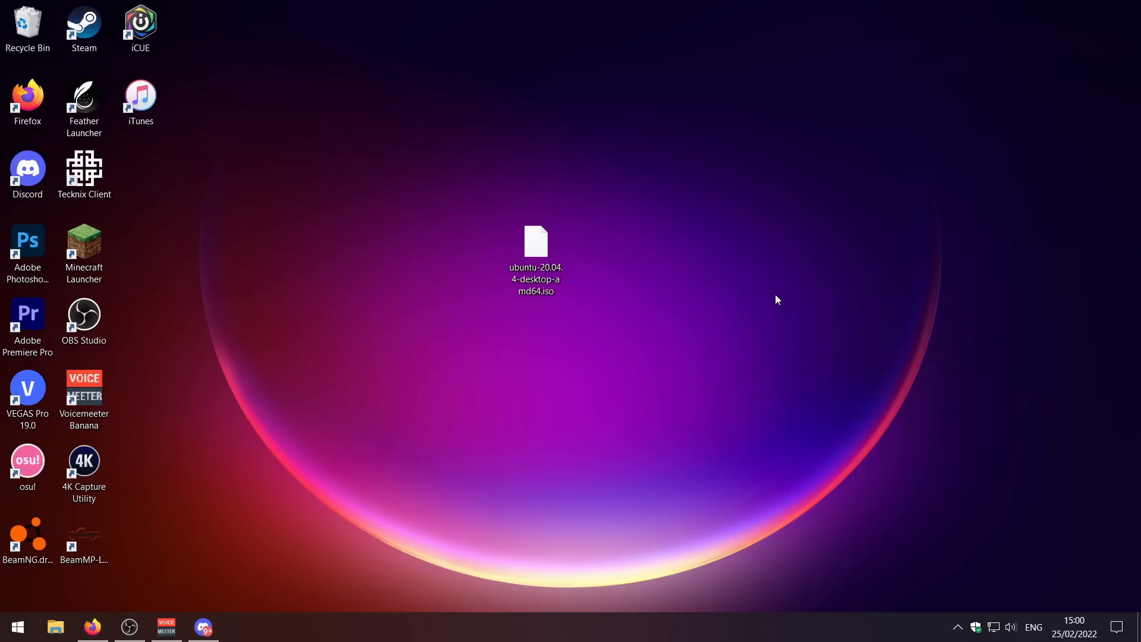
- Select the downloaded Ubuntu ISO on the desktop and launch Rufus
click(535, 248)
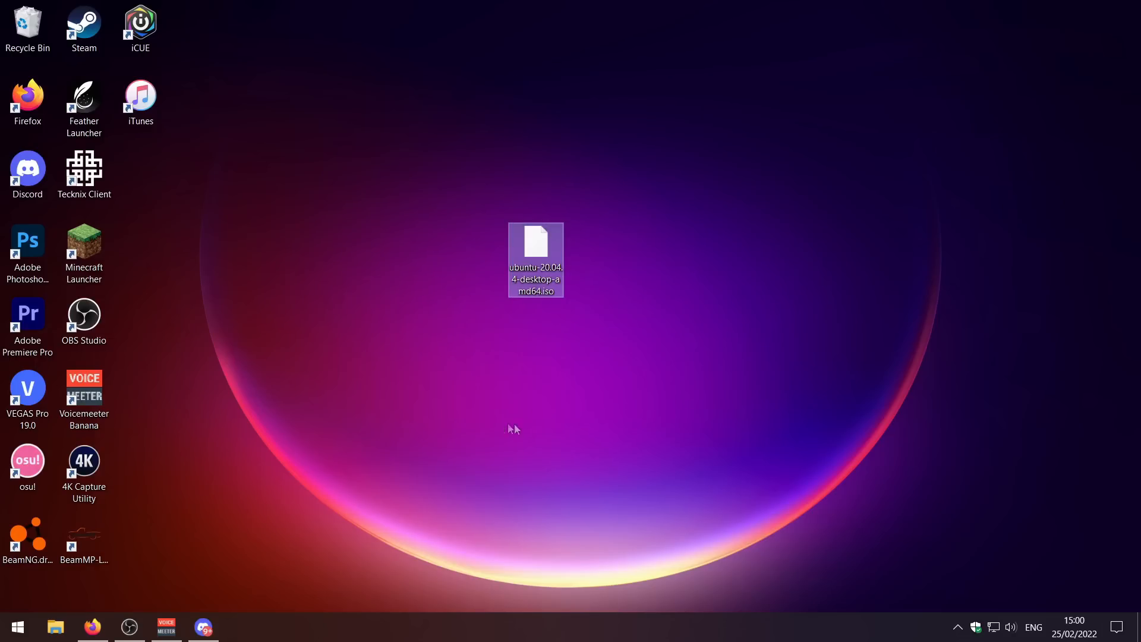
click(386, 428)
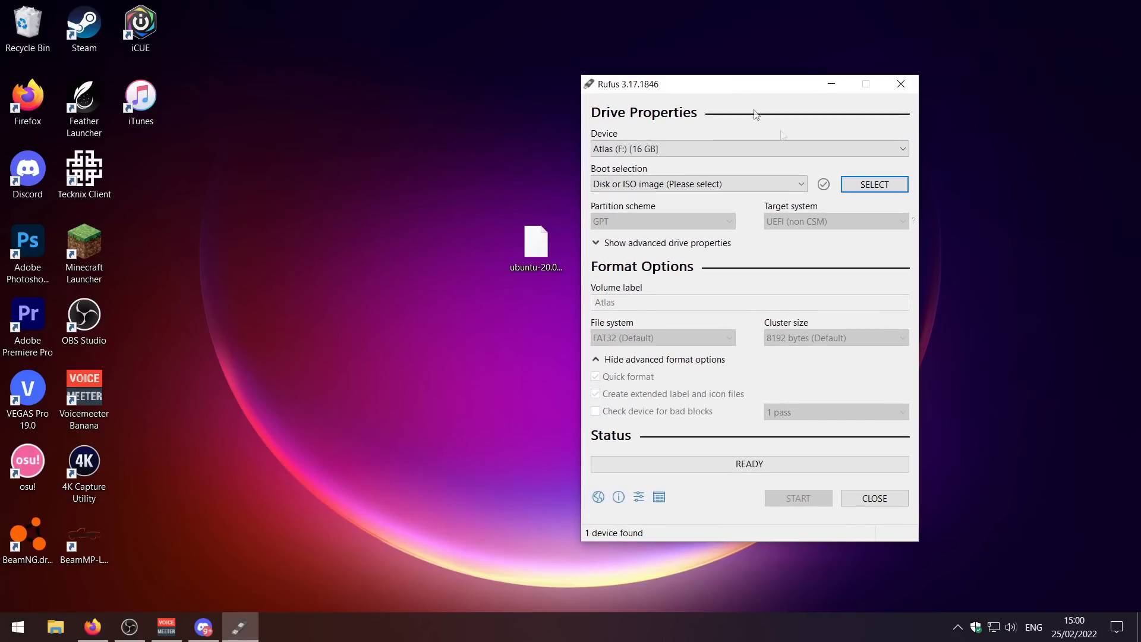
mouse_move(907, 302)
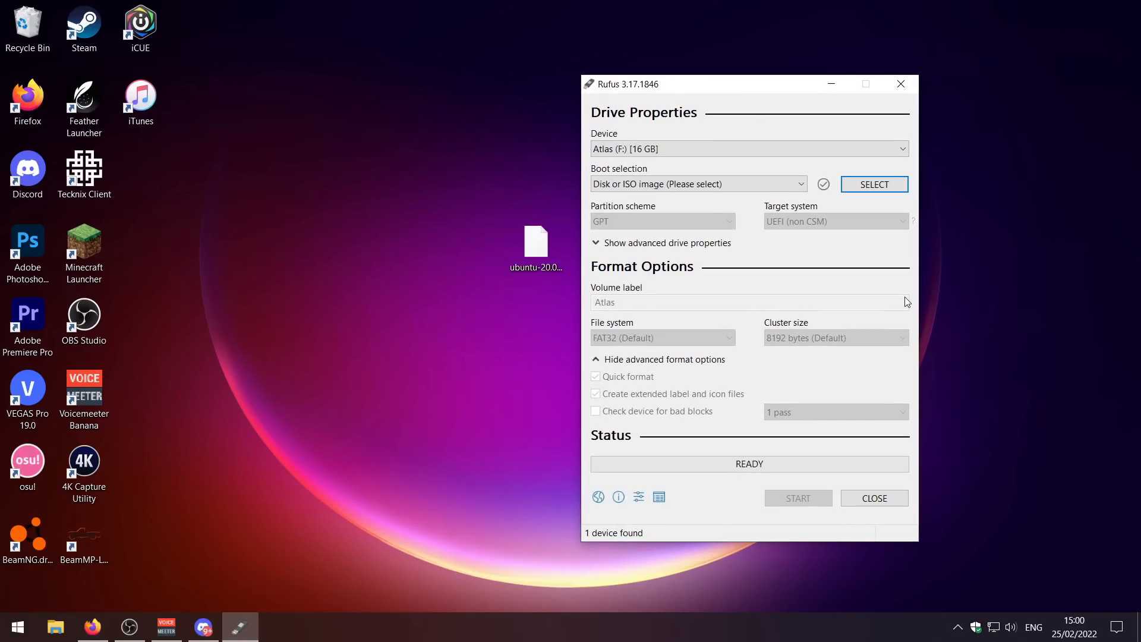
mouse_move(938, 285)
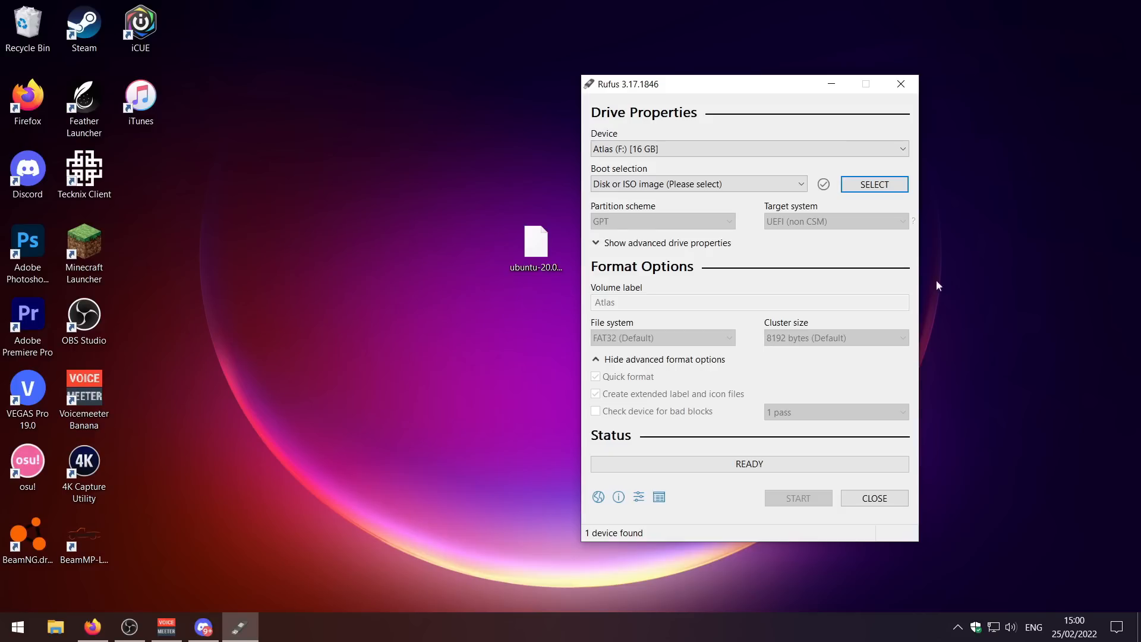
mouse_move(883, 237)
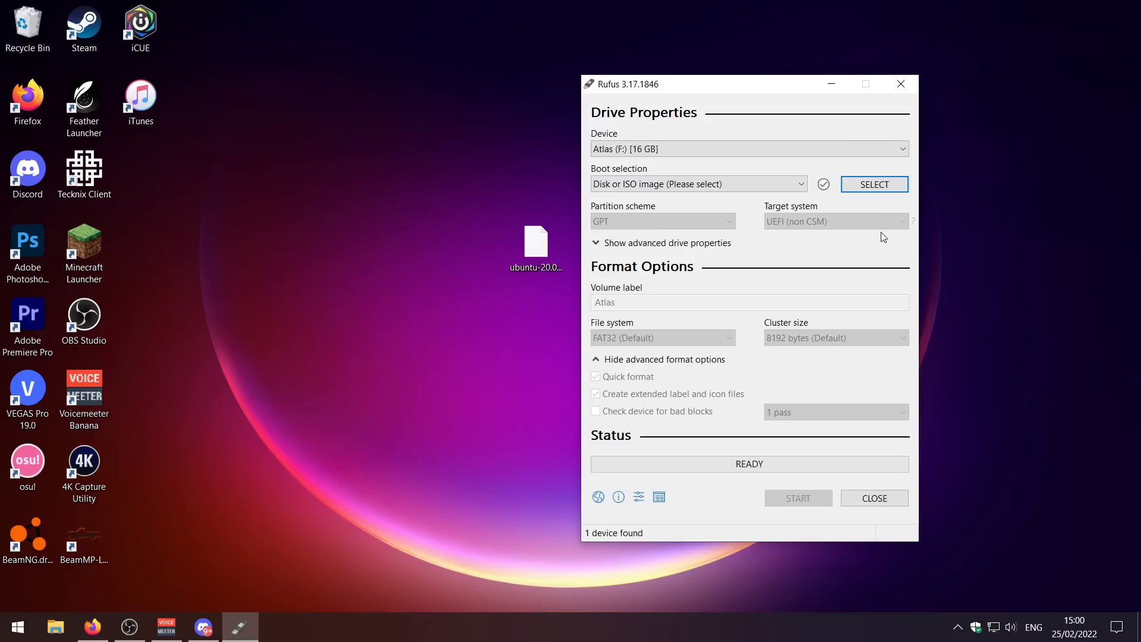
mouse_move(792, 220)
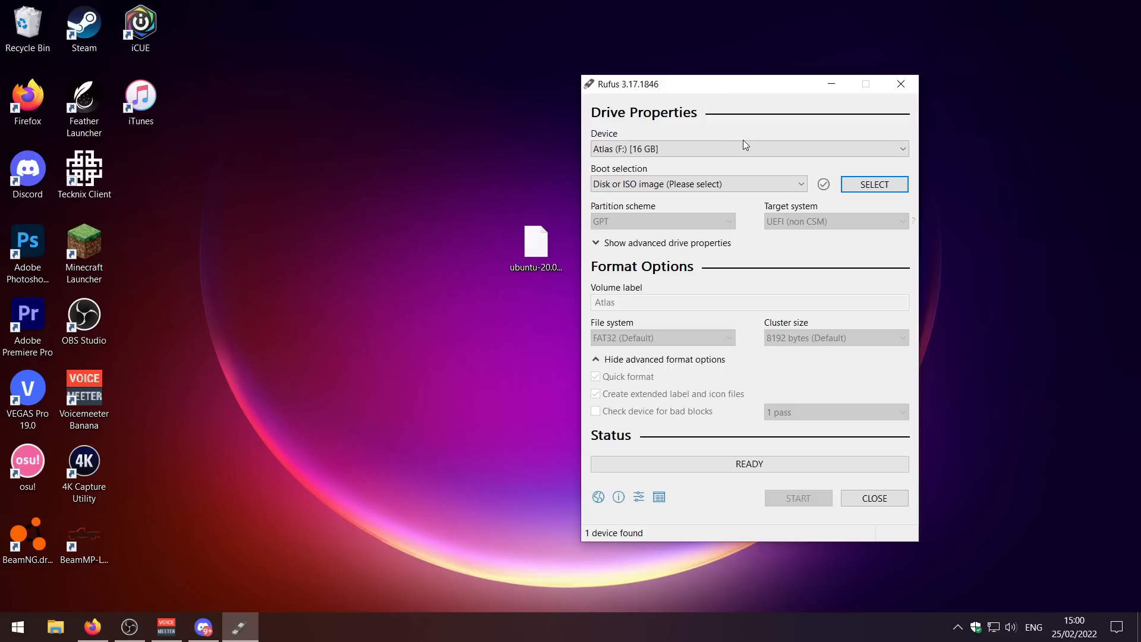
- Load the Ubuntu 20.04.4 ISO, start writing, accept ISO image mode and newer Syslinux files
click(873, 185)
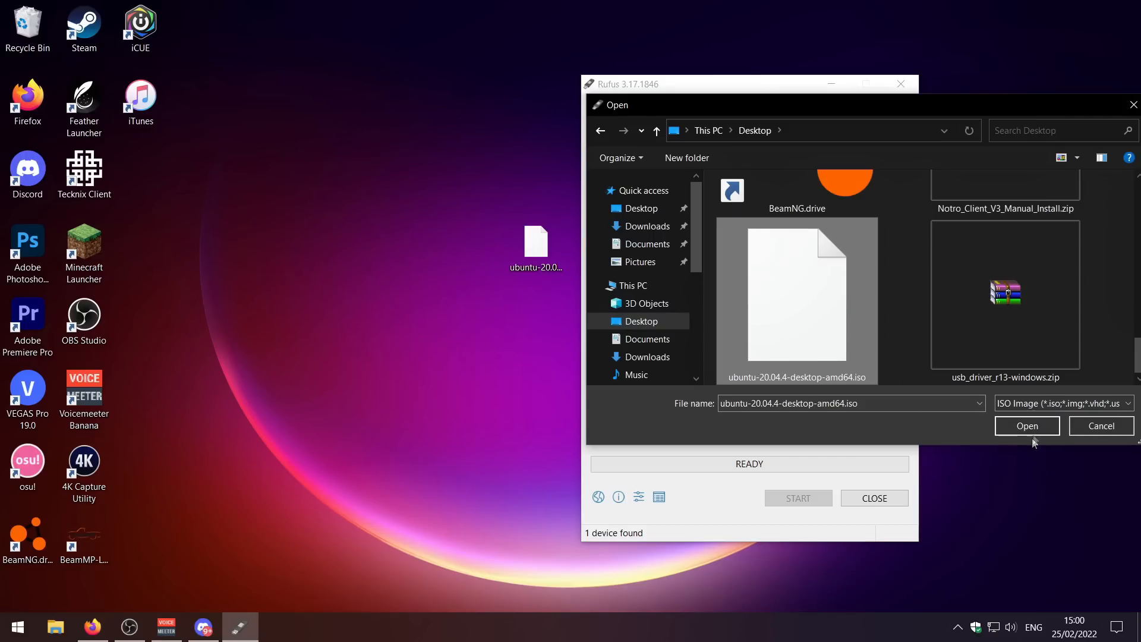
click(1027, 426)
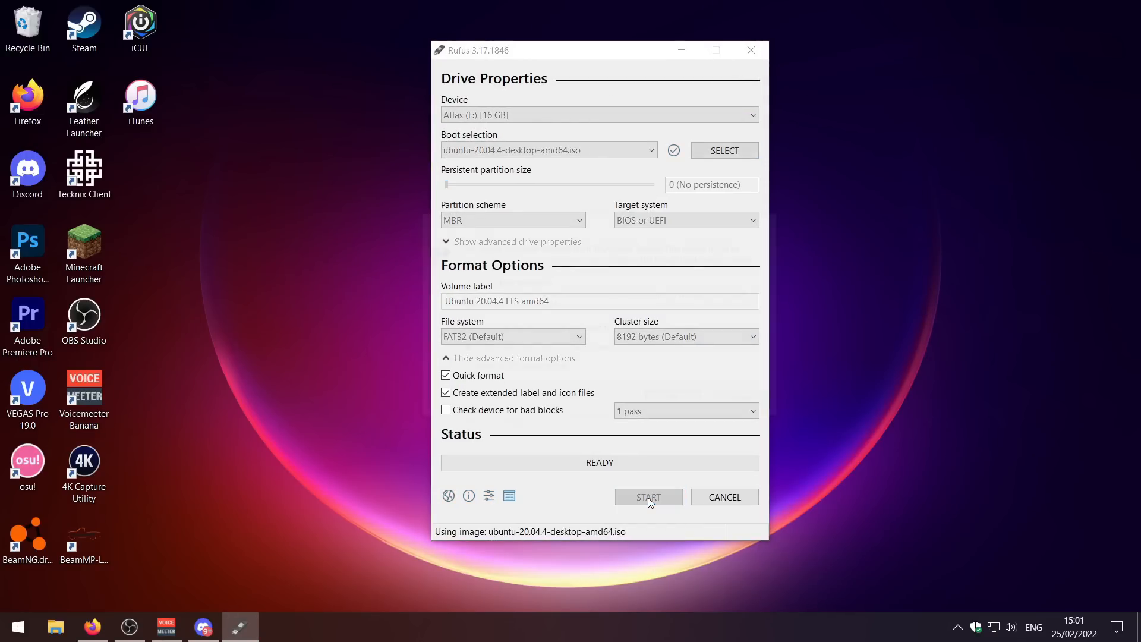
click(648, 497)
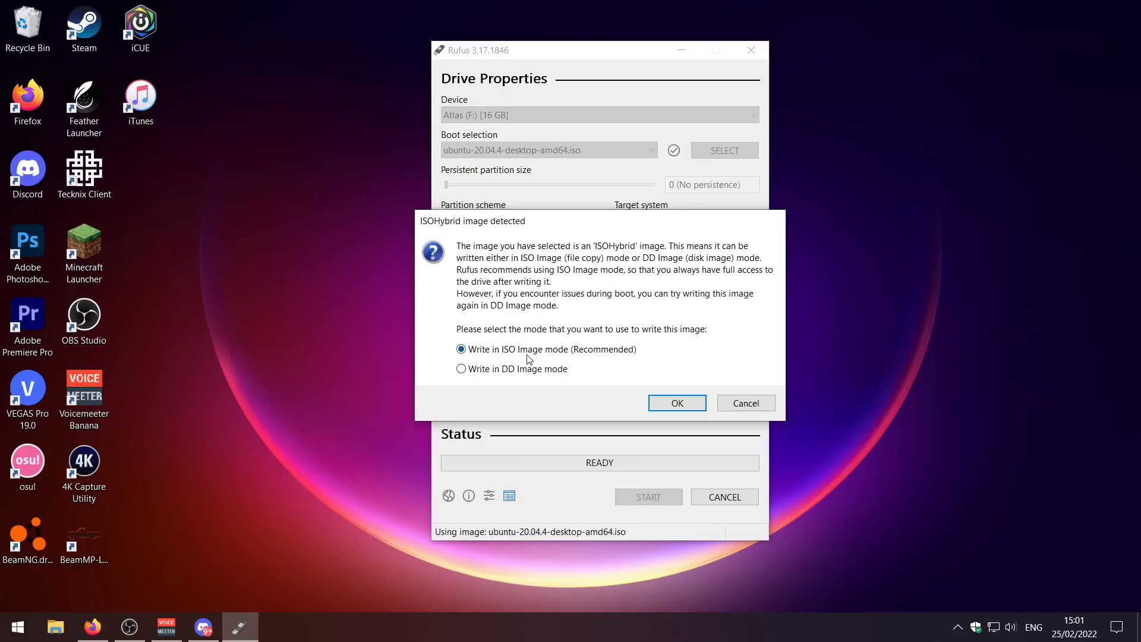
click(676, 403)
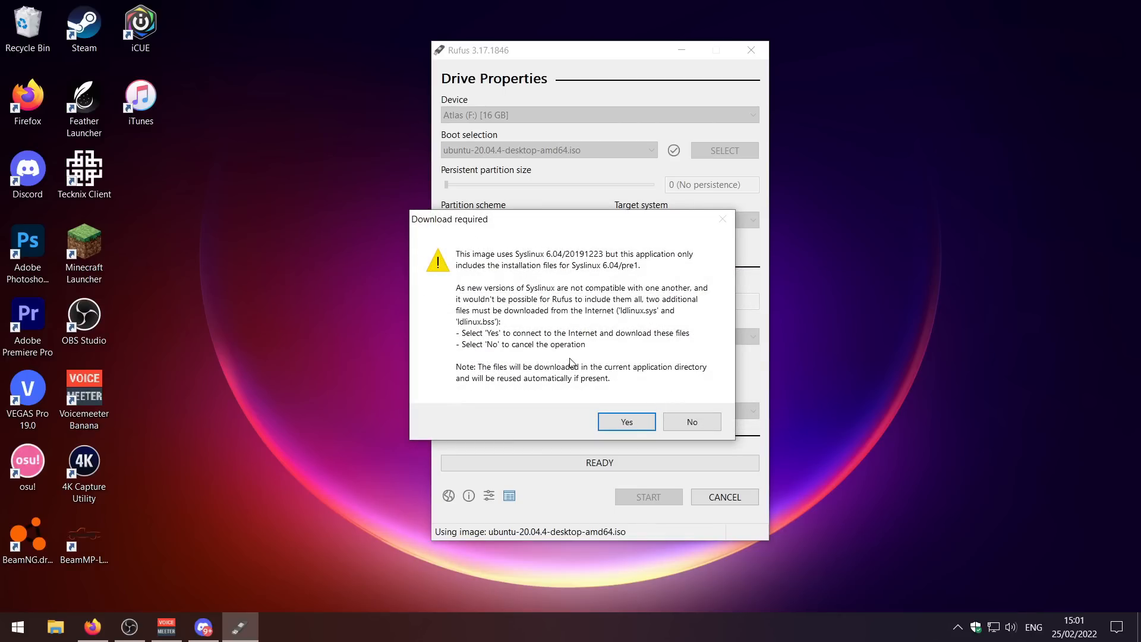
click(625, 422)
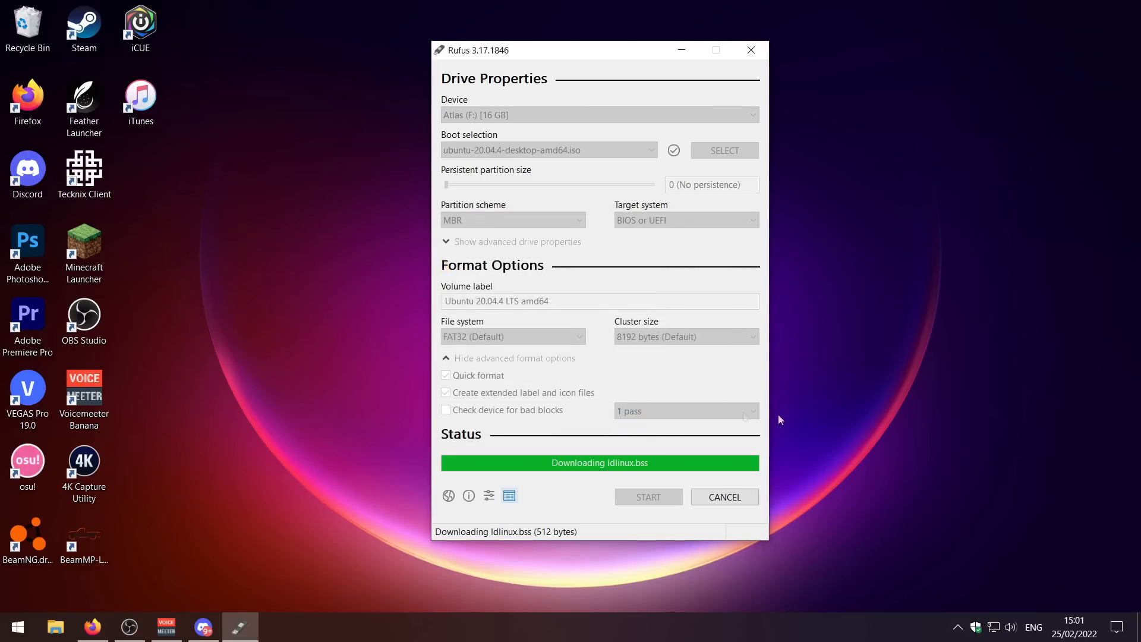
click(646, 497)
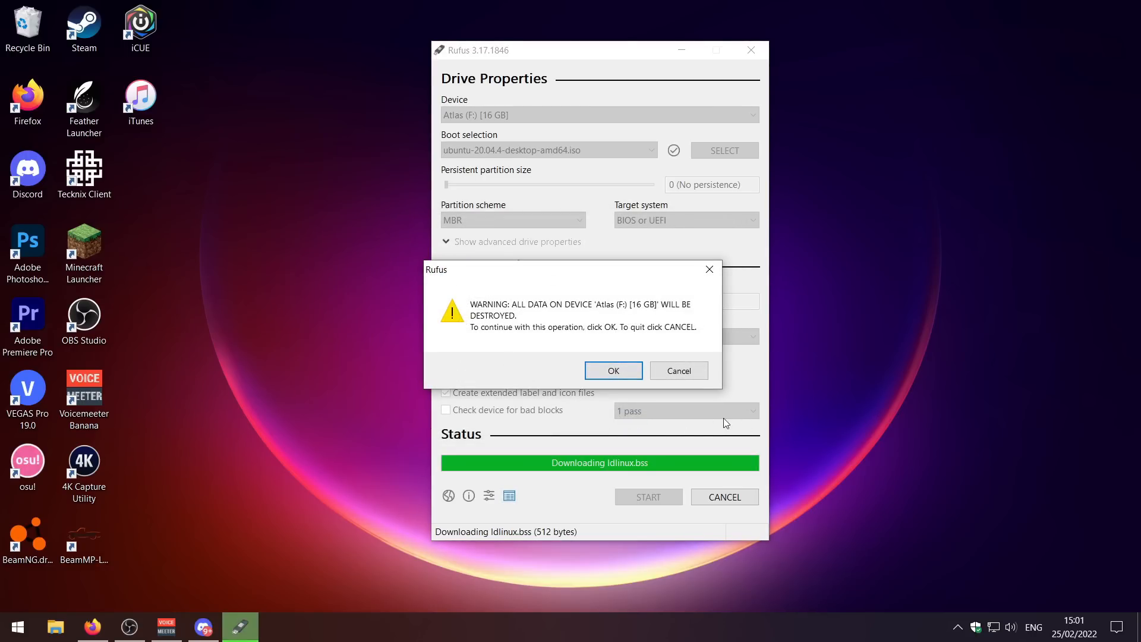
mouse_move(879, 460)
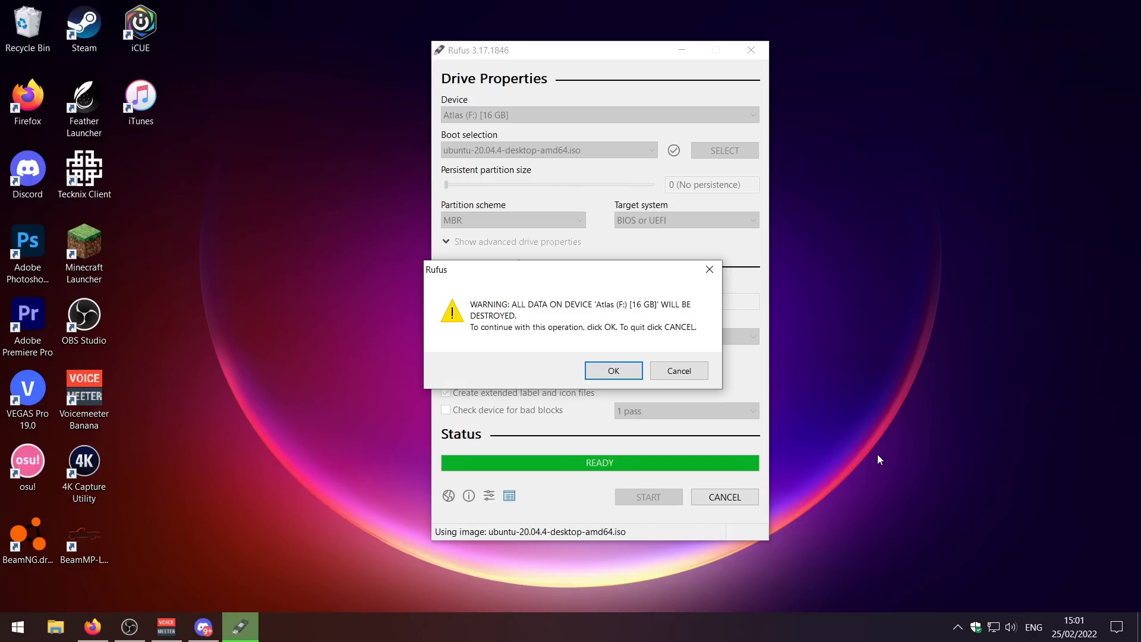
- Accept erasing the Atlas drive, let the write reach READY, then close Rufus
click(613, 370)
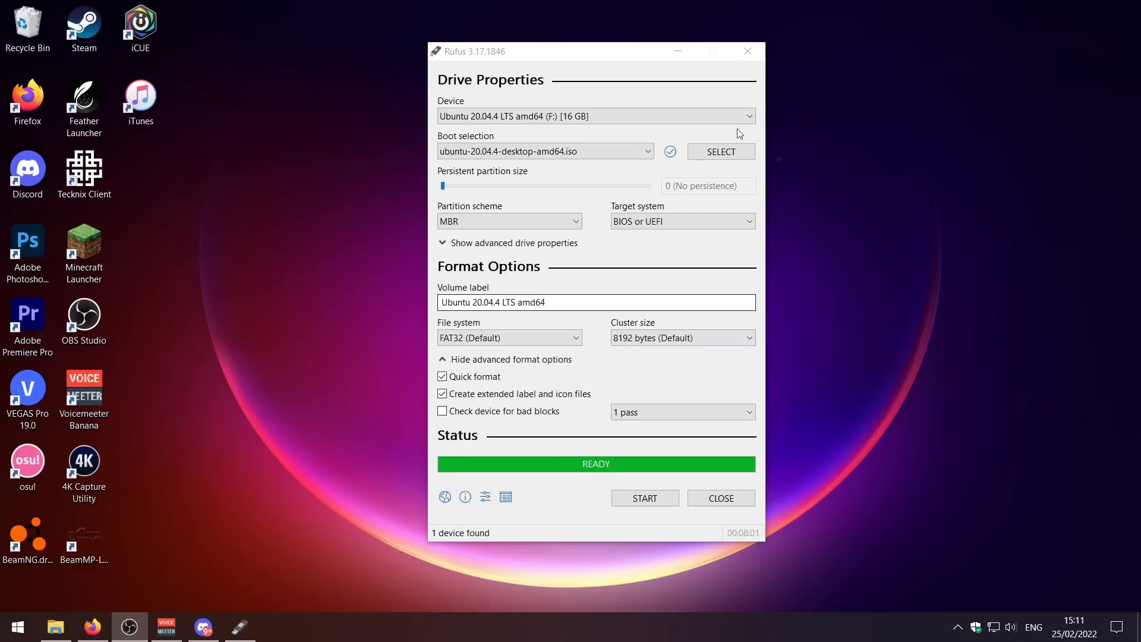
mouse_move(791, 158)
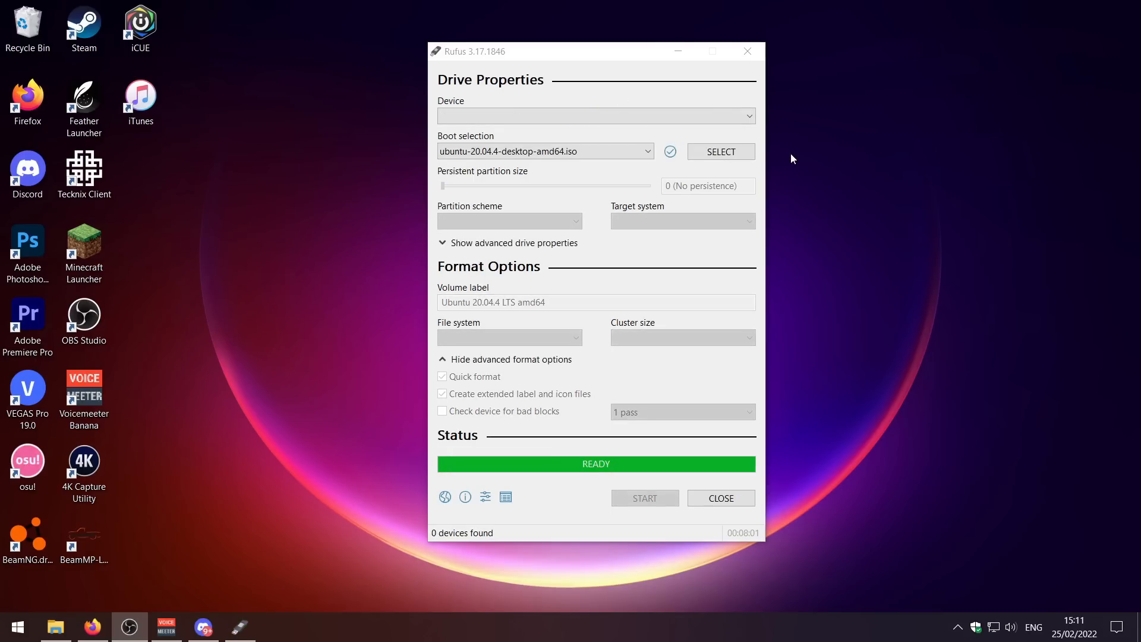
mouse_move(761, 72)
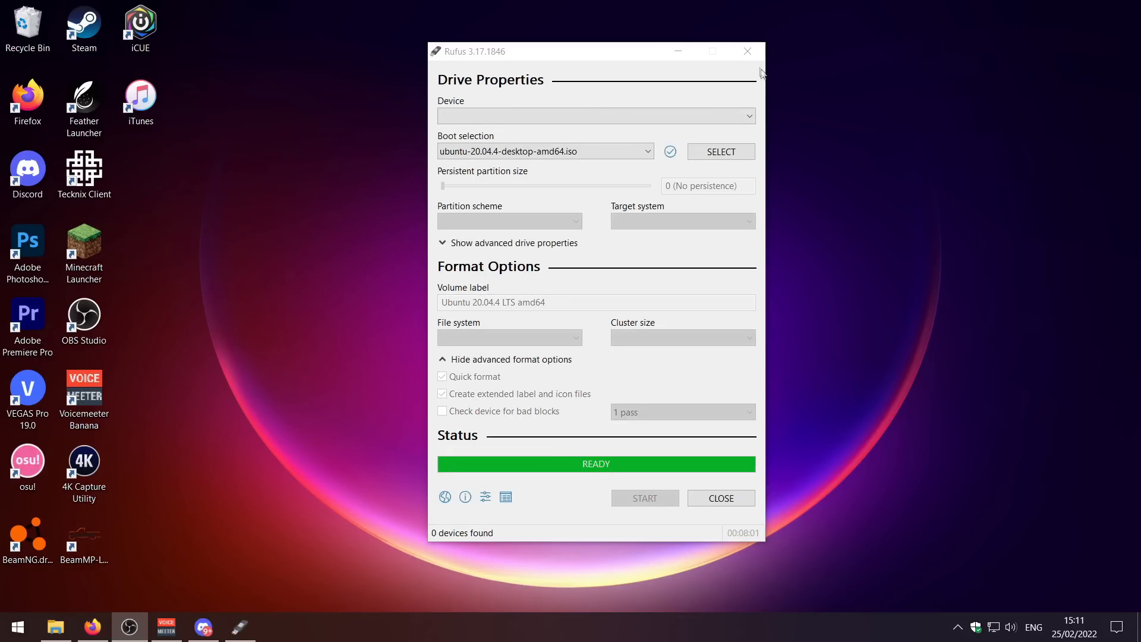
click(720, 498)
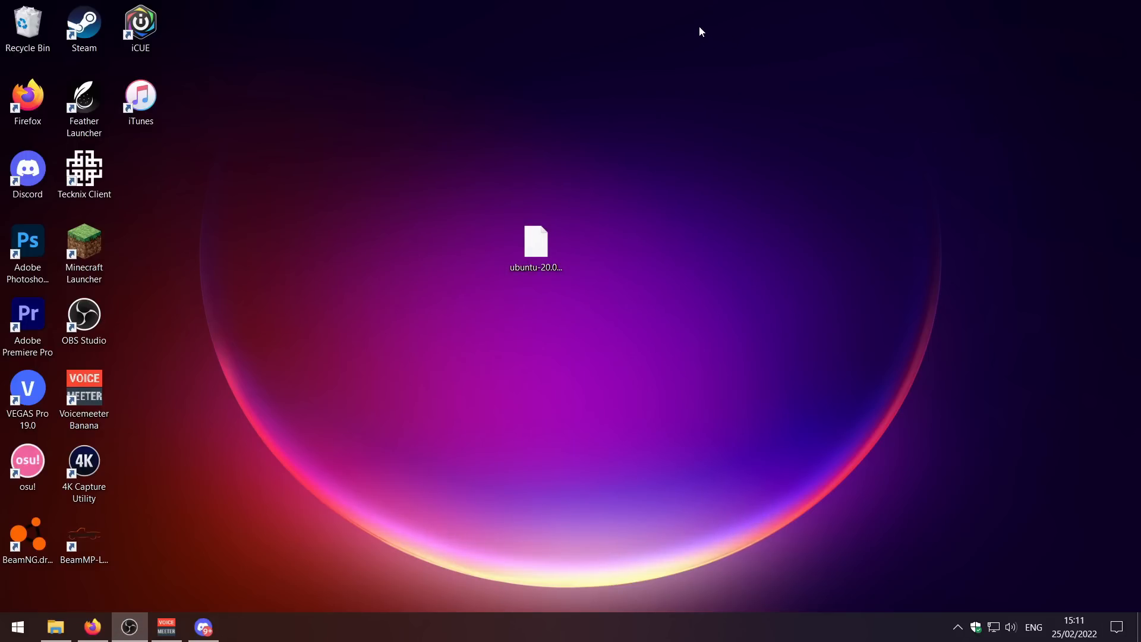
mouse_move(691, 18)
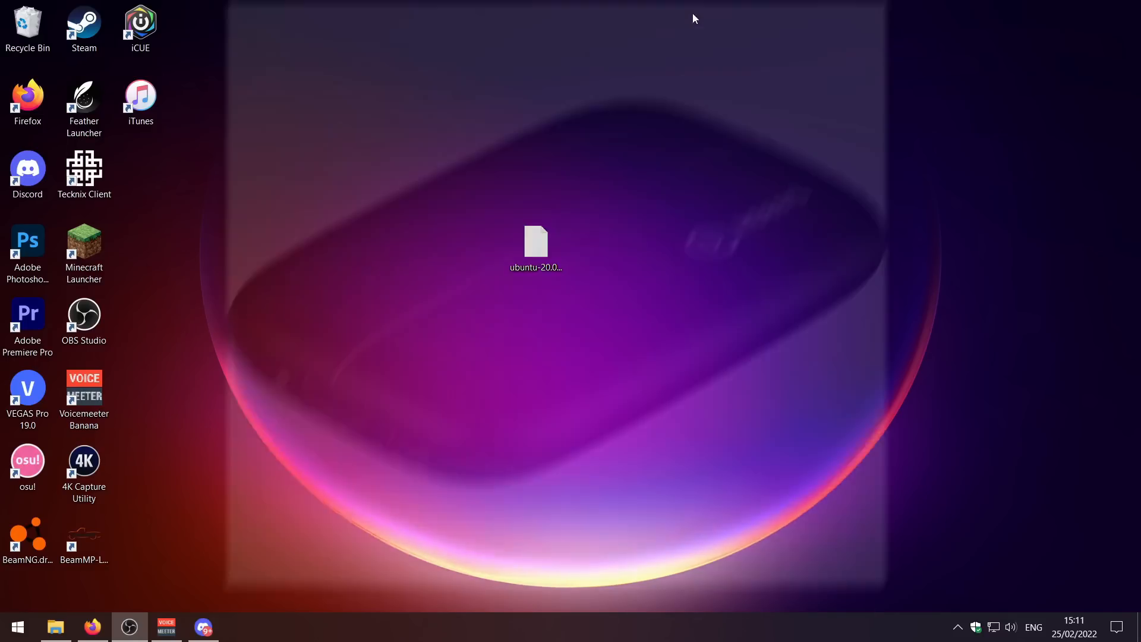
- Restart into the ASUS UEFI BIOS and bring up the F8 Boot Menu
double_click(535, 247)
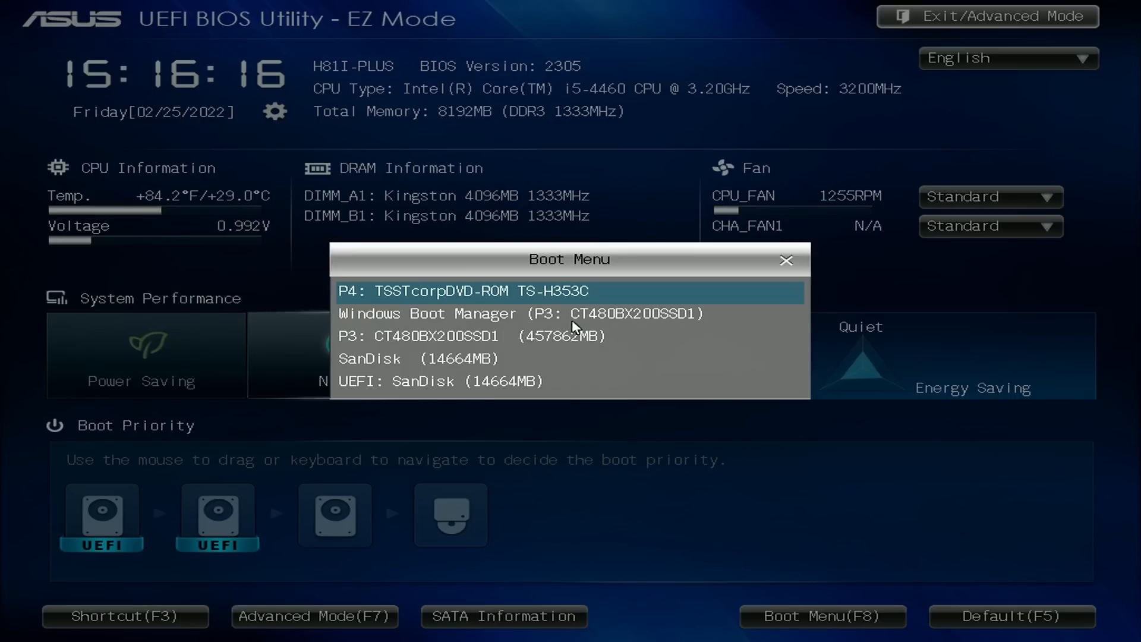
- Boot from UEFI: SanDisk into live Ubuntu and select the Install Ubuntu 20.04.4 LTS icon
click(415, 358)
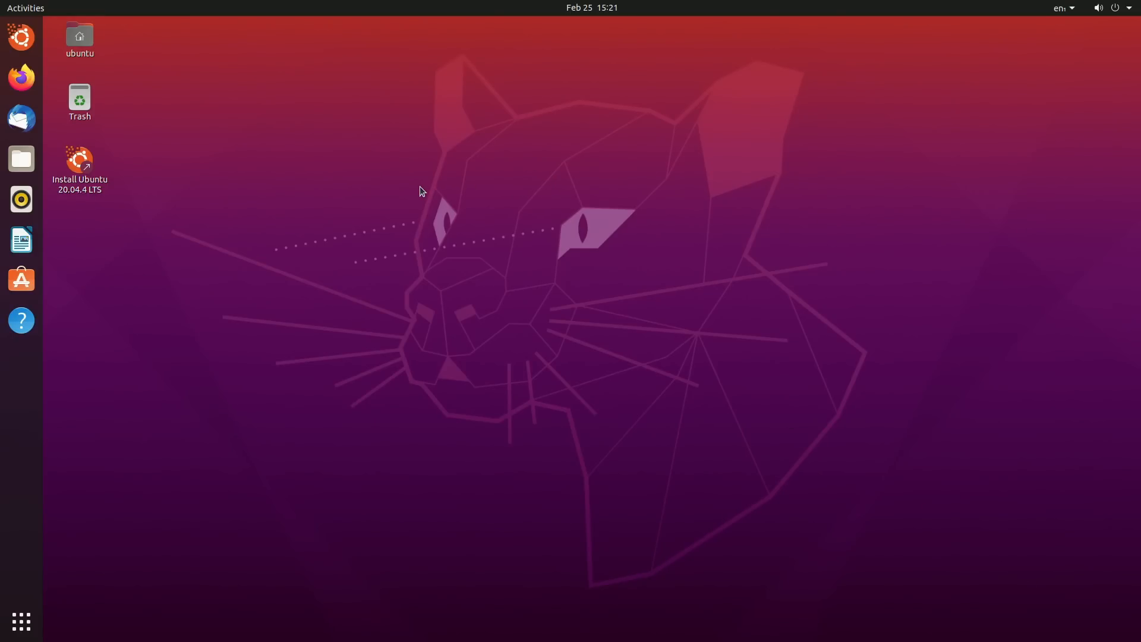
mouse_move(540, 405)
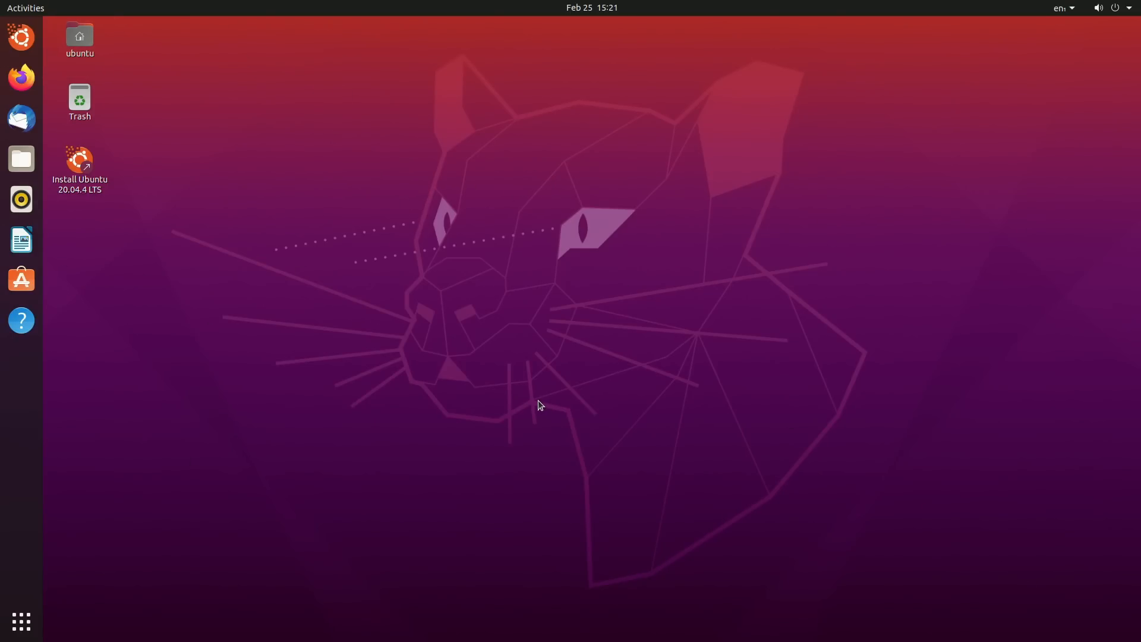
mouse_move(754, 211)
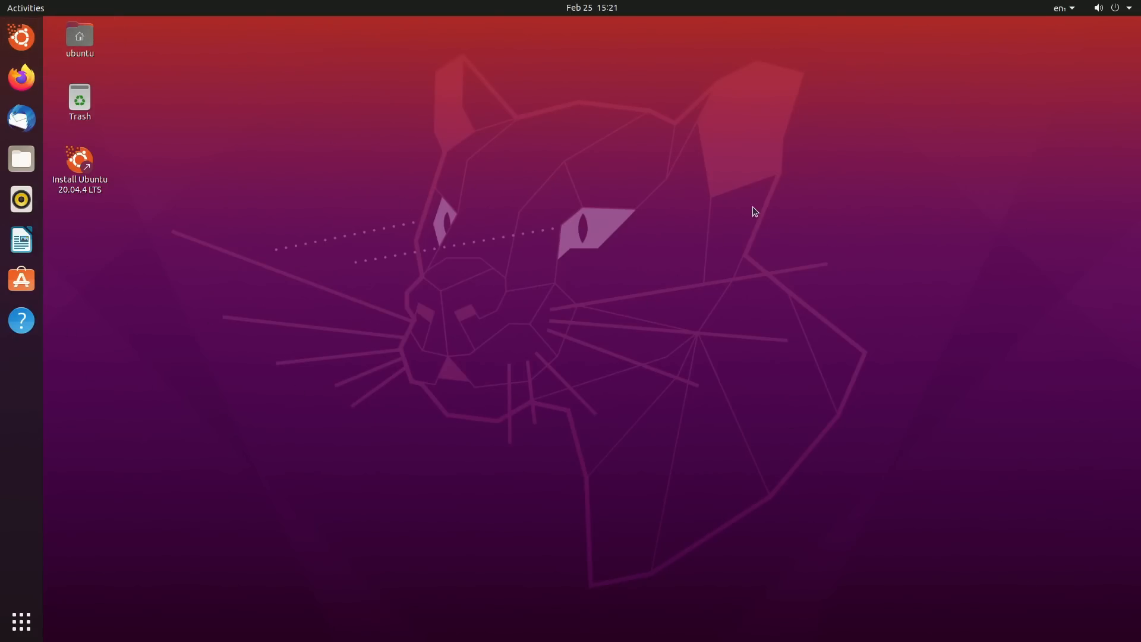
click(79, 164)
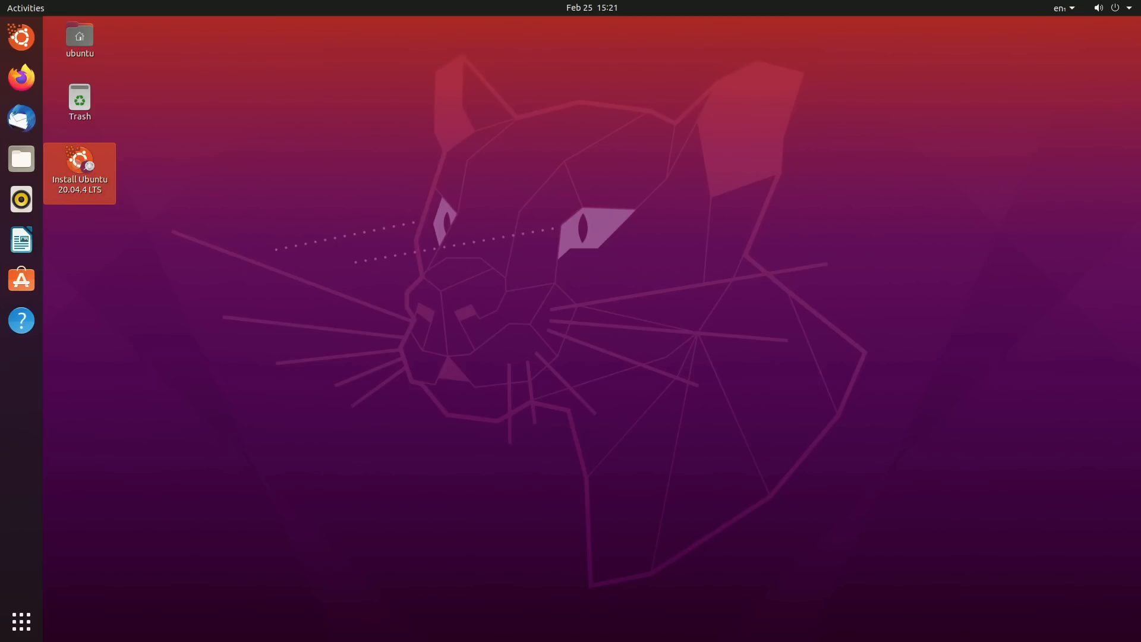
- Launch the installer and choose English language with the English (UK) keyboard layout
double_click(79, 164)
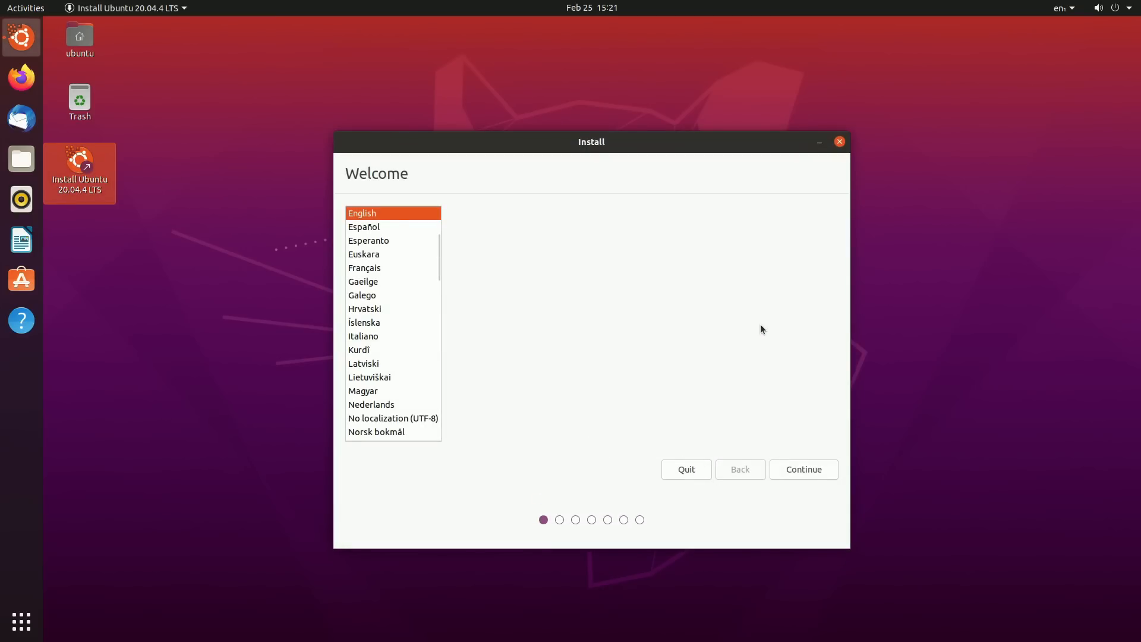
mouse_move(382, 221)
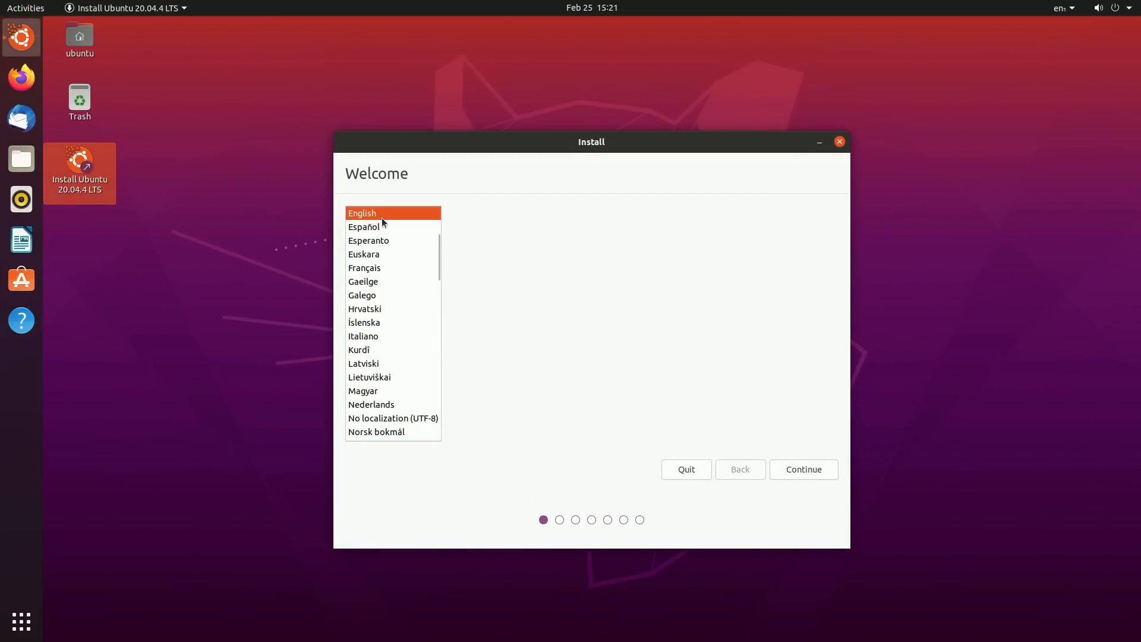
click(803, 469)
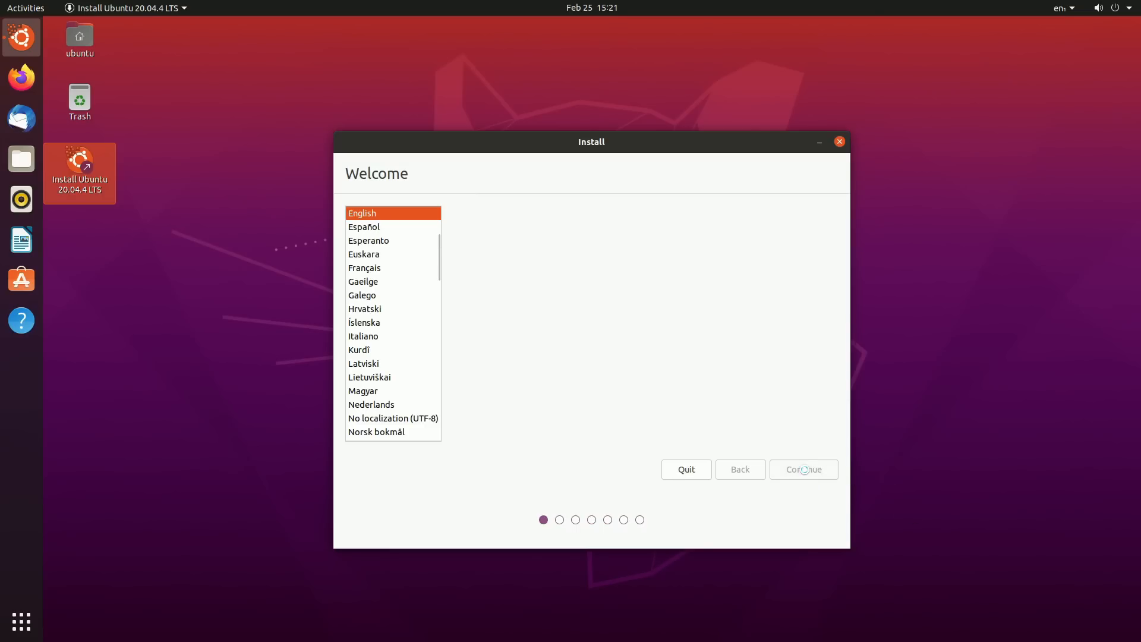
click(803, 469)
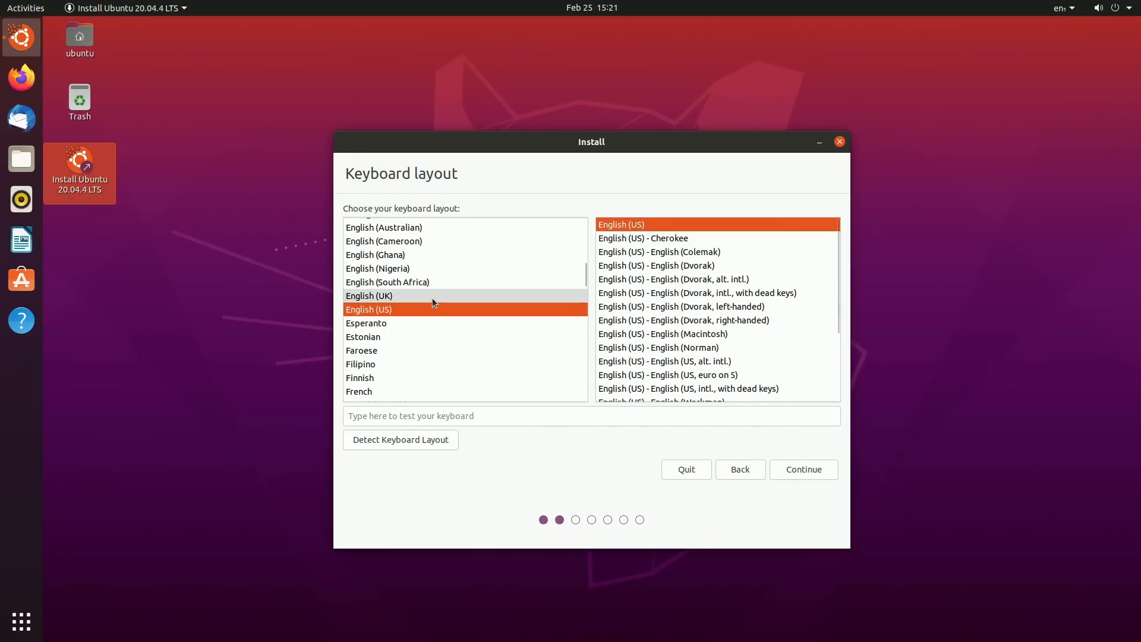
click(803, 469)
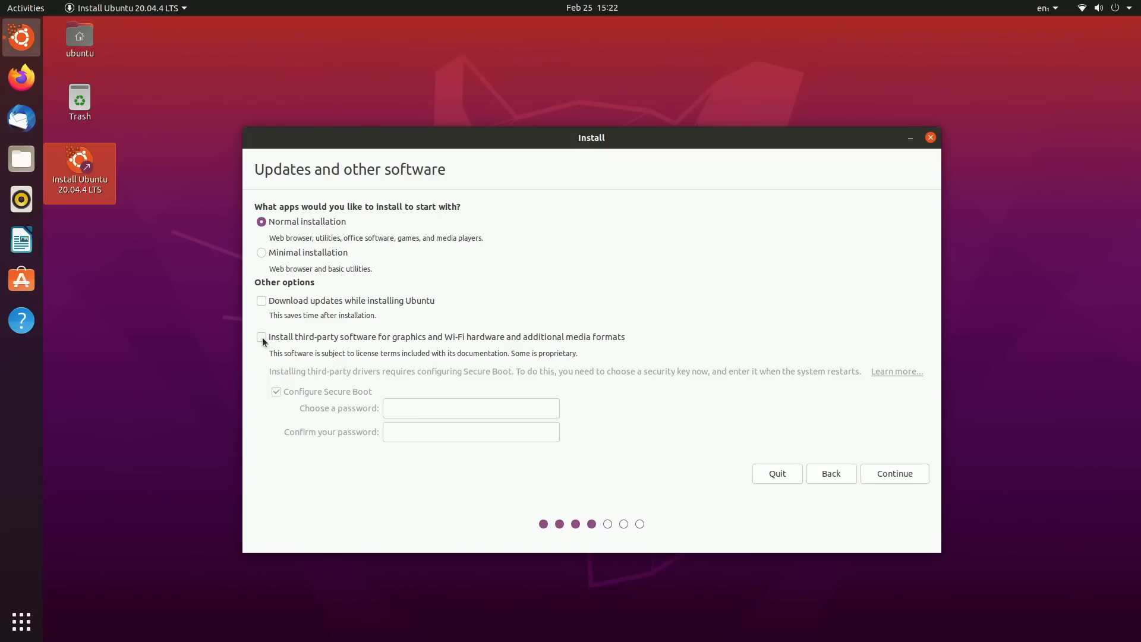
- Enable third-party drivers, leave Secure Boot unconfigured, and continue past the software page
click(262, 337)
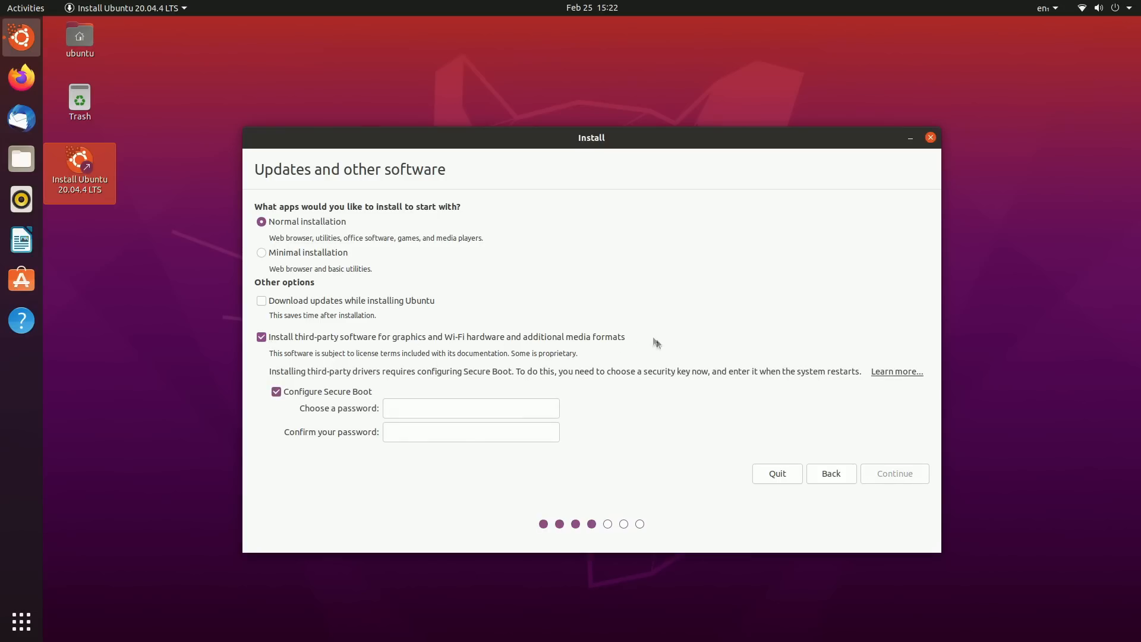
click(275, 392)
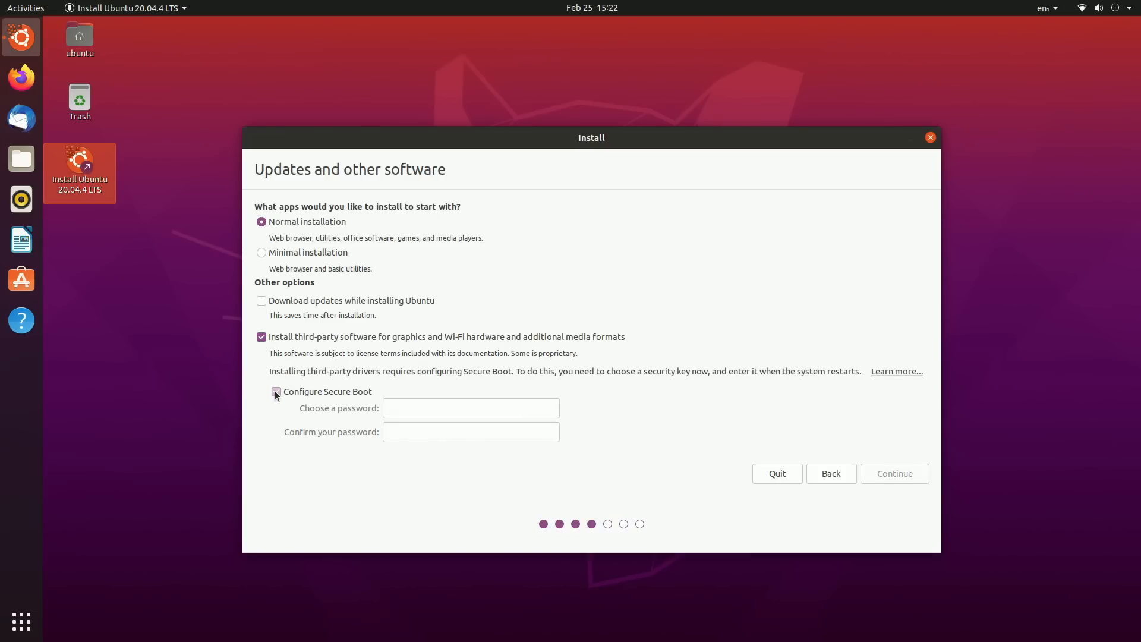
click(262, 391)
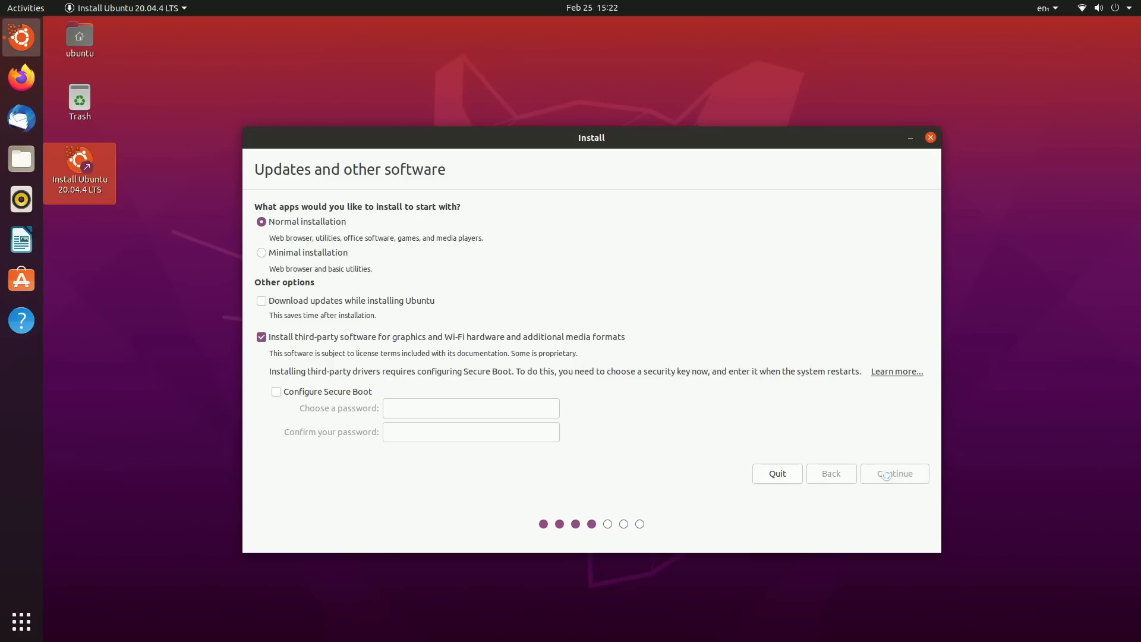
click(894, 473)
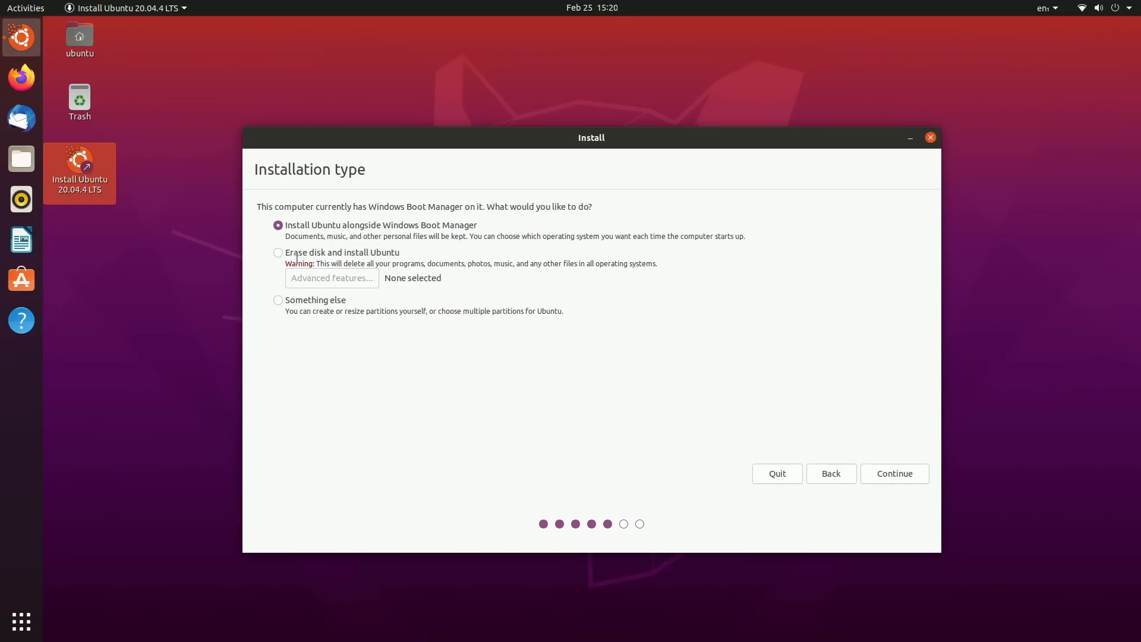
- Install Ubuntu over the erased disk with London time zone and the entered account details
click(278, 253)
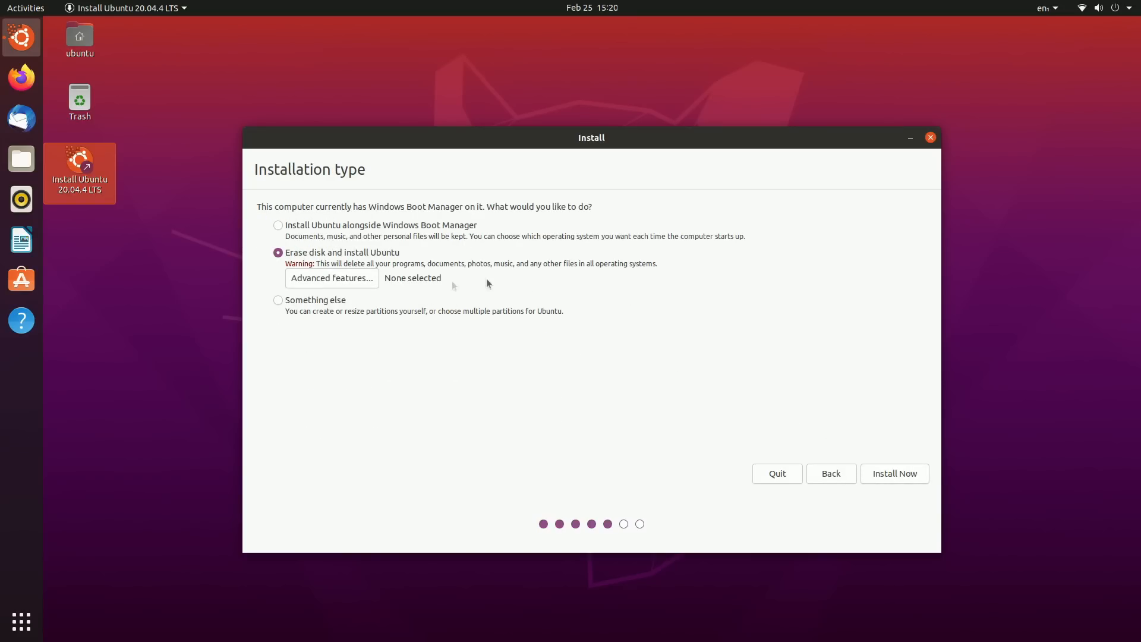
mouse_move(359, 291)
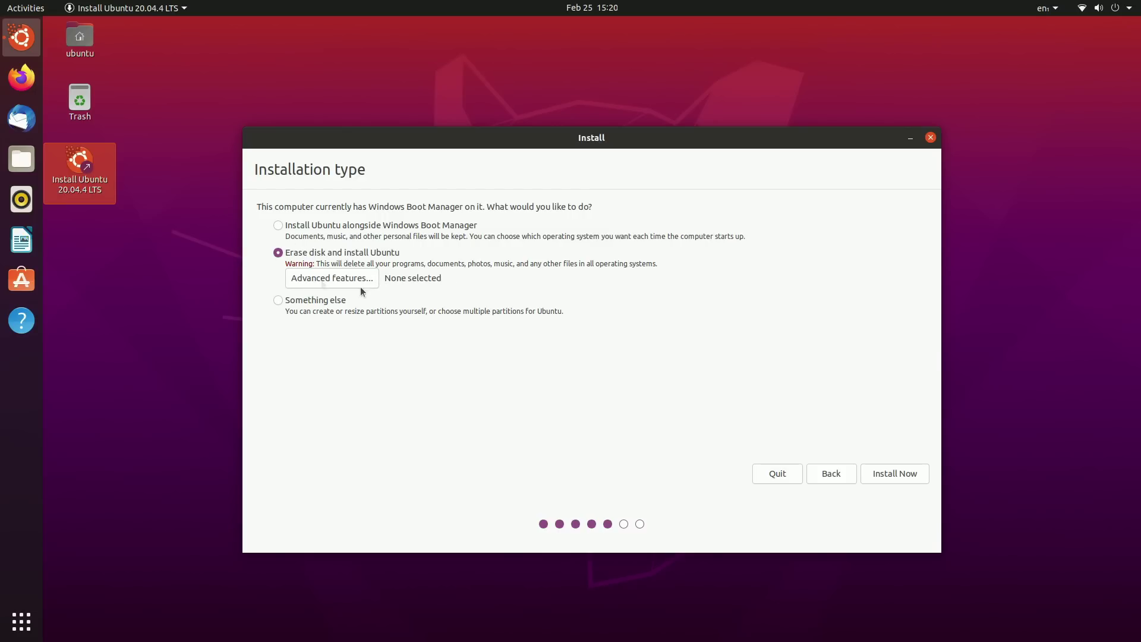
mouse_move(509, 305)
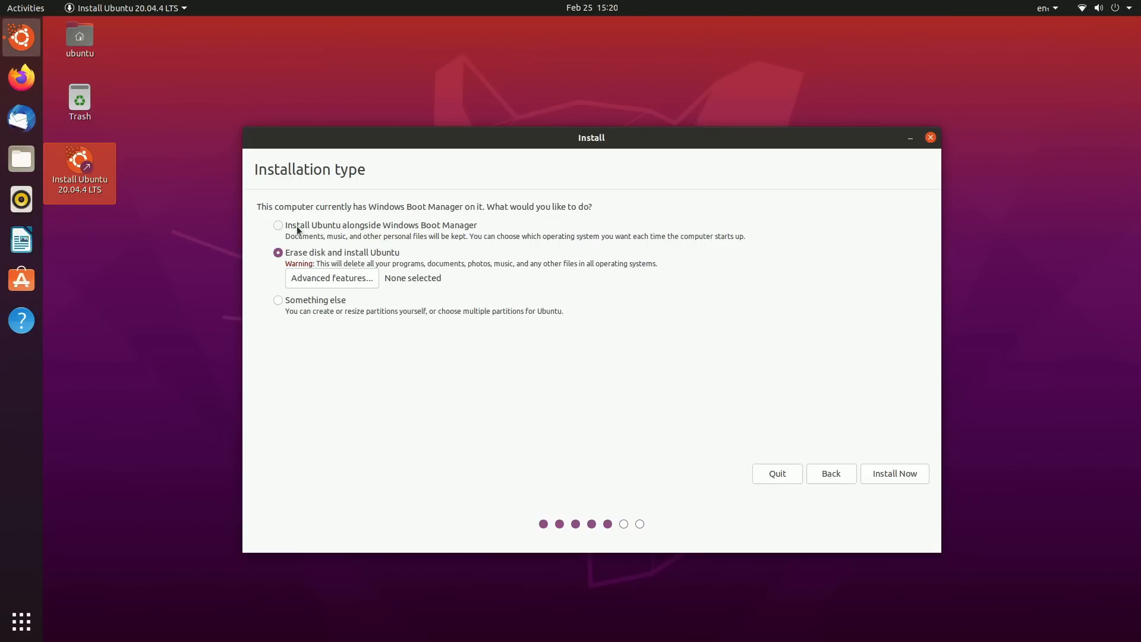
mouse_move(530, 247)
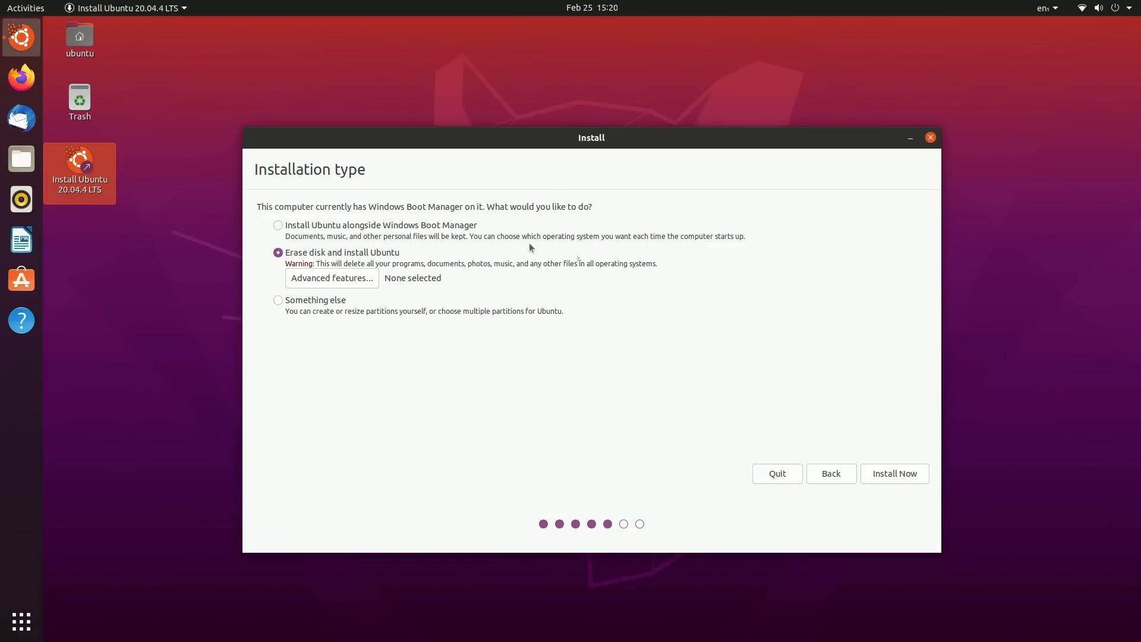
mouse_move(568, 303)
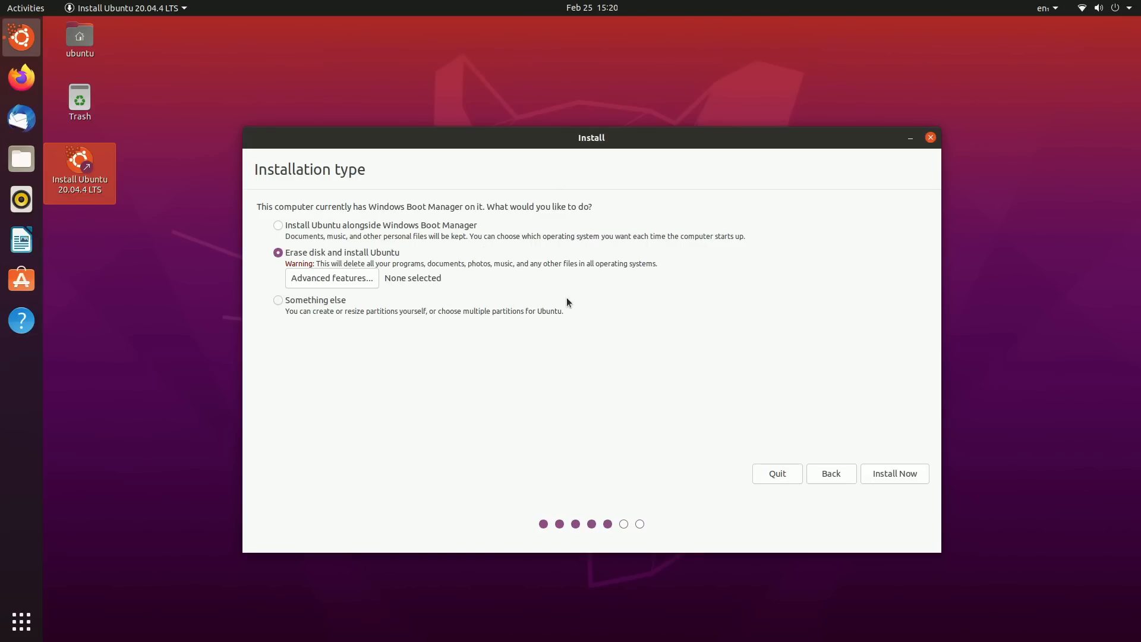
click(893, 474)
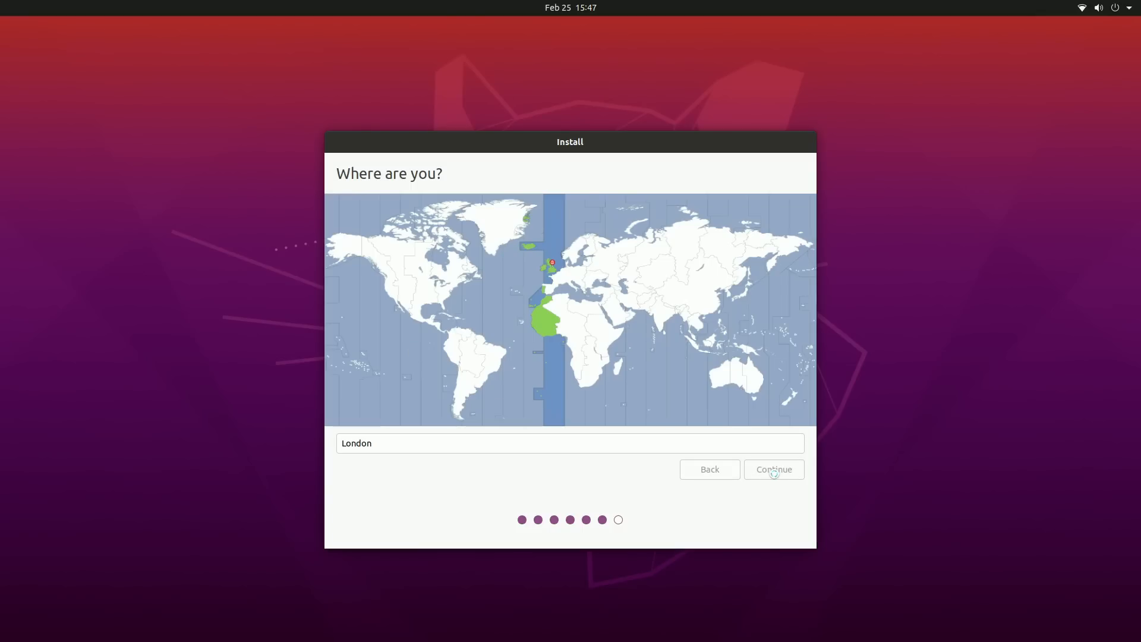
click(773, 469)
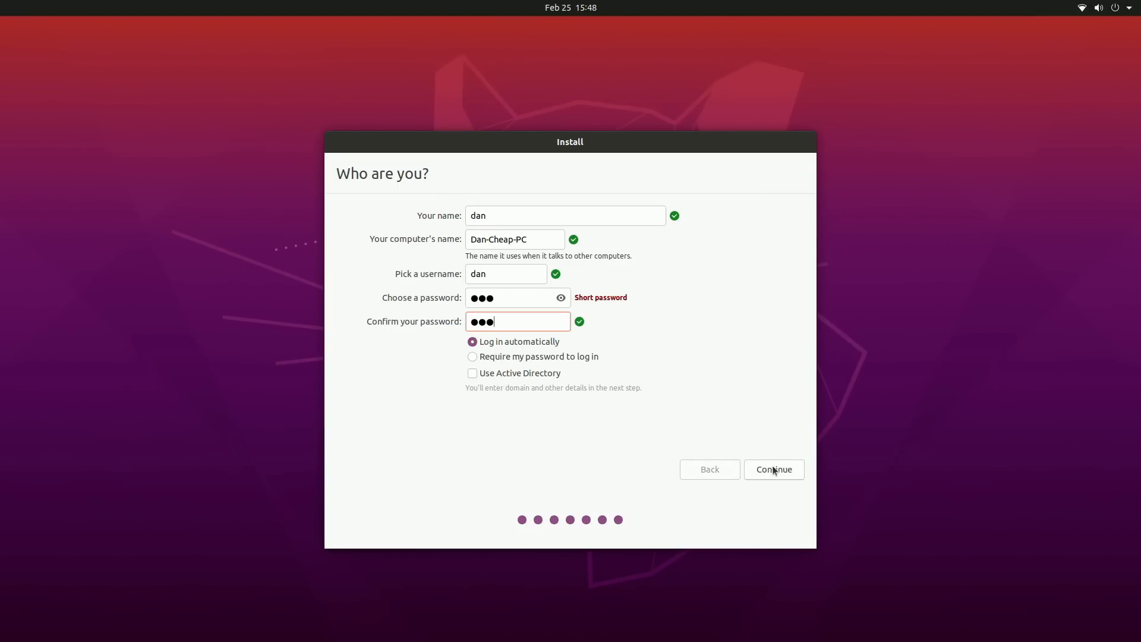
click(773, 469)
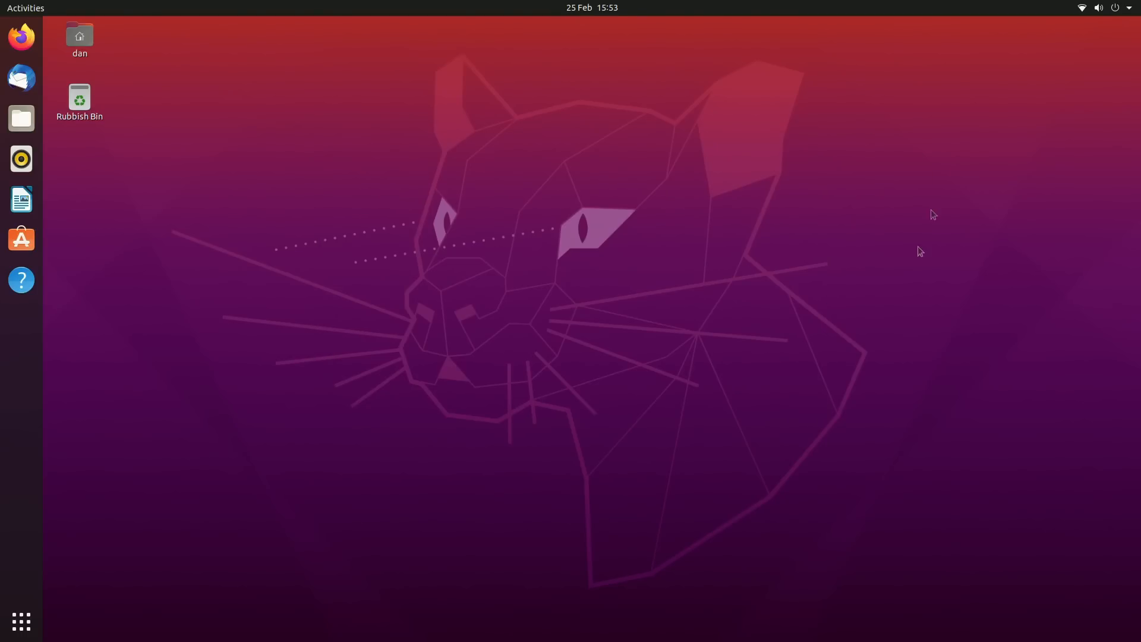
mouse_move(587, 162)
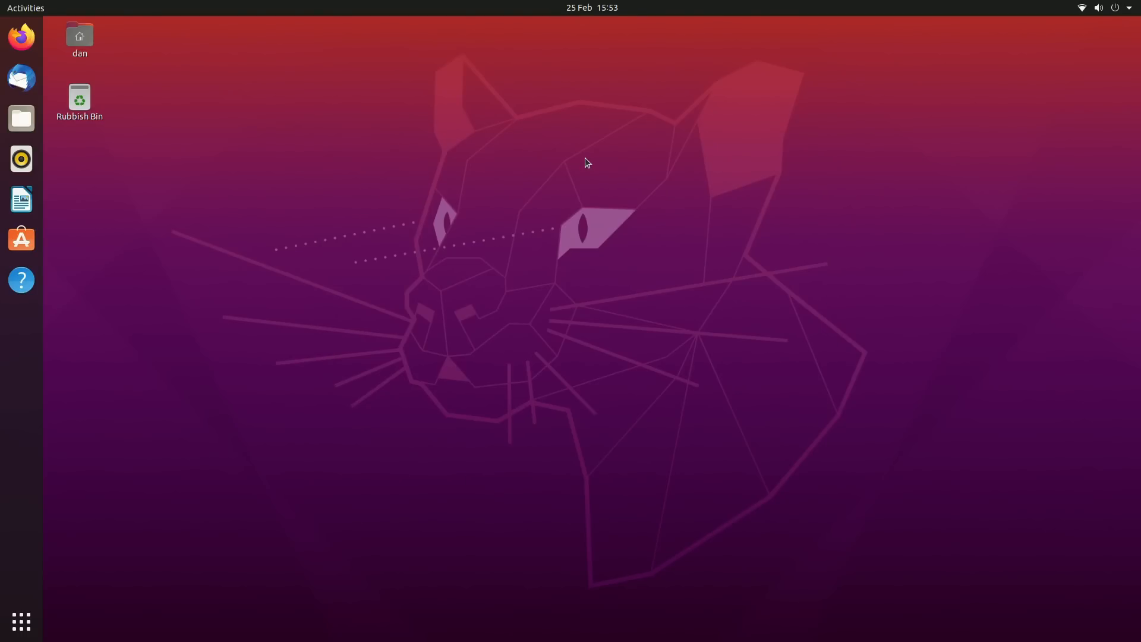
mouse_move(21, 280)
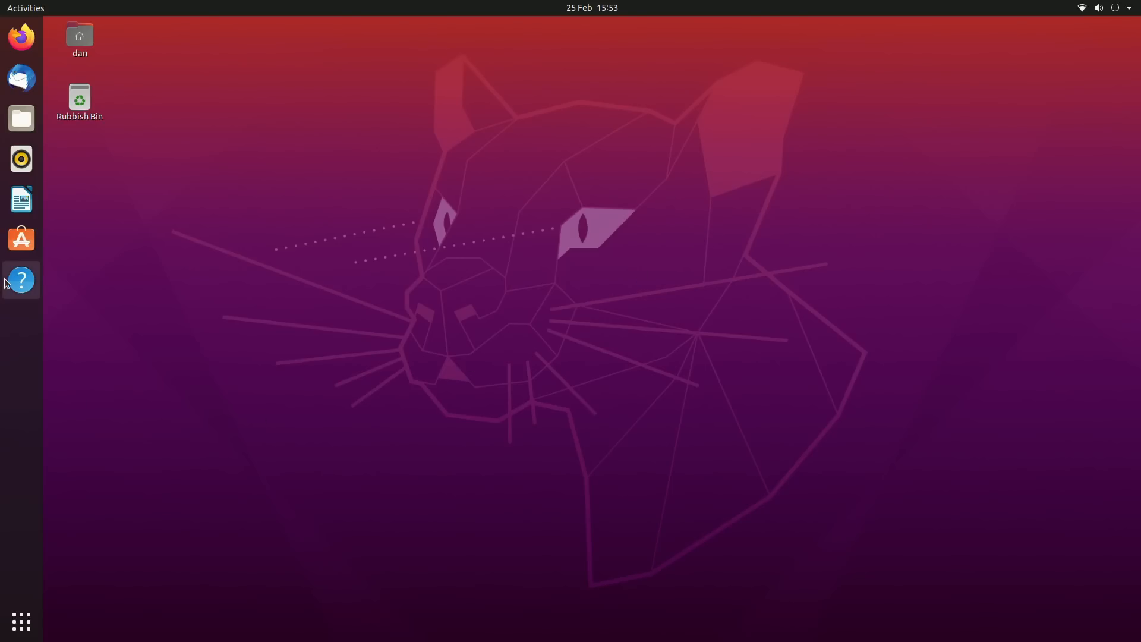
mouse_move(21, 36)
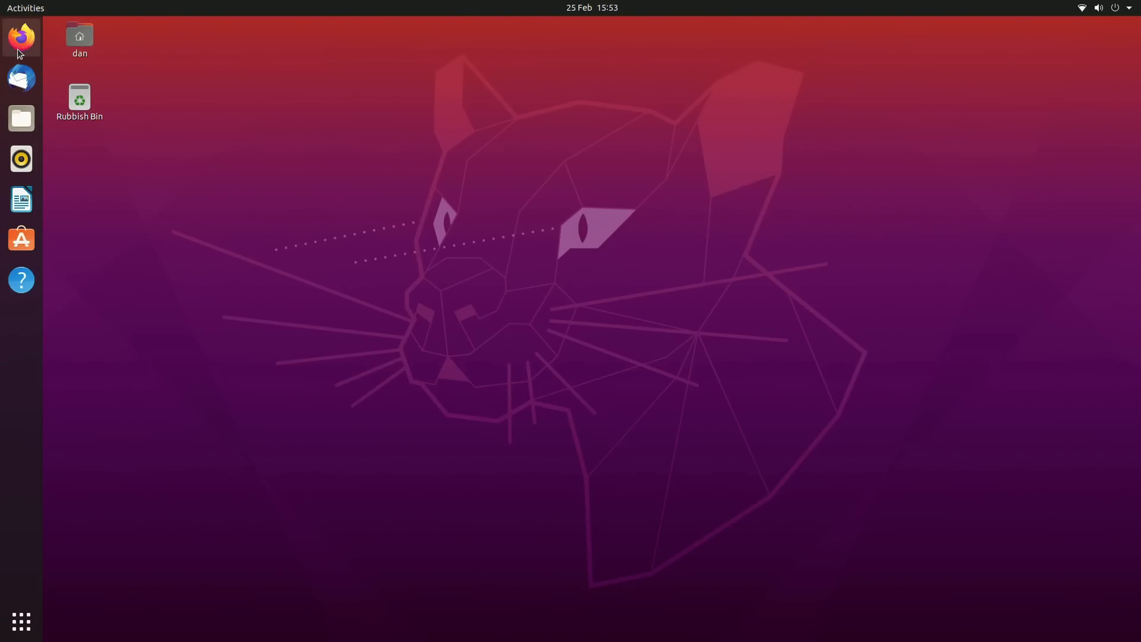
click(20, 622)
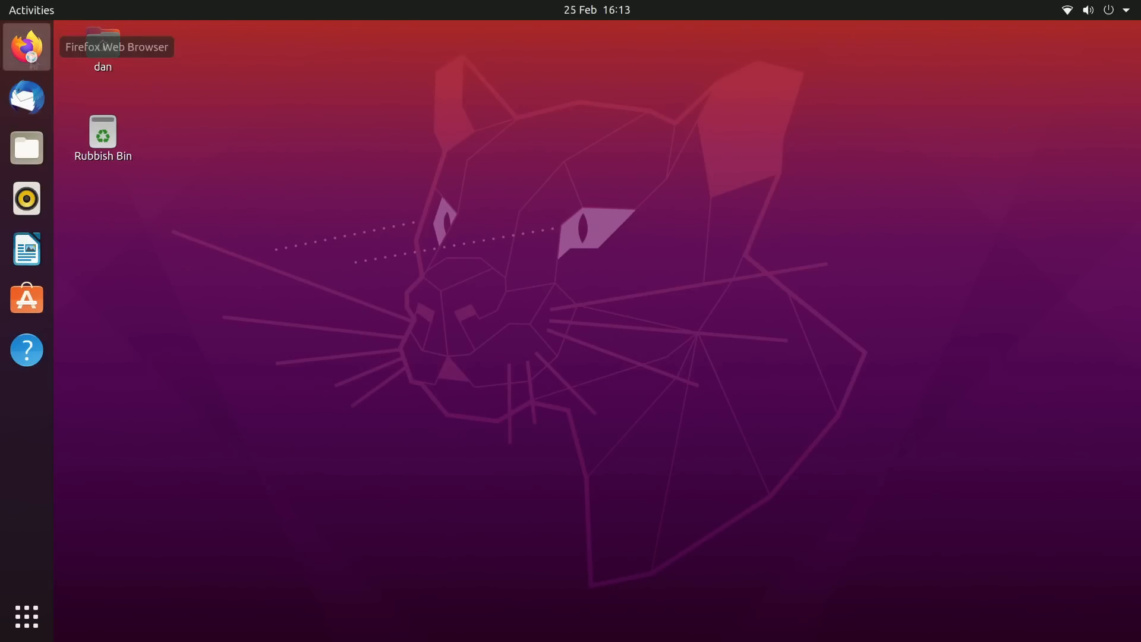
- Search 'minecraft' in Firefox, open minecraft.net's download page, and download the DEBIAN package
click(26, 46)
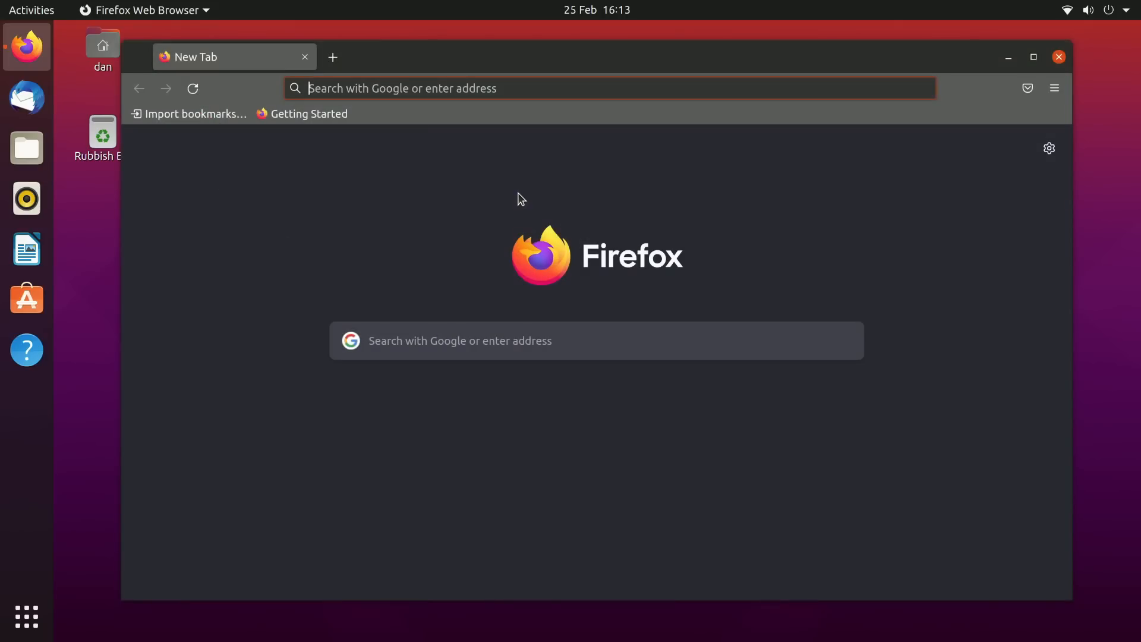
text(minecr)
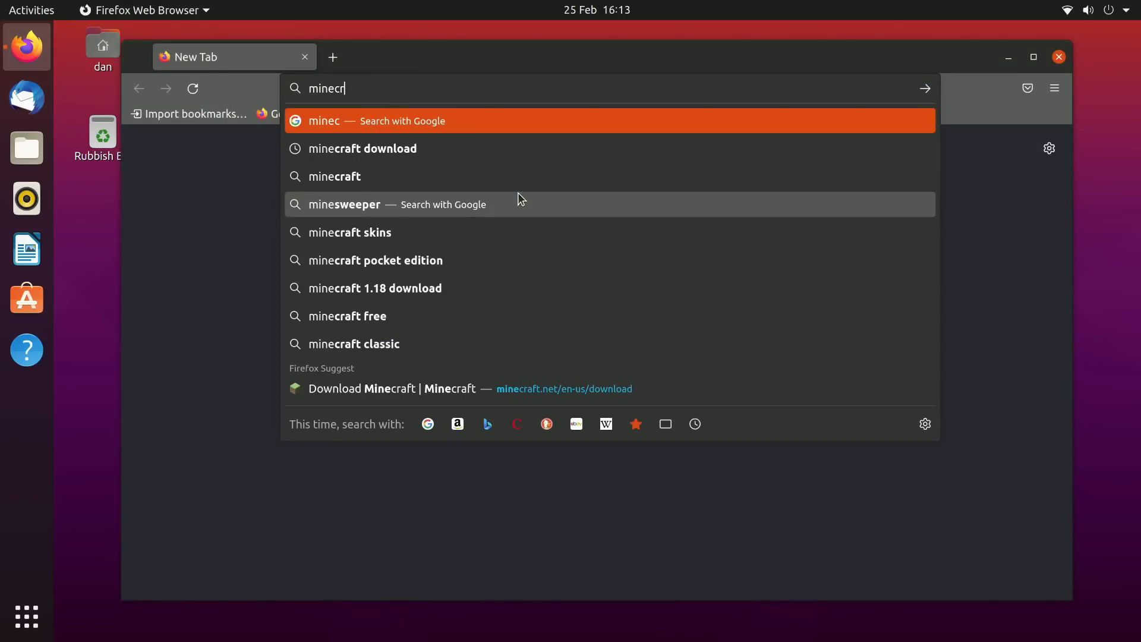
click(334, 176)
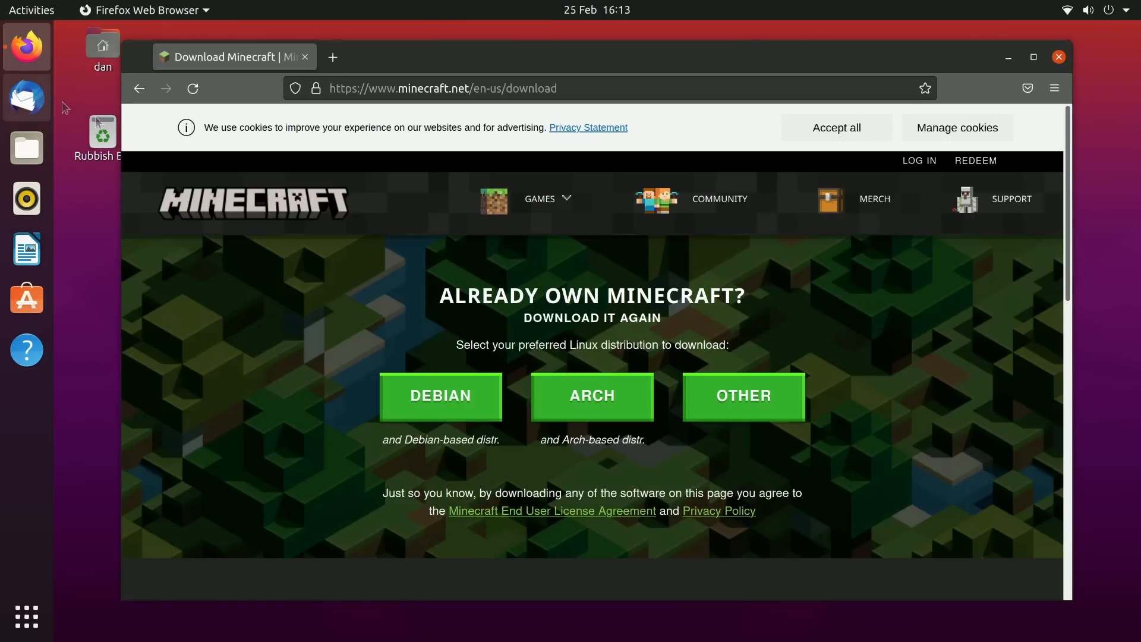
mouse_move(357, 391)
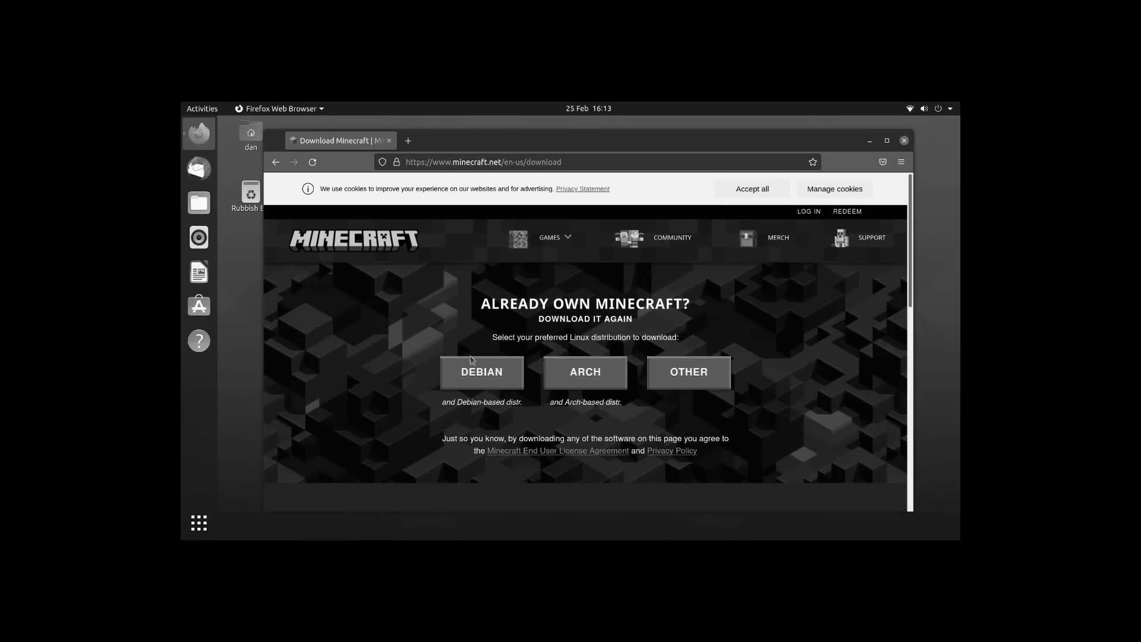
click(481, 372)
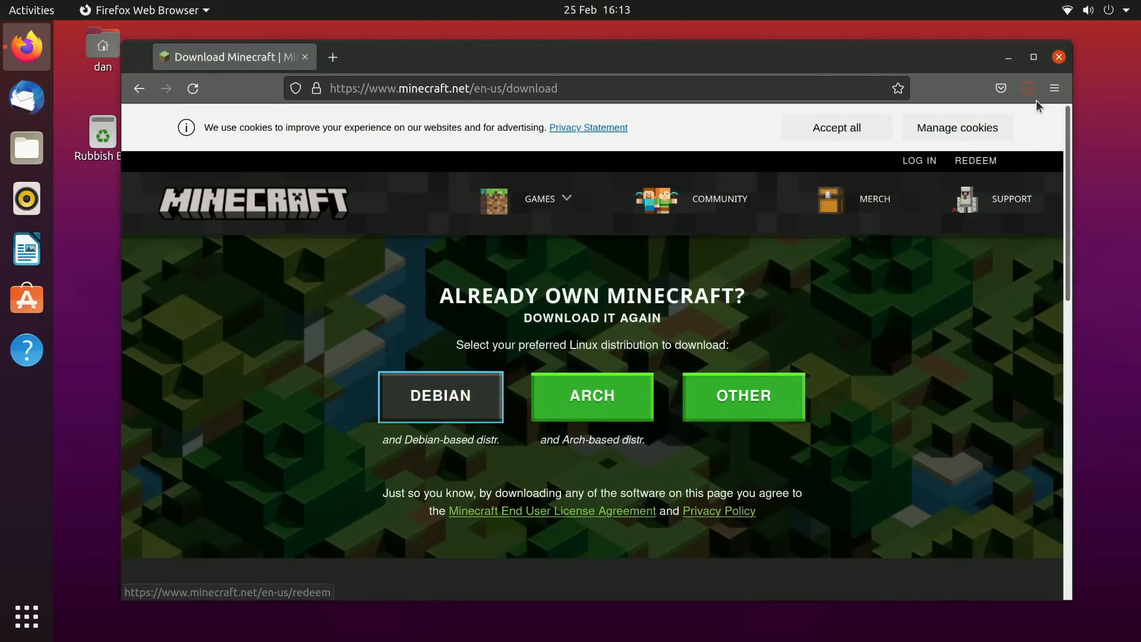
click(26, 148)
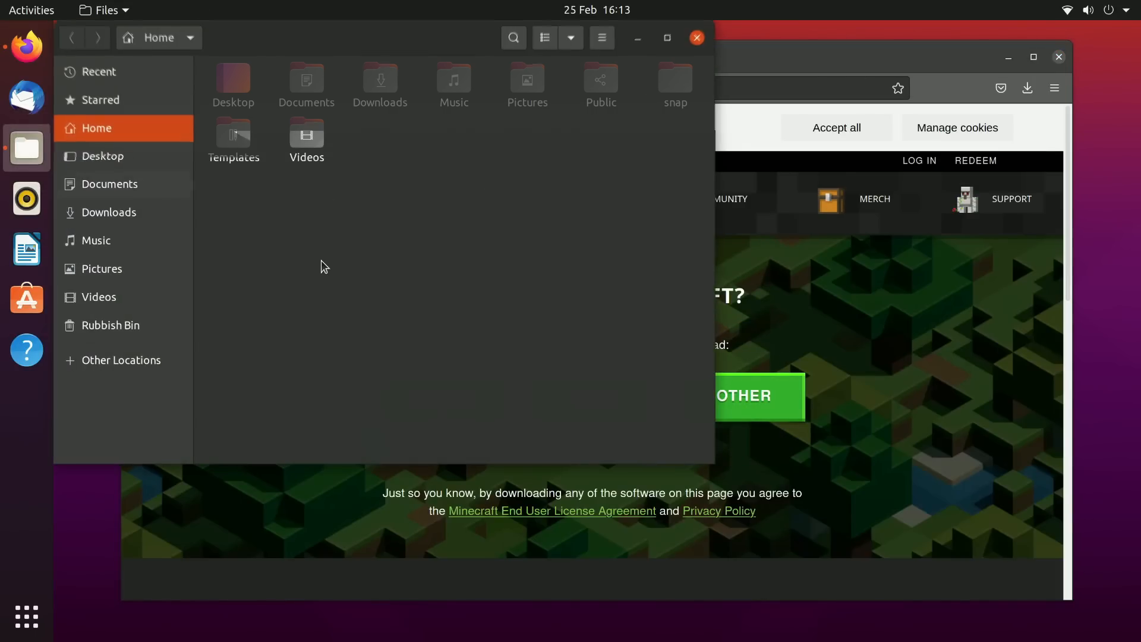
- Delete Minecraft.tar.gz from Downloads and open Minecraft.deb's context menu for Software Install
click(108, 212)
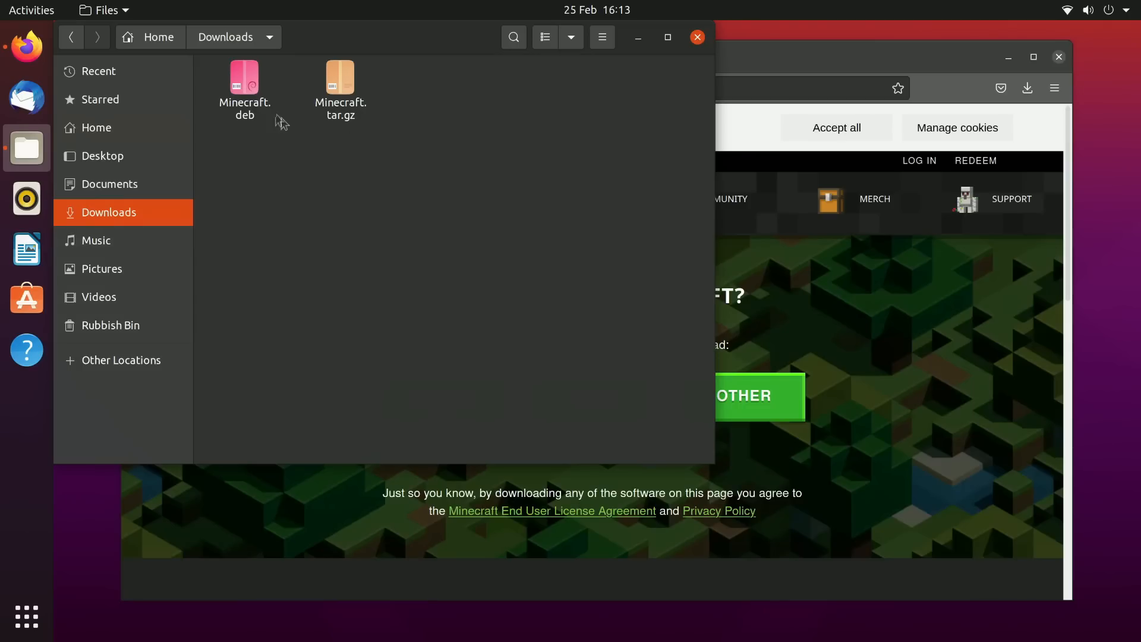
key(Delete)
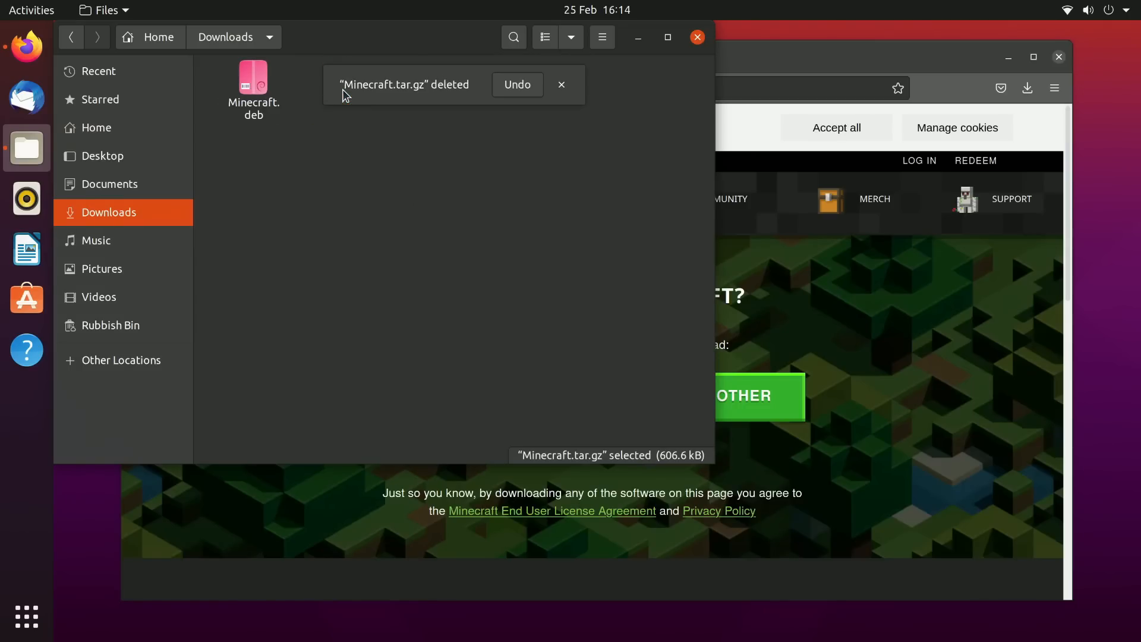
click(561, 85)
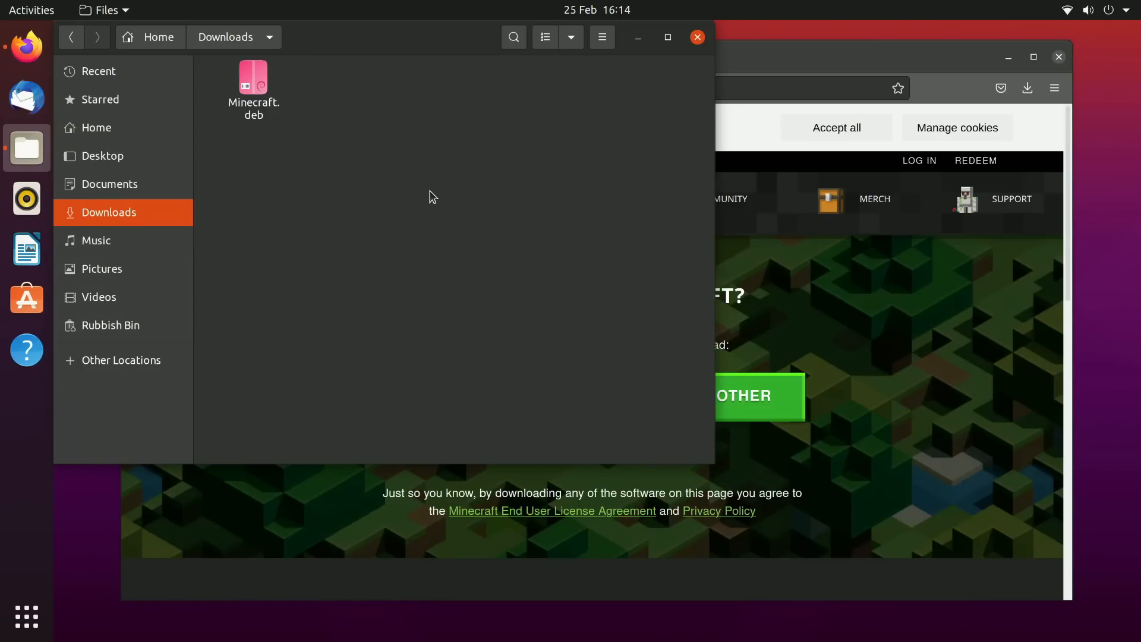
right_click(252, 80)
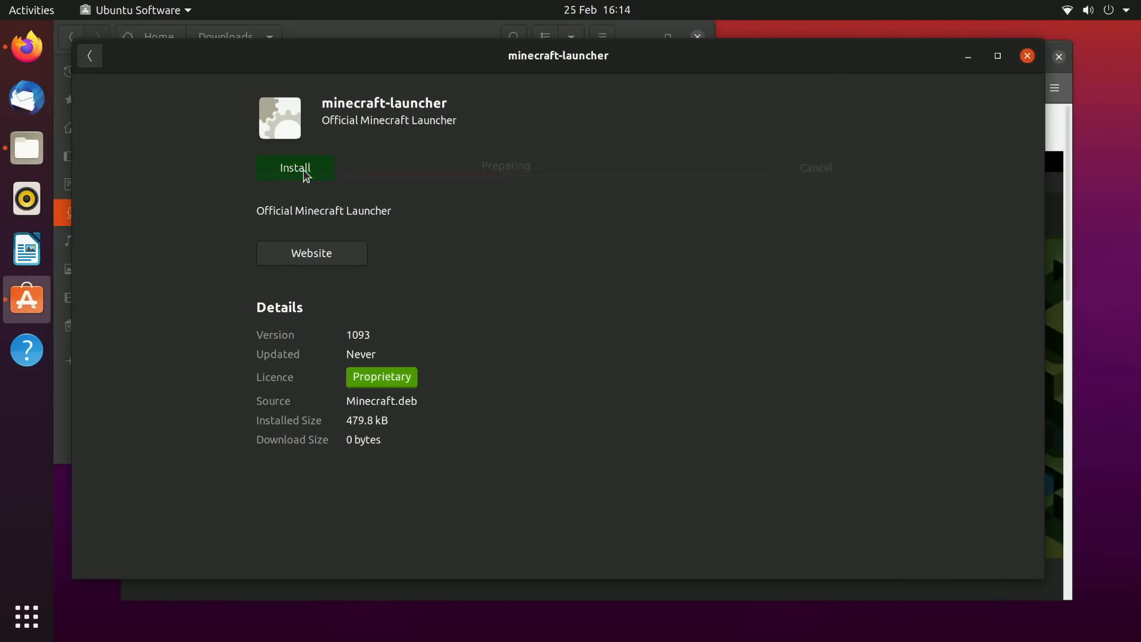
- Install minecraft-launcher, add Minecraft Launcher to favourites, and launch it
click(295, 168)
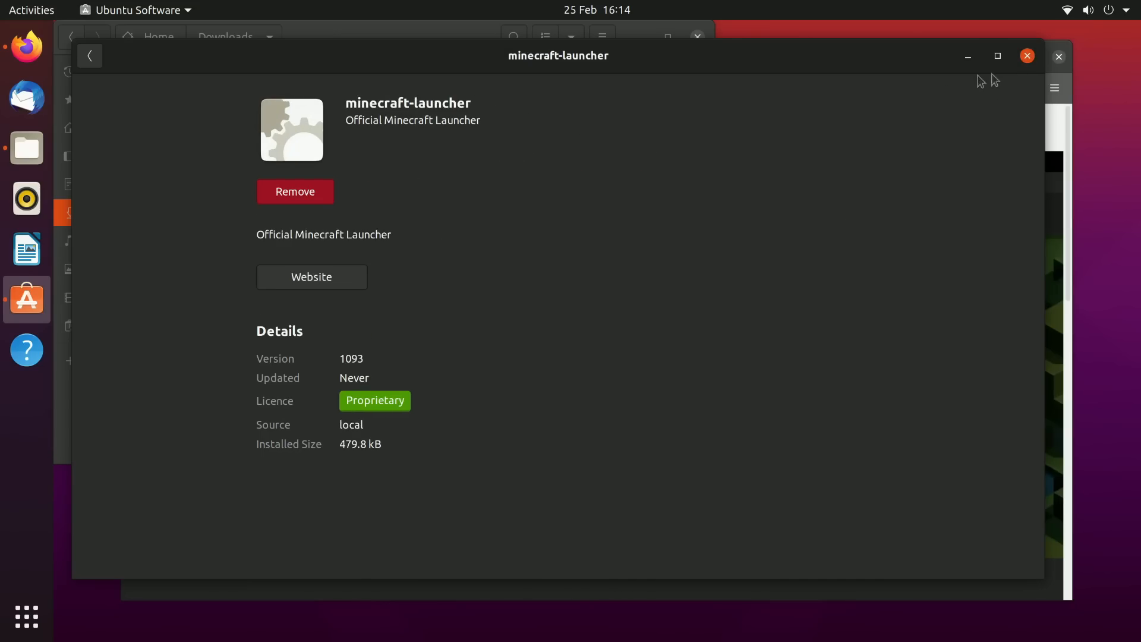
click(1027, 55)
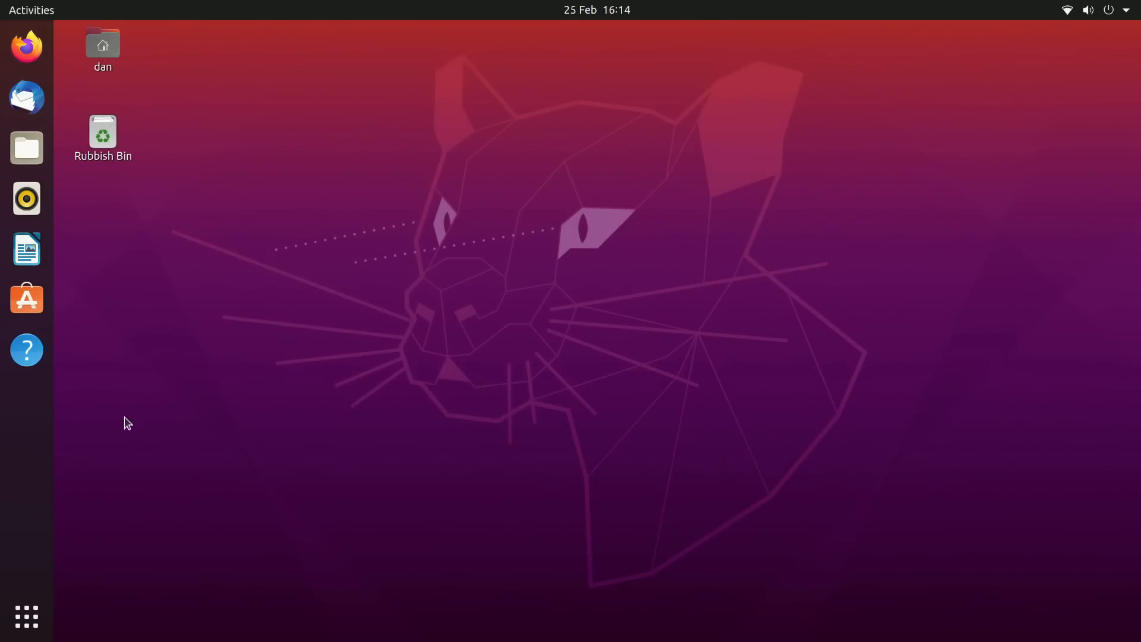
click(26, 616)
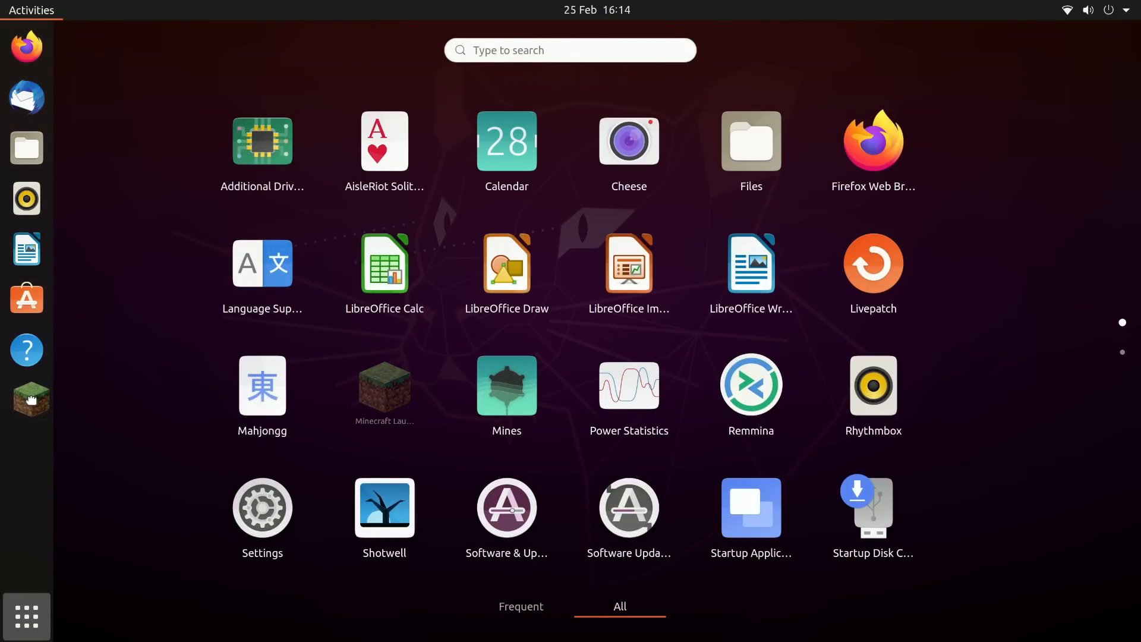
right_click(384, 385)
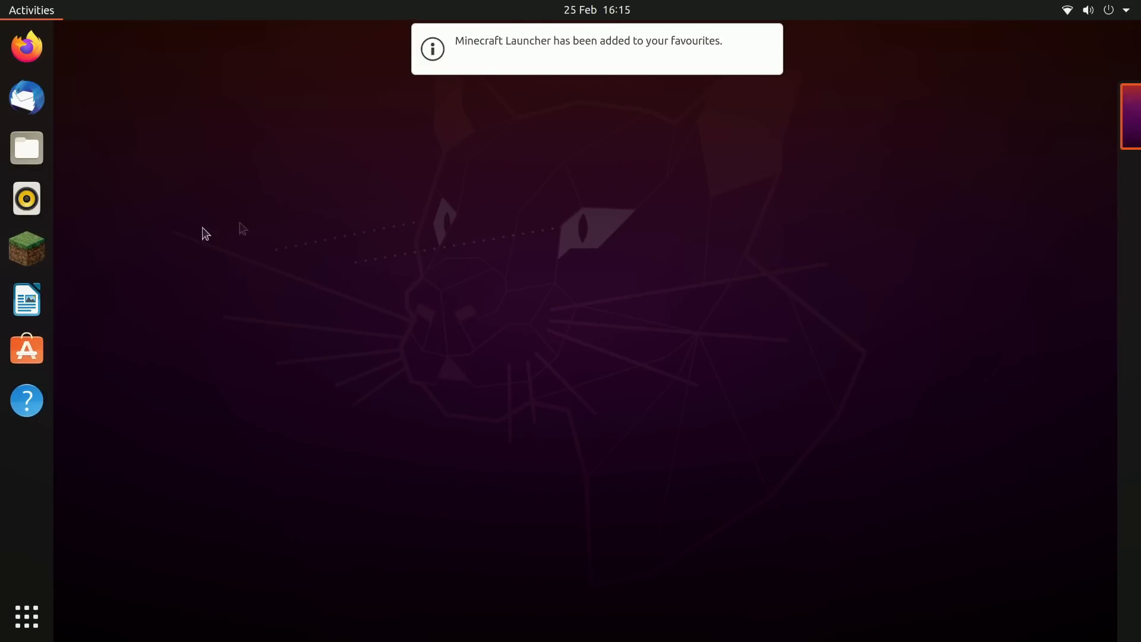
click(26, 246)
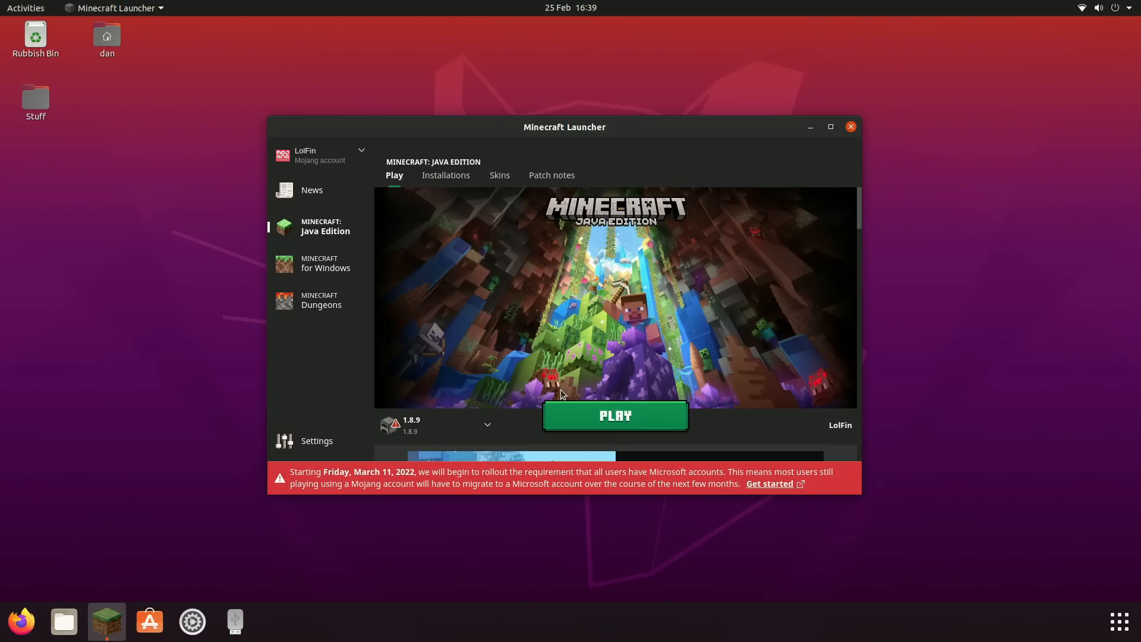
- Play Minecraft 1.8.9, ticking 'I understand the risks' so the warning won't return
click(614, 415)
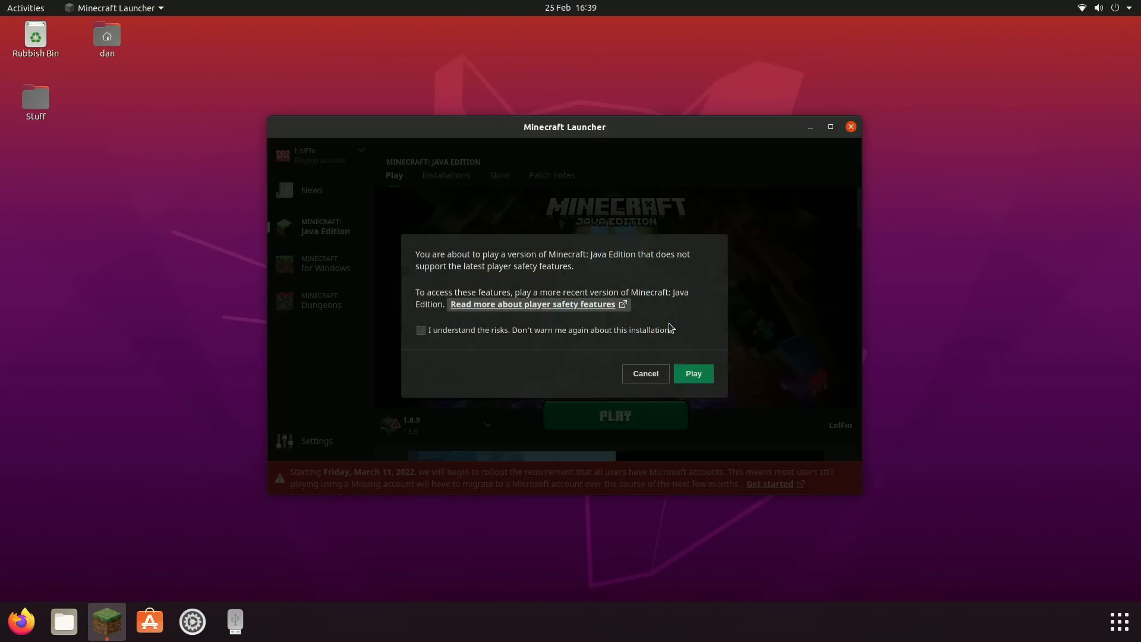
click(421, 330)
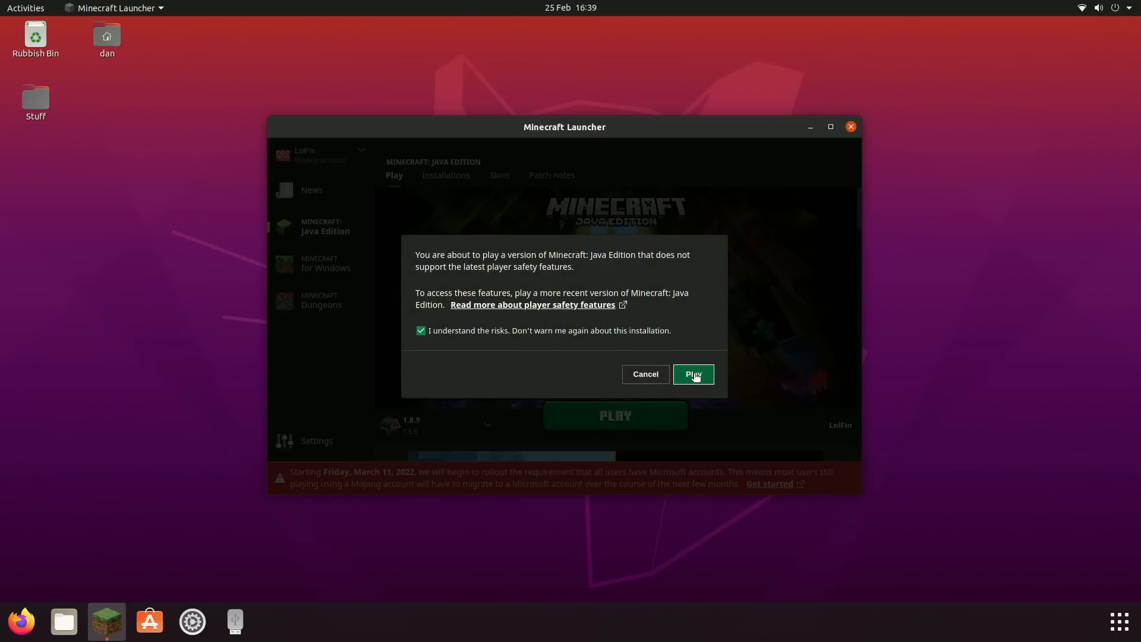
click(692, 374)
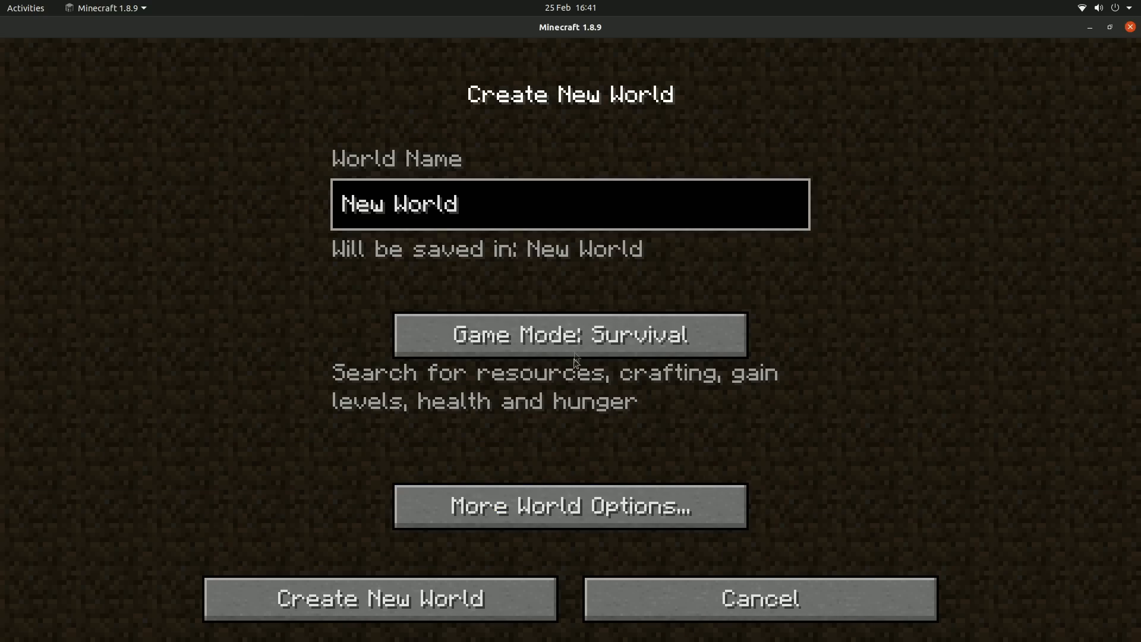
- Create the new world, show FPS with the F3 debug overlay, and pause to the Game Menu
click(379, 599)
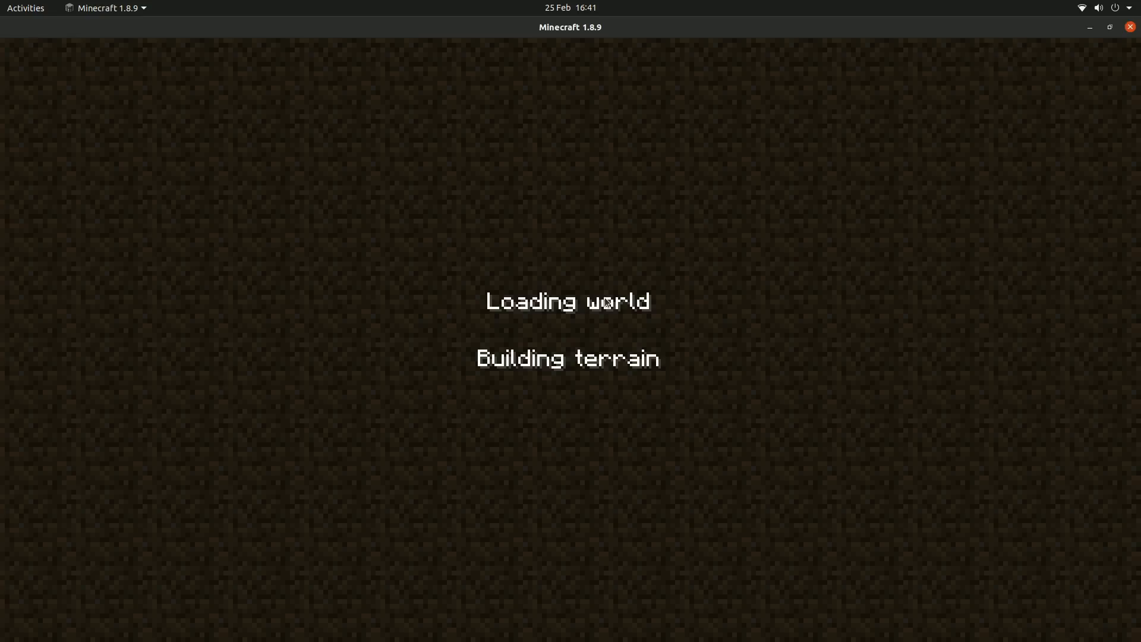
mouse_move(959, 428)
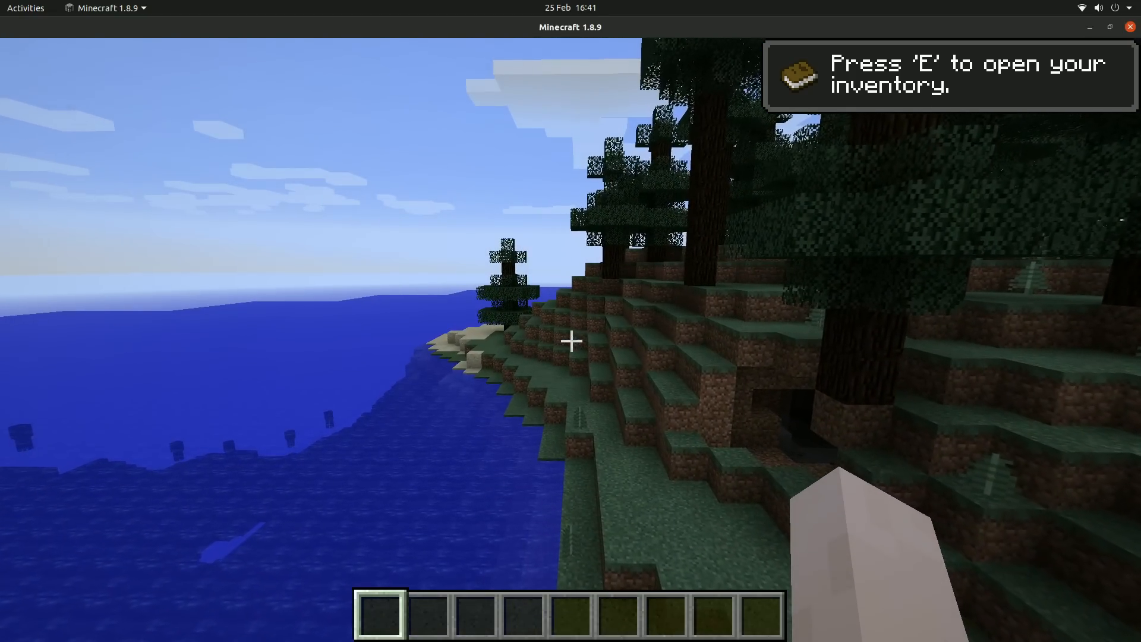
key(F3)
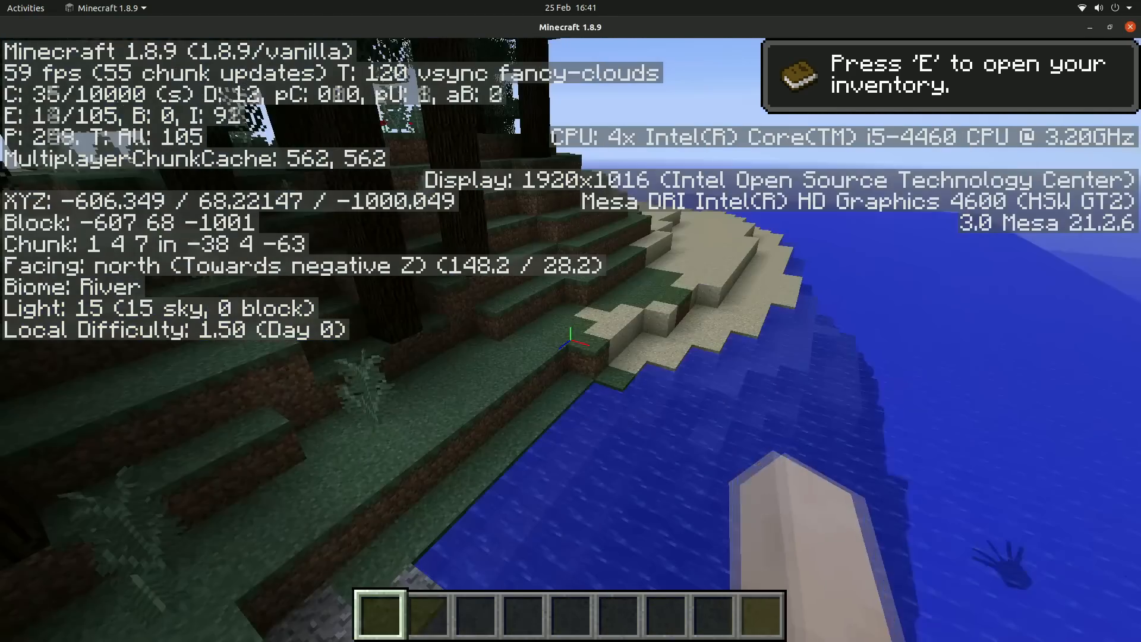
key(Escape)
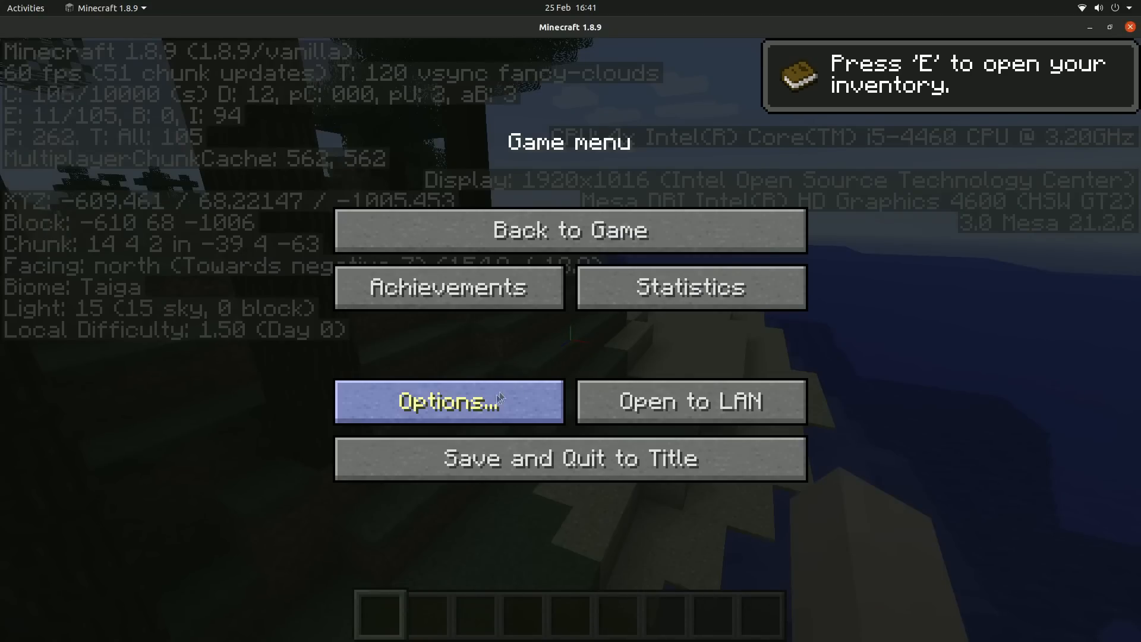
click(447, 402)
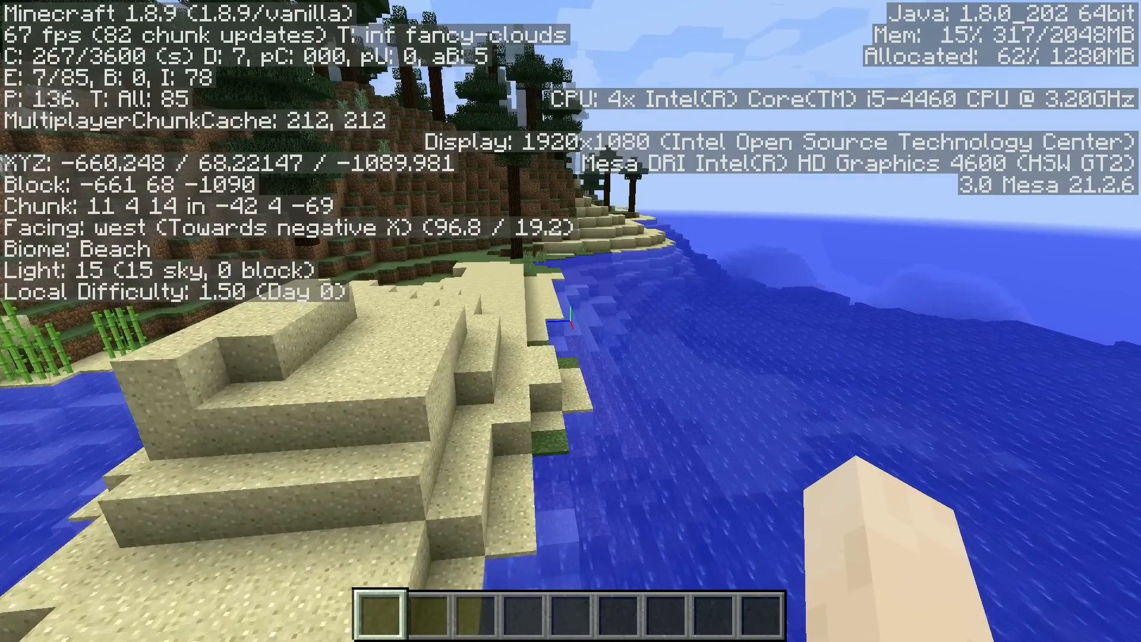
mouse_move(571, 321)
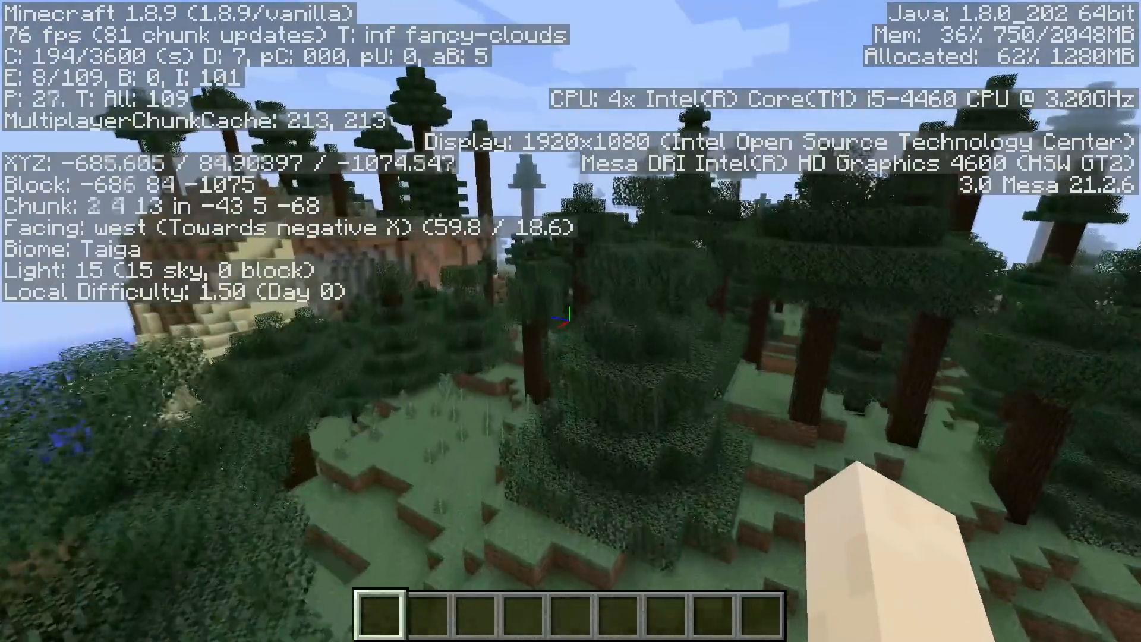
mouse_move(571, 321)
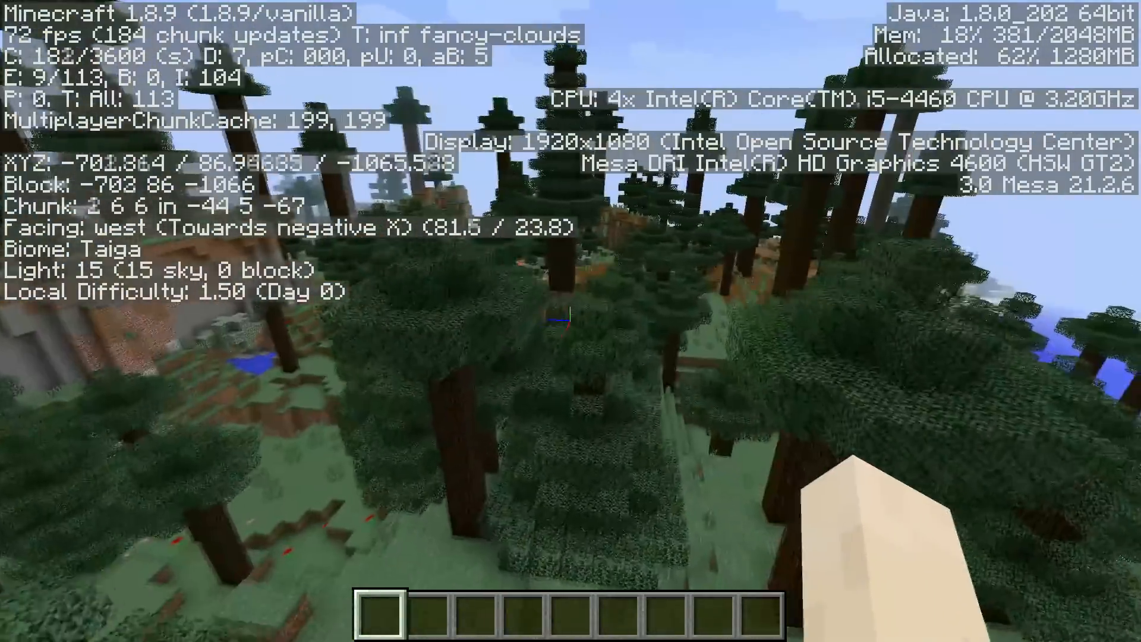
key(Escape)
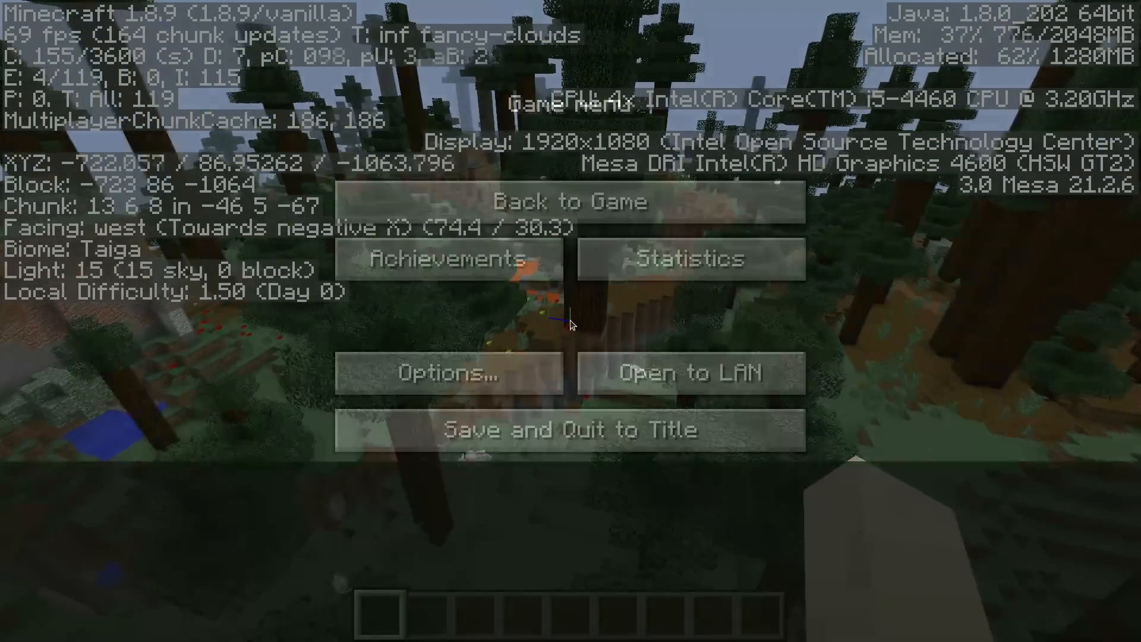
- Review Video Settings, then resume flying while toggling the F3 overlay on and off
click(445, 374)
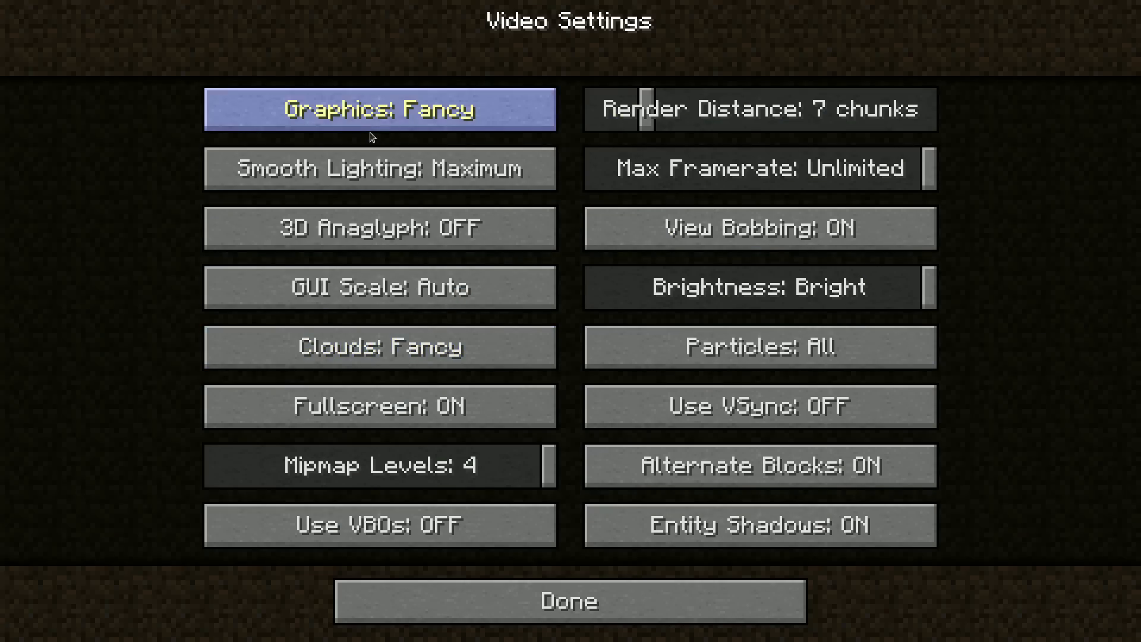
click(569, 600)
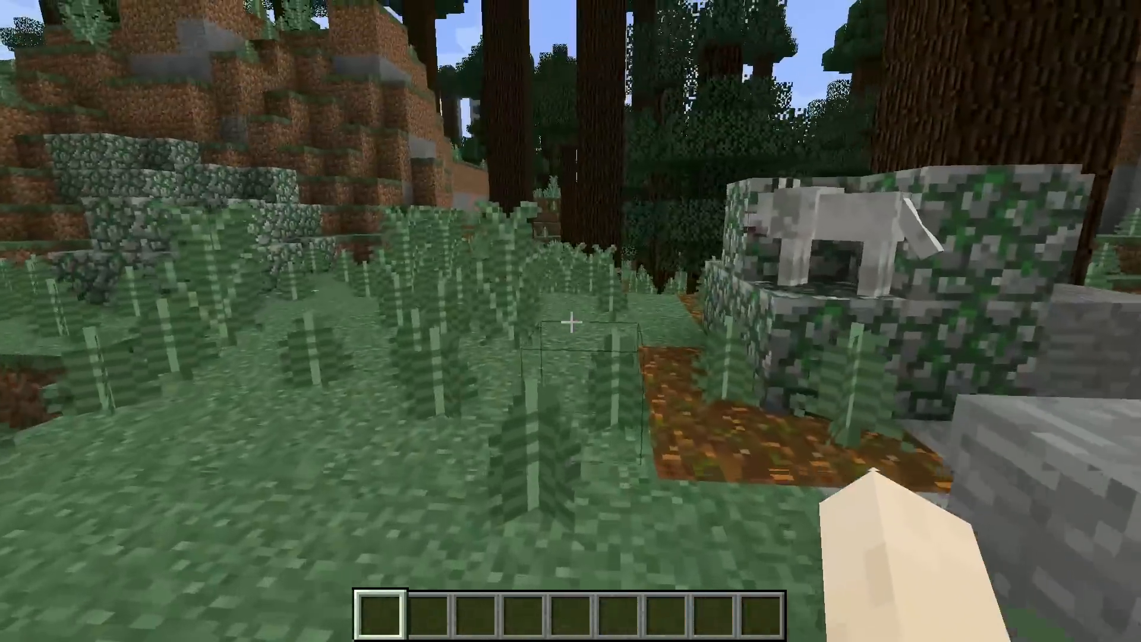
mouse_move(571, 321)
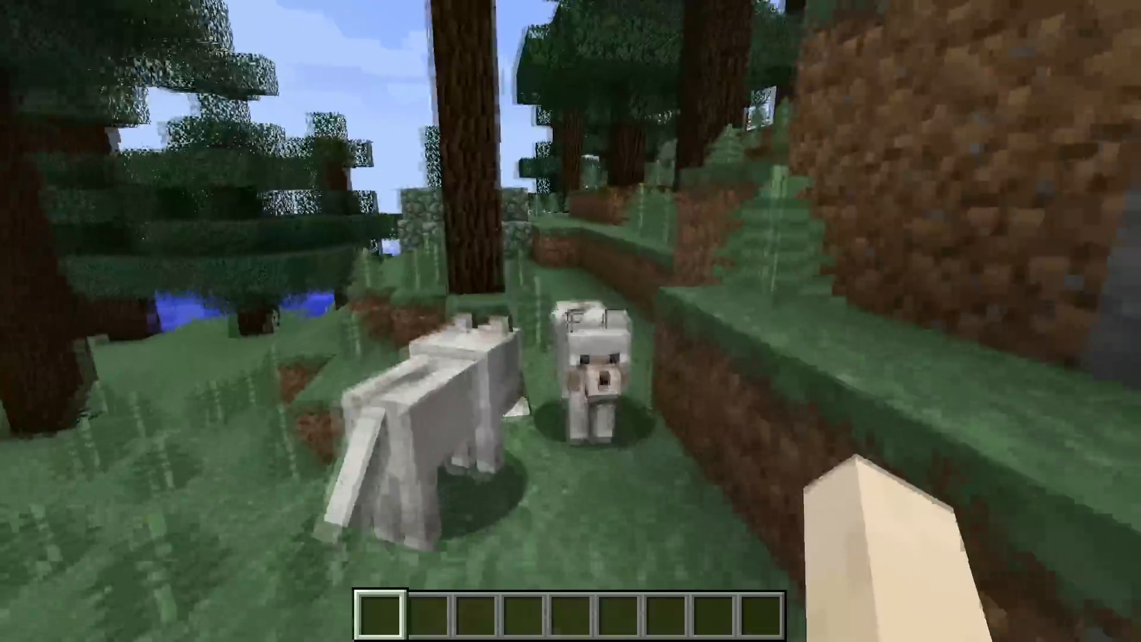
mouse_move(570, 321)
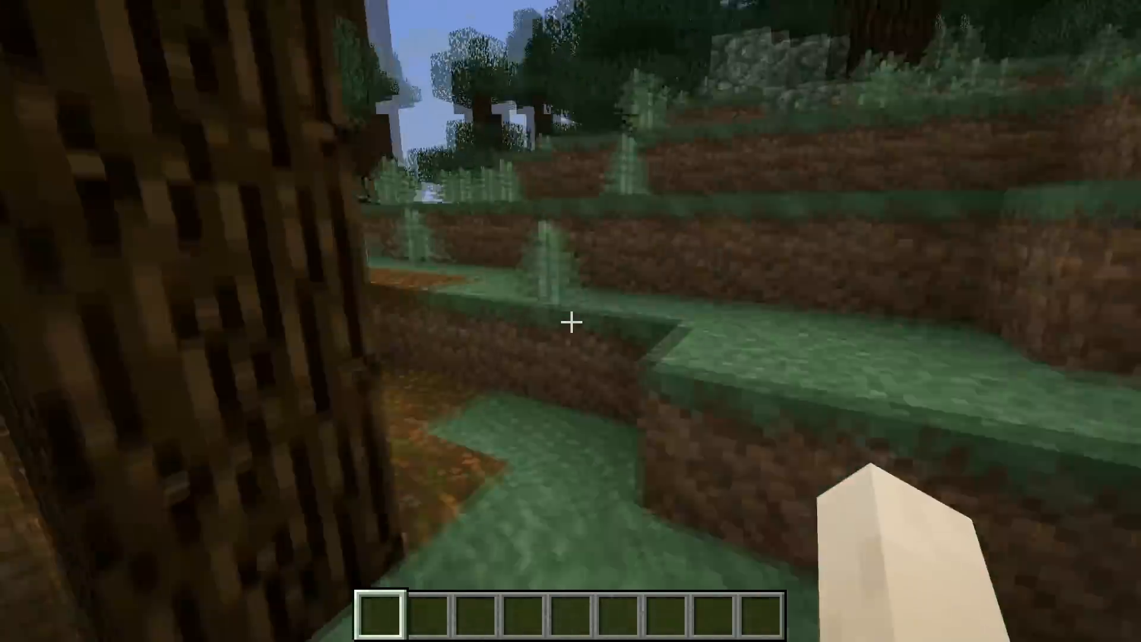
key(F3)
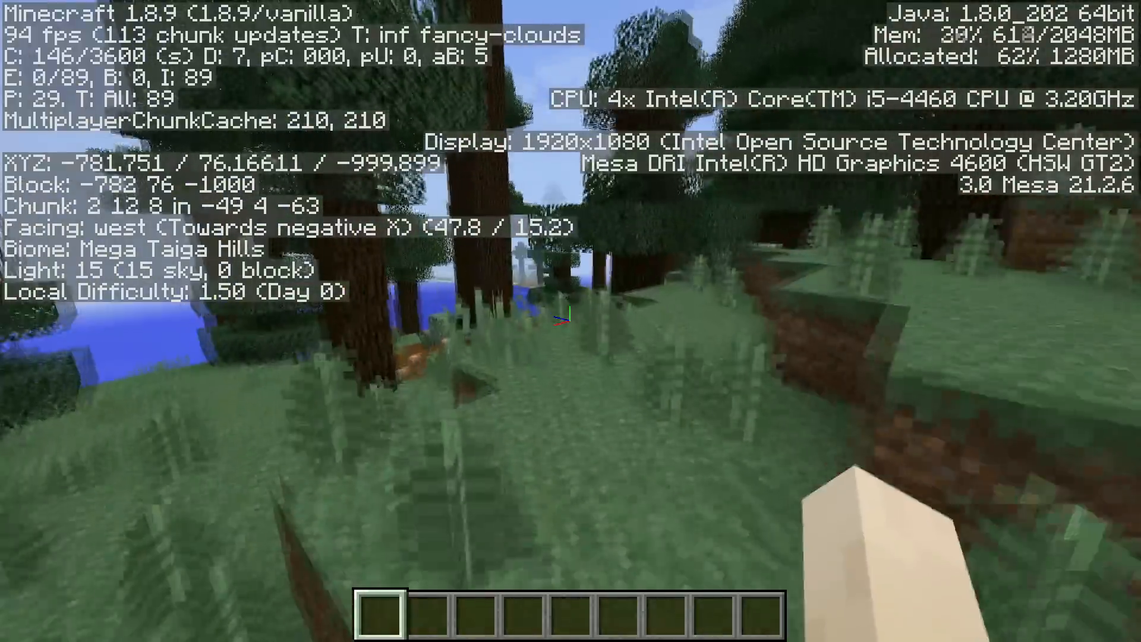
mouse_move(571, 321)
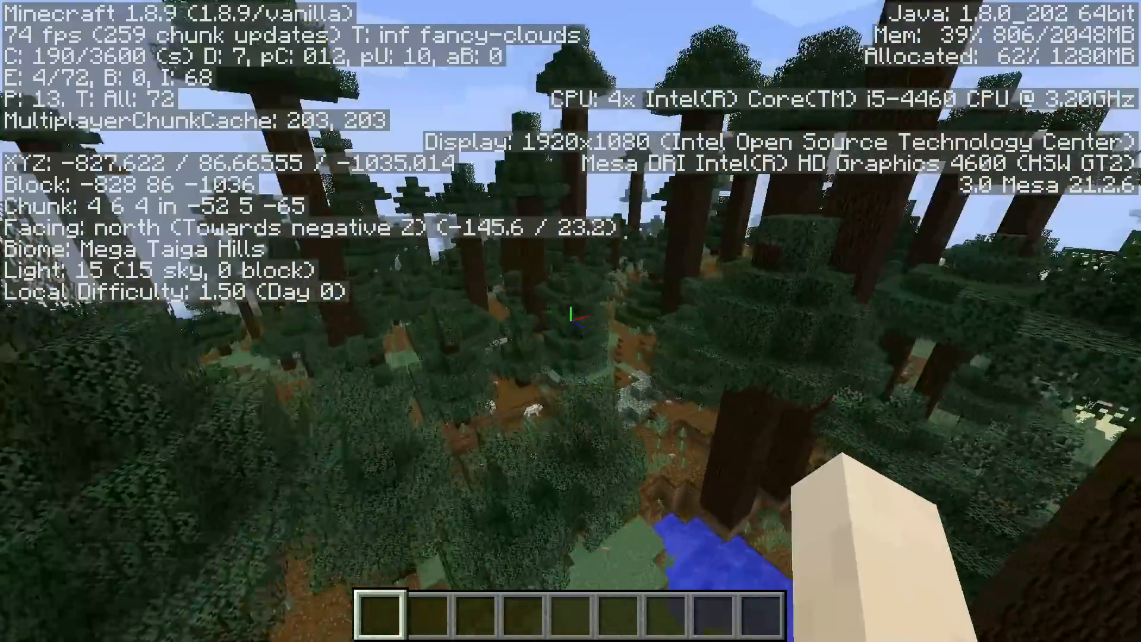
mouse_move(571, 317)
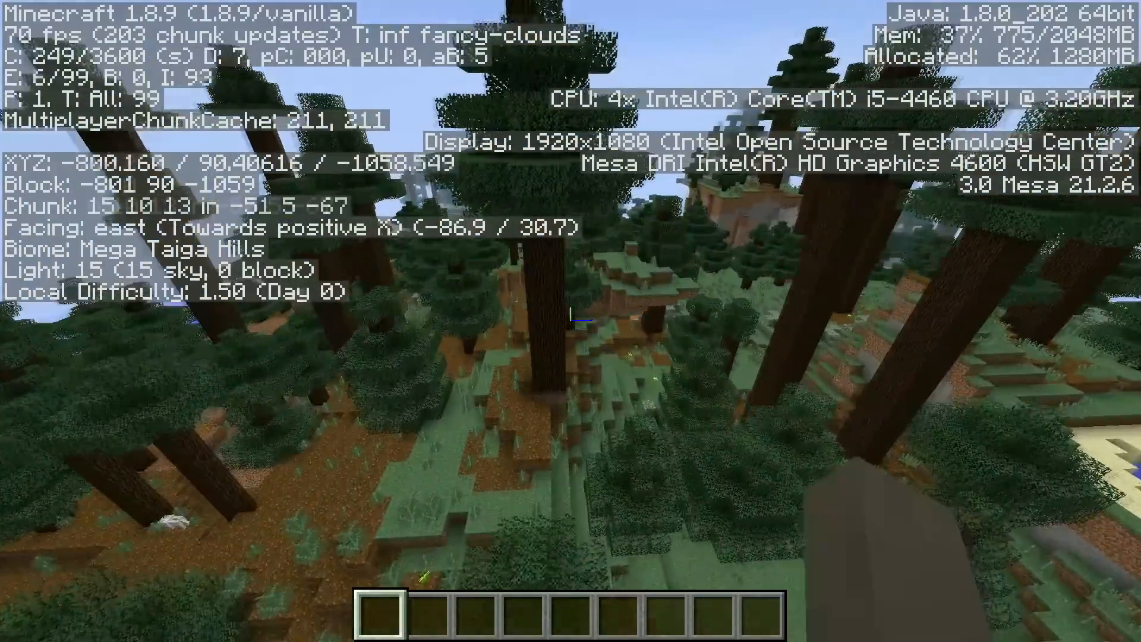
key(F3)
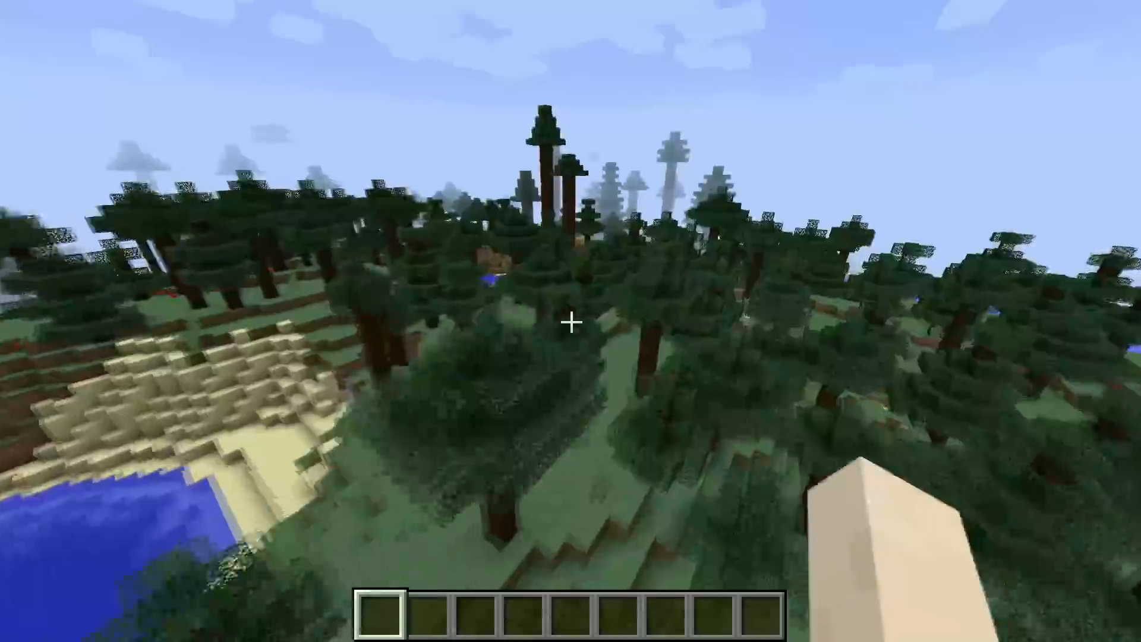
mouse_move(571, 321)
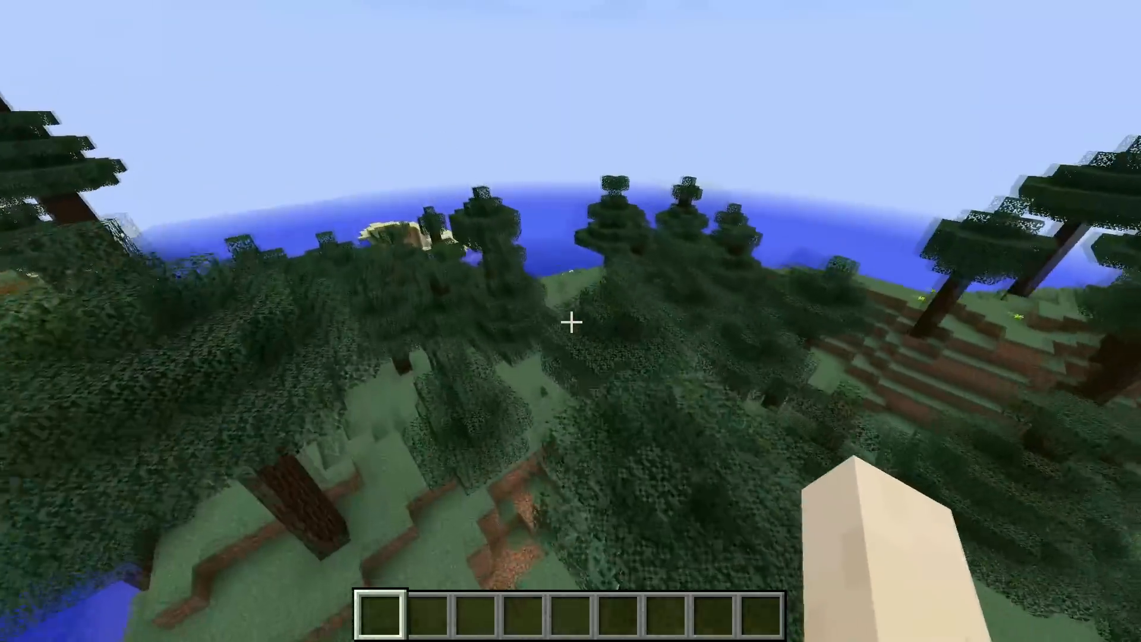
mouse_move(570, 321)
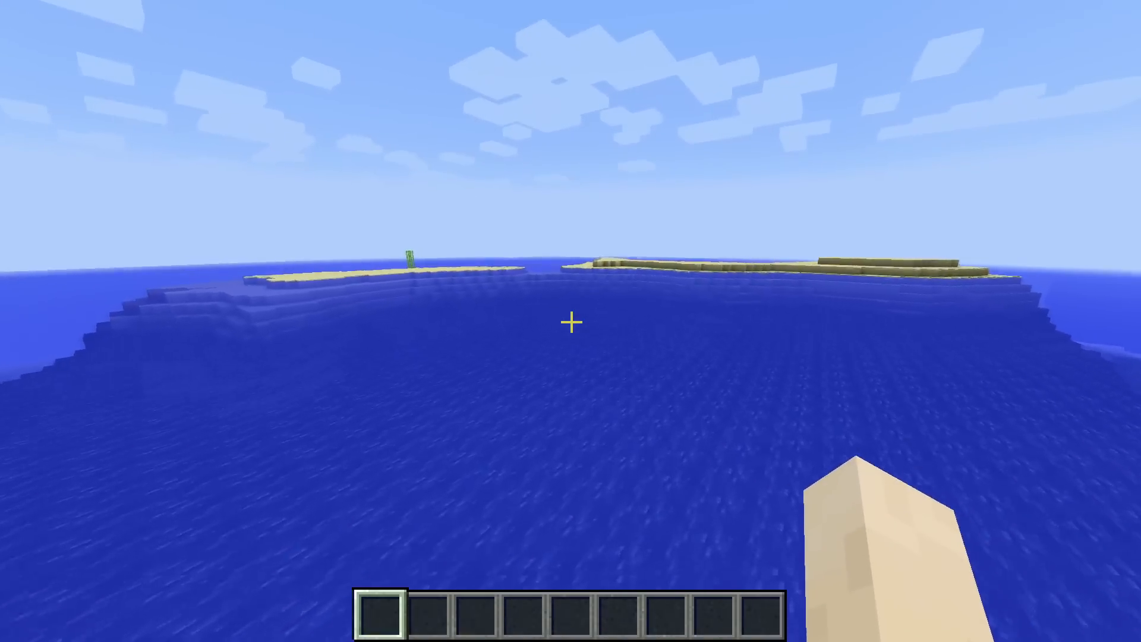
mouse_move(571, 321)
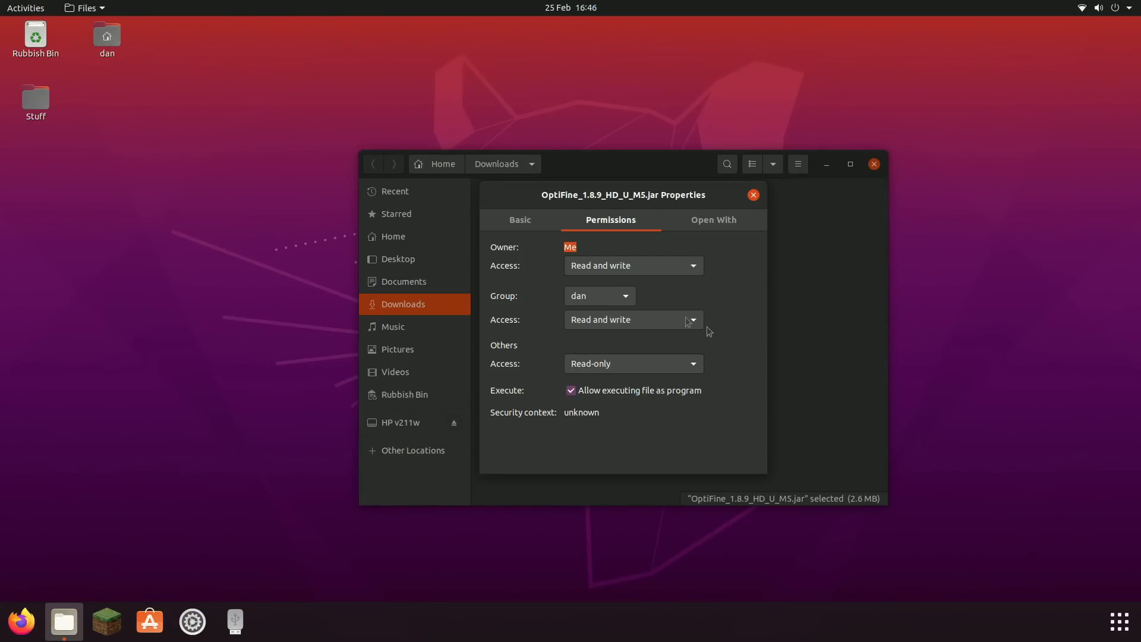
mouse_move(680, 299)
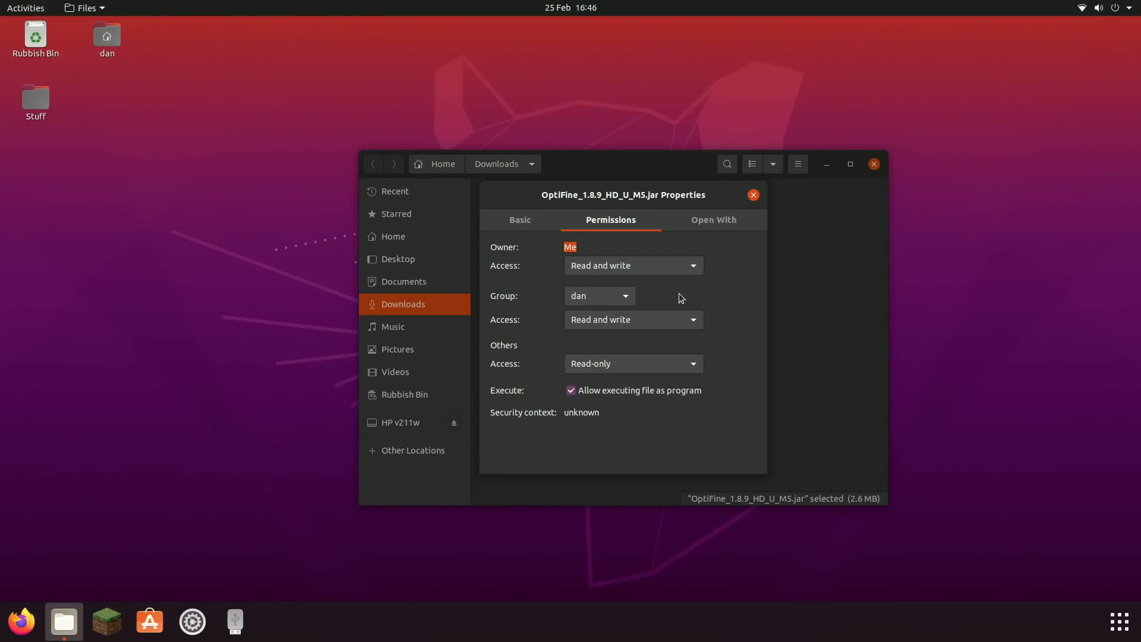
mouse_move(616, 211)
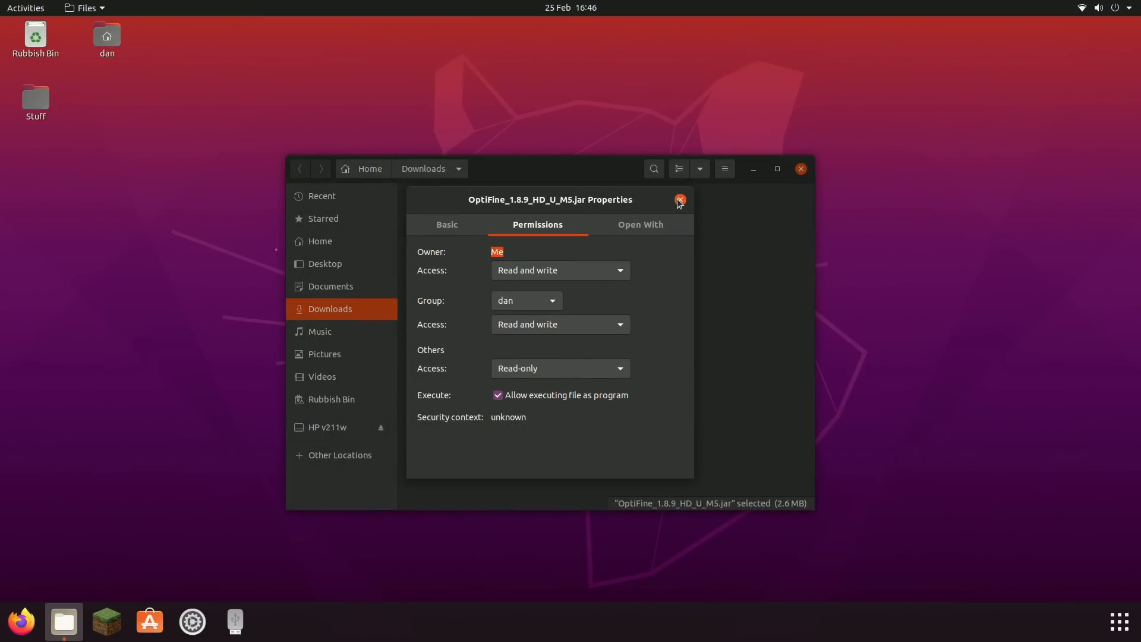
- Run OptiFine_1.8.9_HD_U_M5.jar, install OptiFine, and dismiss the success message
click(680, 201)
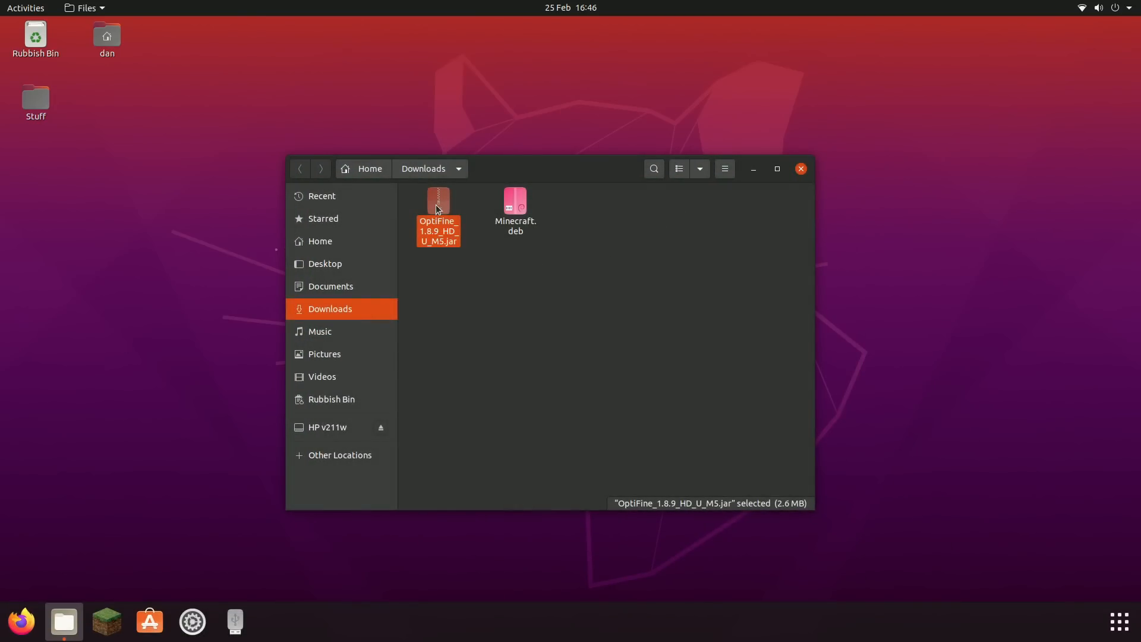
double_click(438, 200)
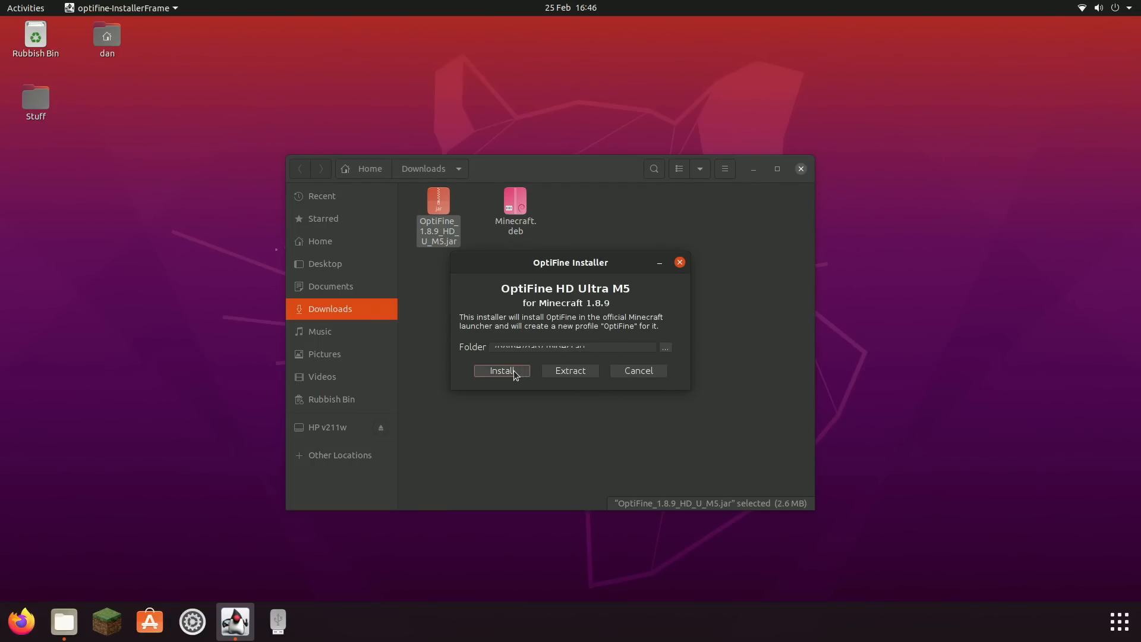
click(501, 370)
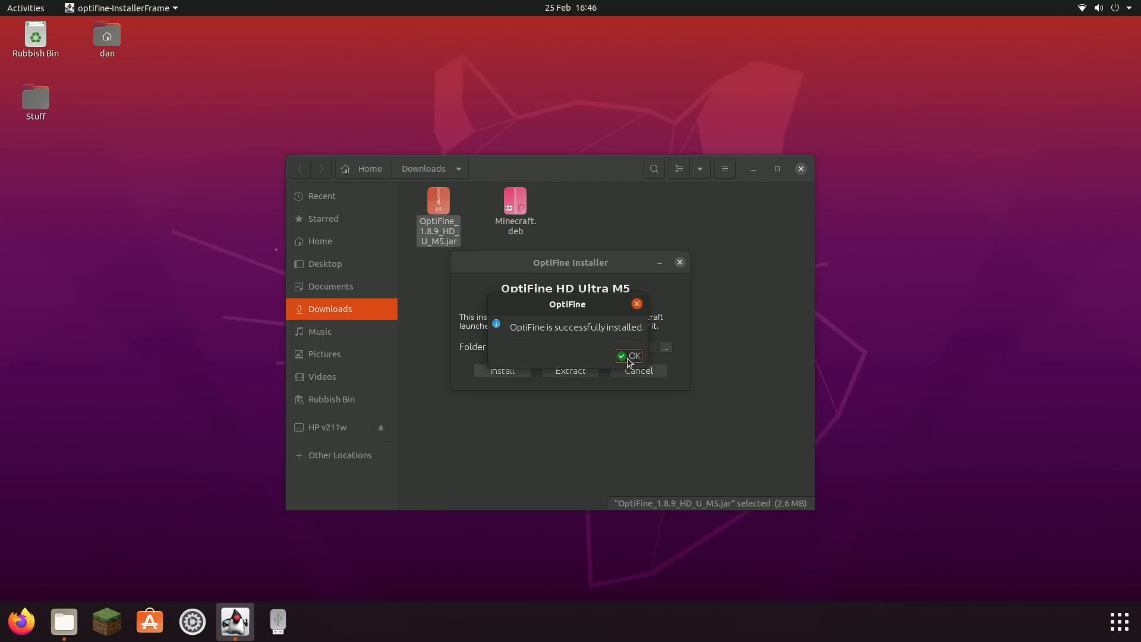
click(629, 356)
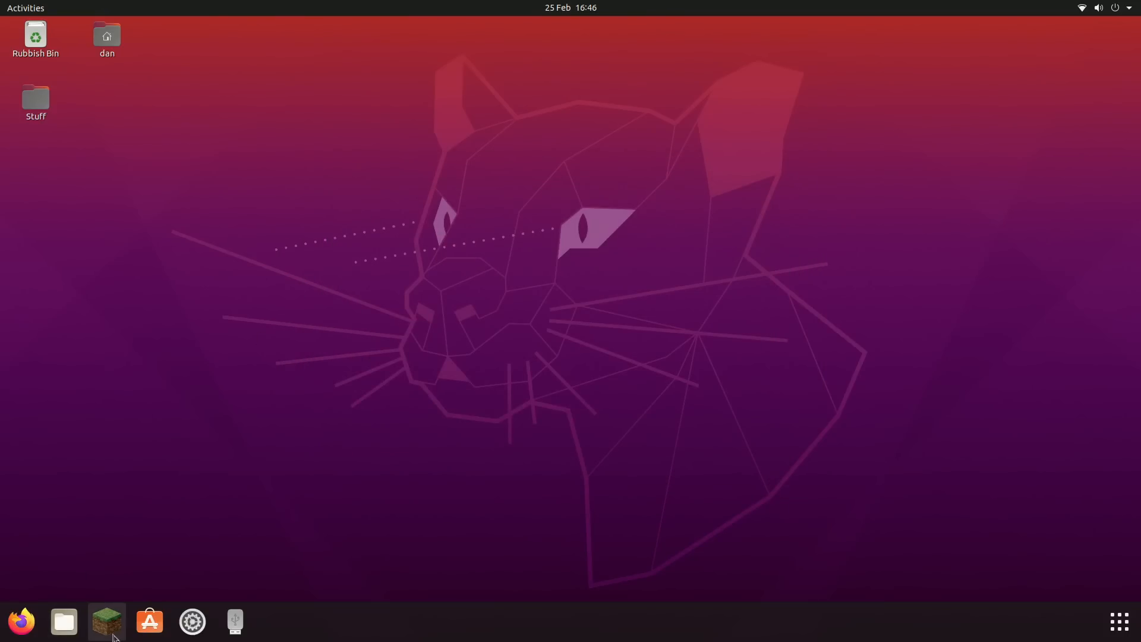
- Play the OptiFine 1.8.9 installation from the dock launcher, ticking 'I understand the risks'
click(106, 622)
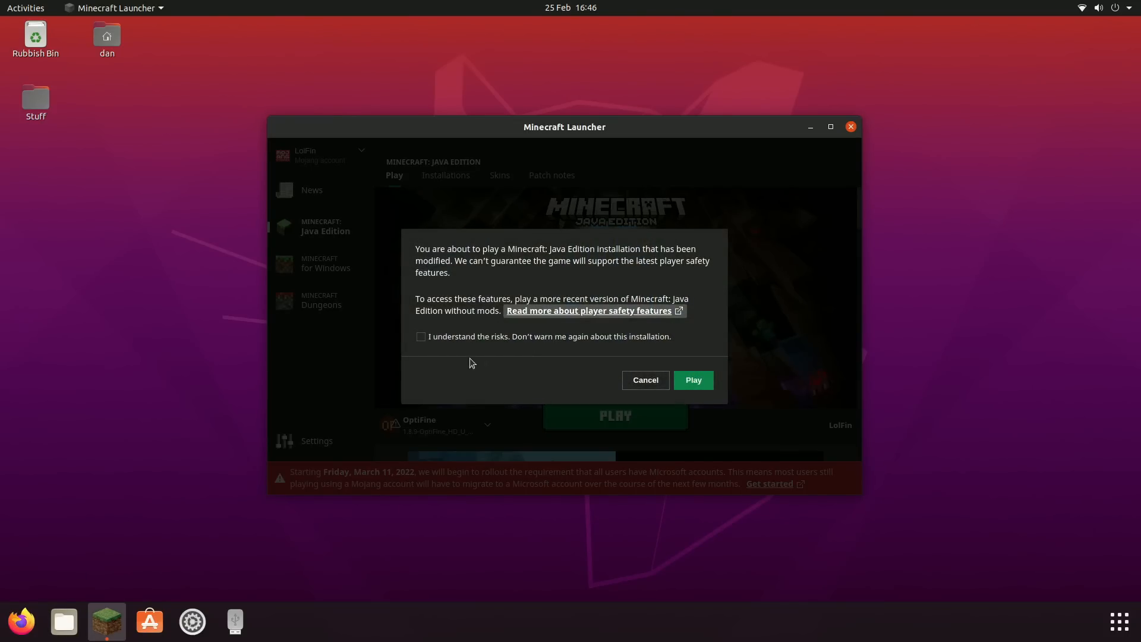
click(421, 336)
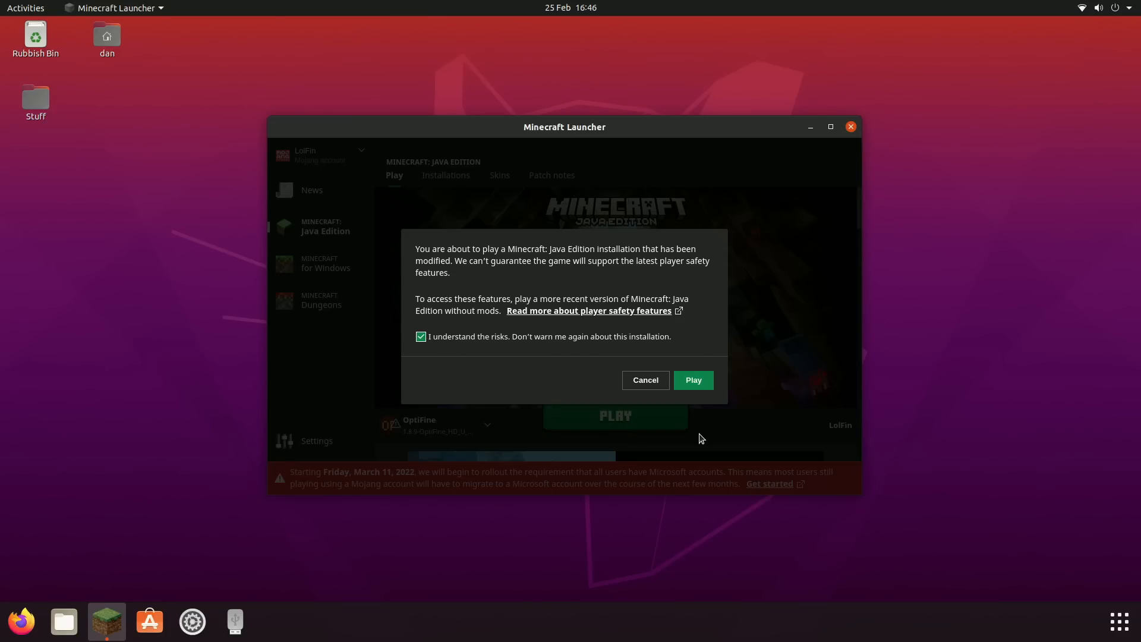
mouse_move(380, 328)
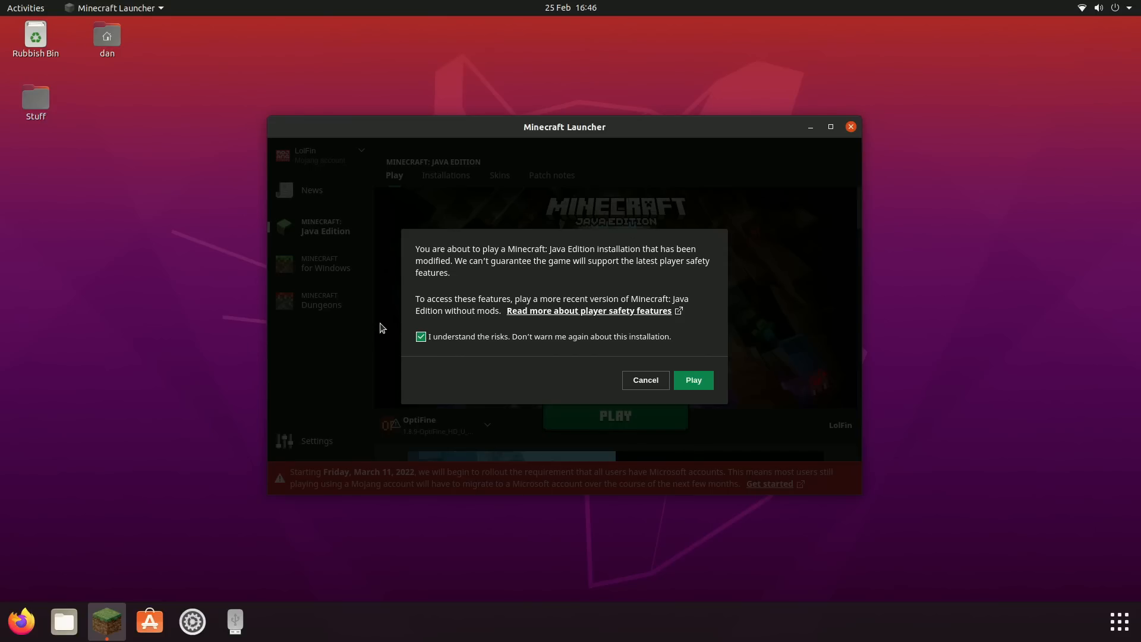
click(692, 380)
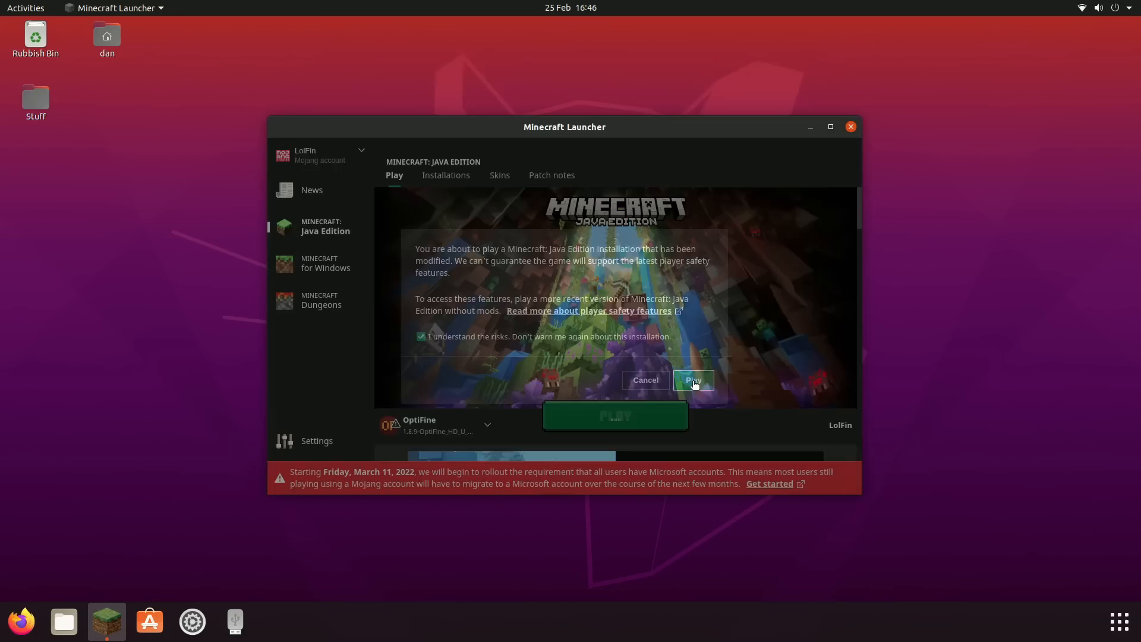
click(692, 379)
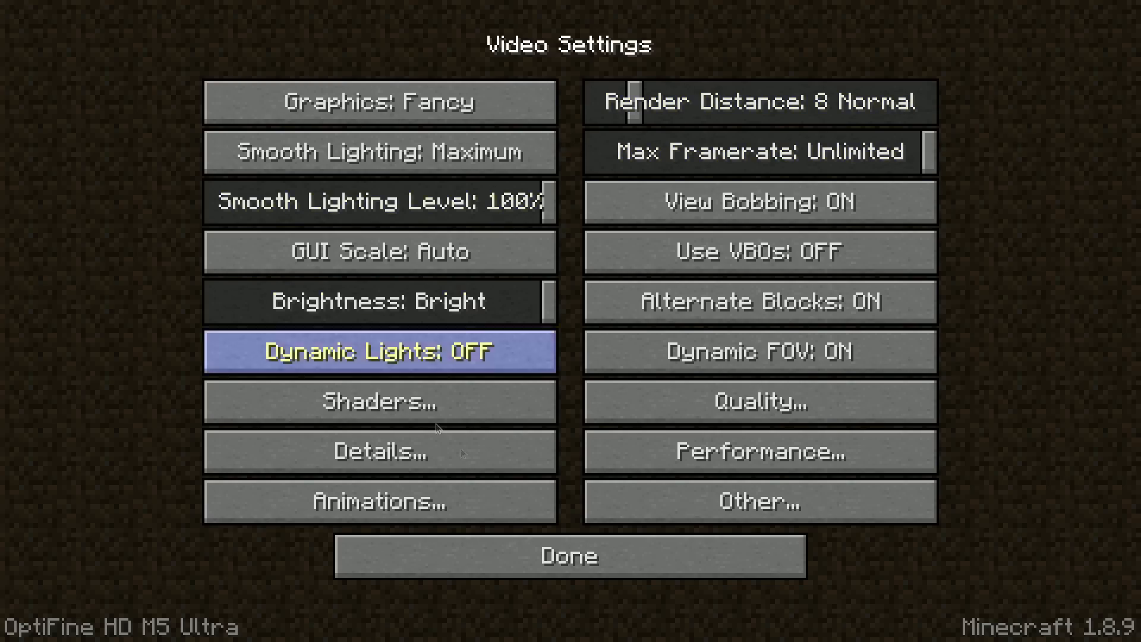
- Turn Fog OFF in OptiFine's Details video settings and return to the world
click(759, 500)
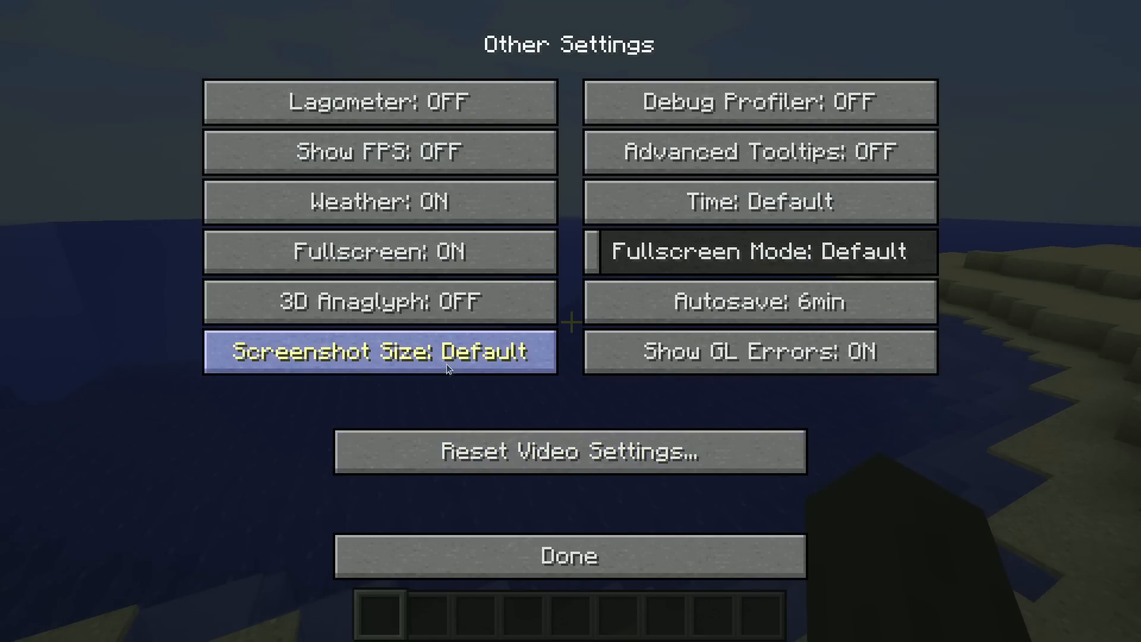
click(571, 555)
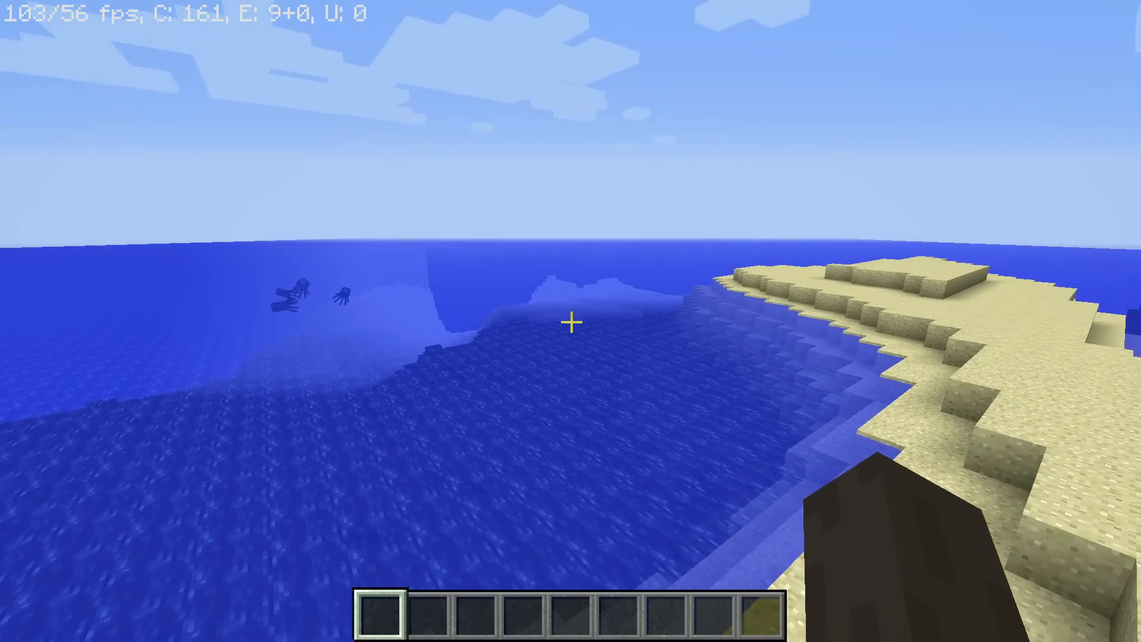
mouse_move(571, 321)
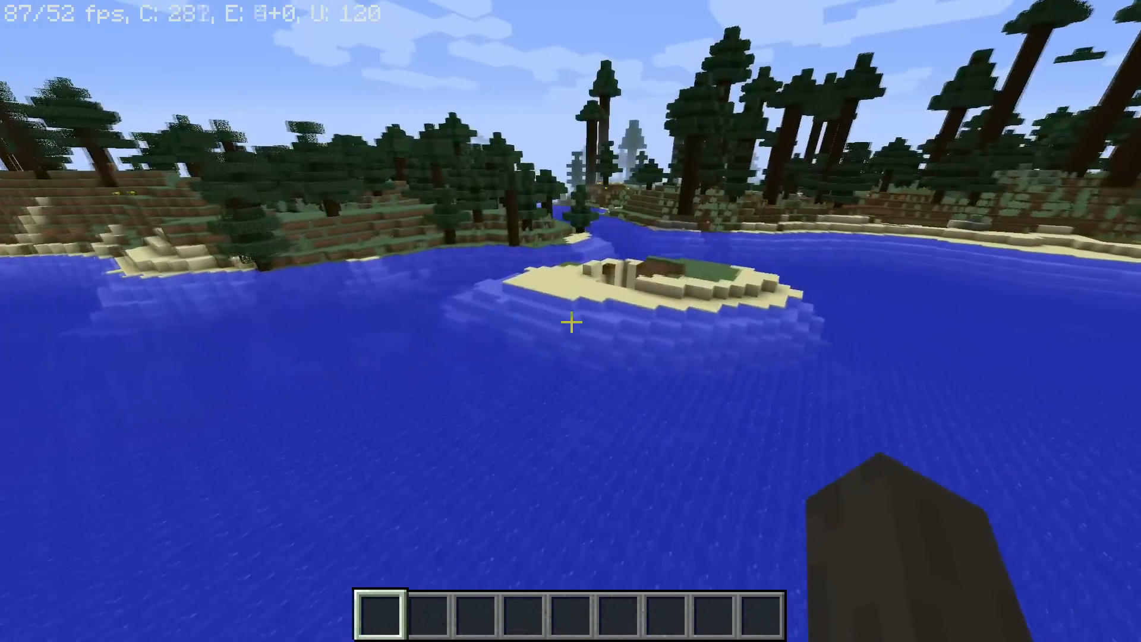
mouse_move(571, 321)
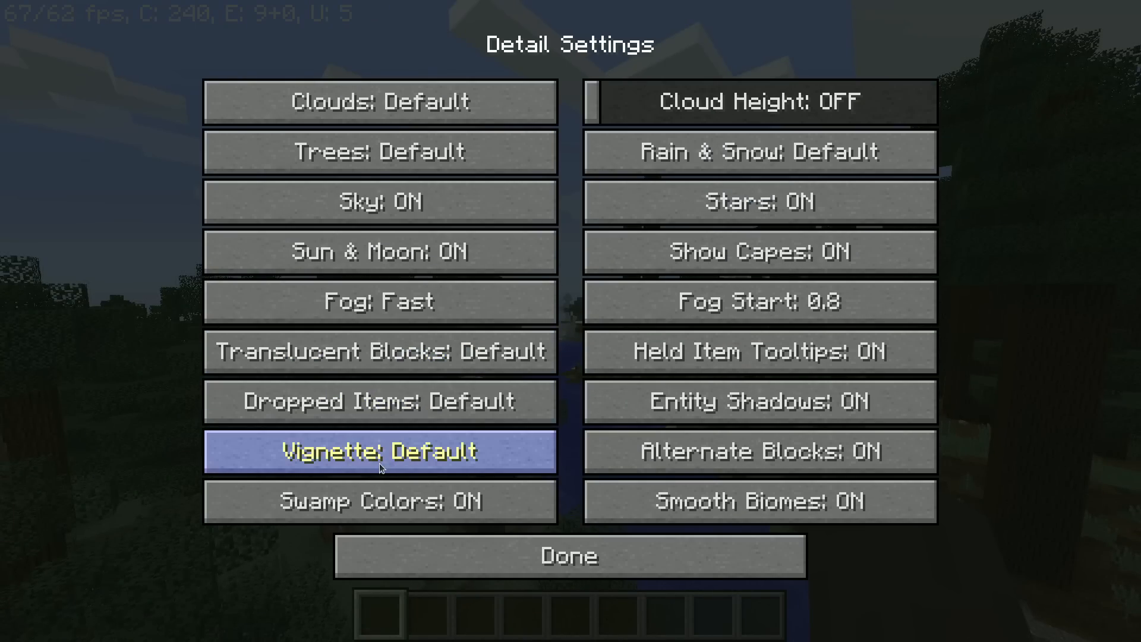
click(380, 301)
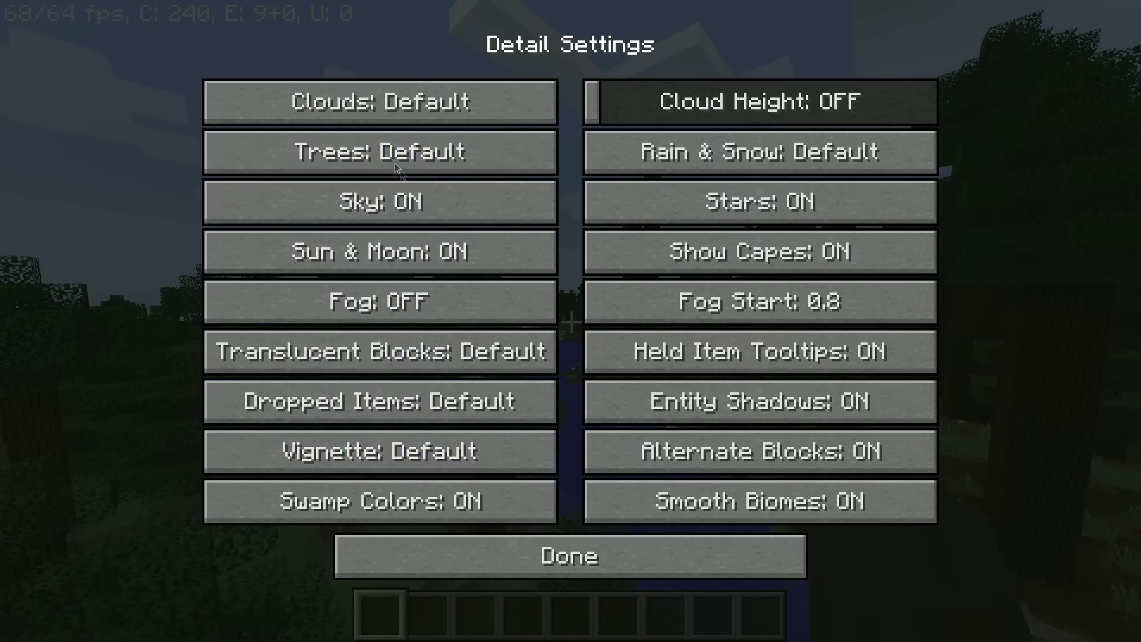
click(570, 555)
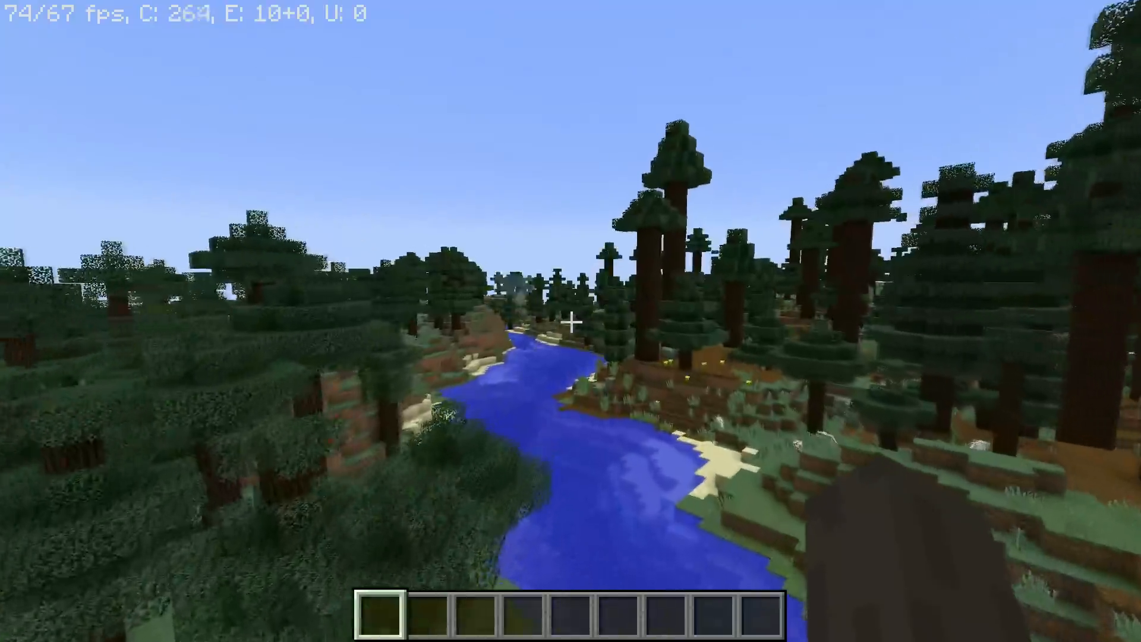
mouse_move(571, 321)
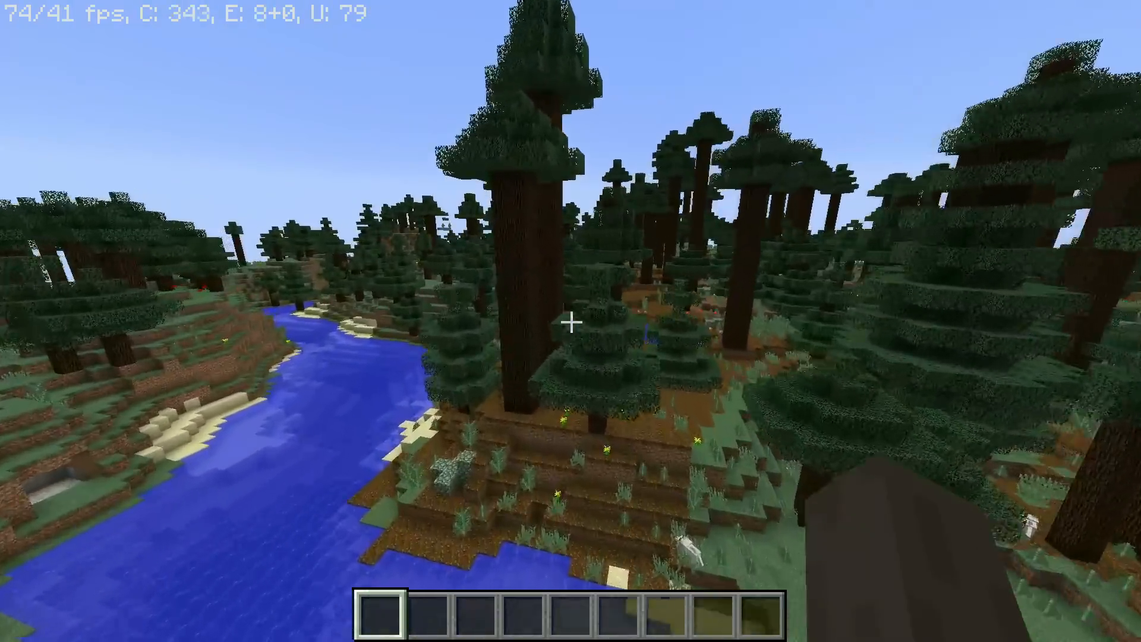
mouse_move(571, 321)
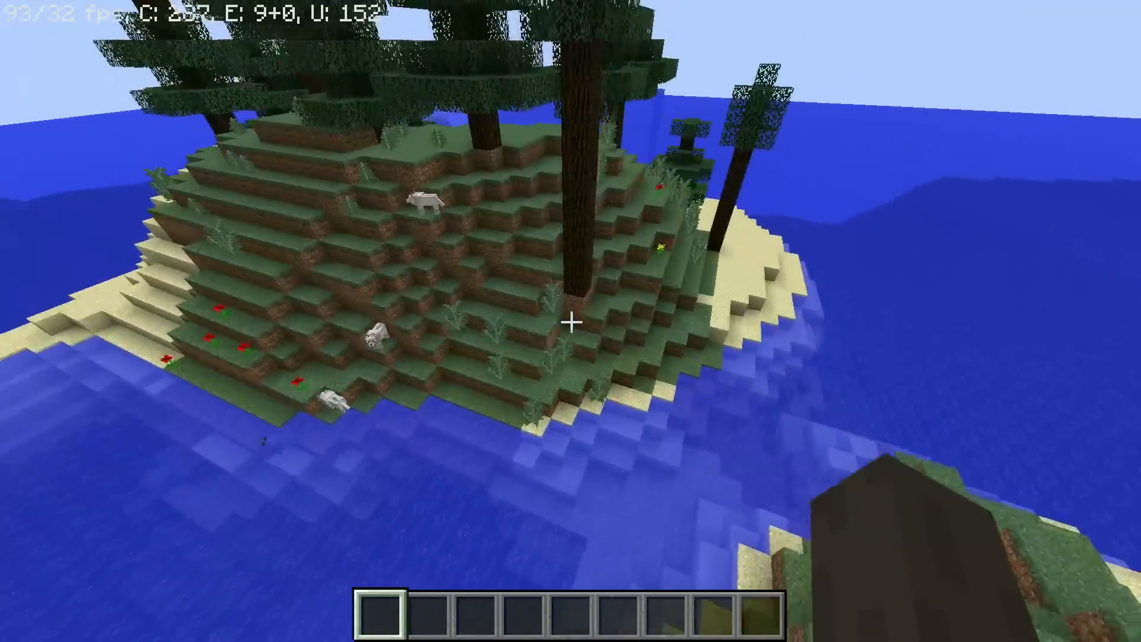
mouse_move(570, 321)
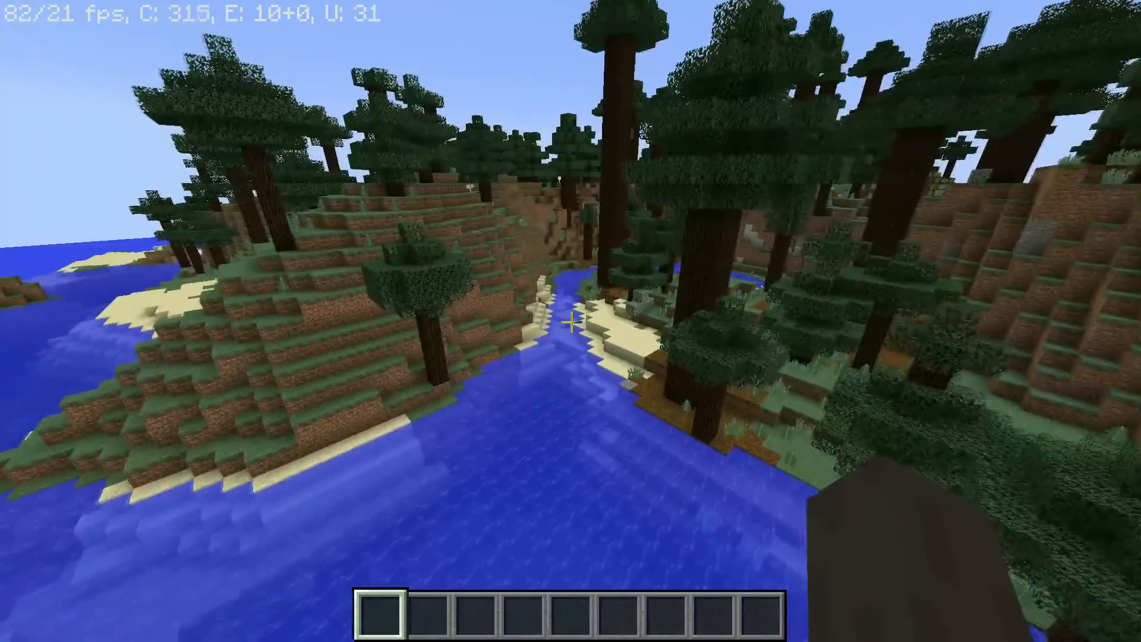
mouse_move(570, 321)
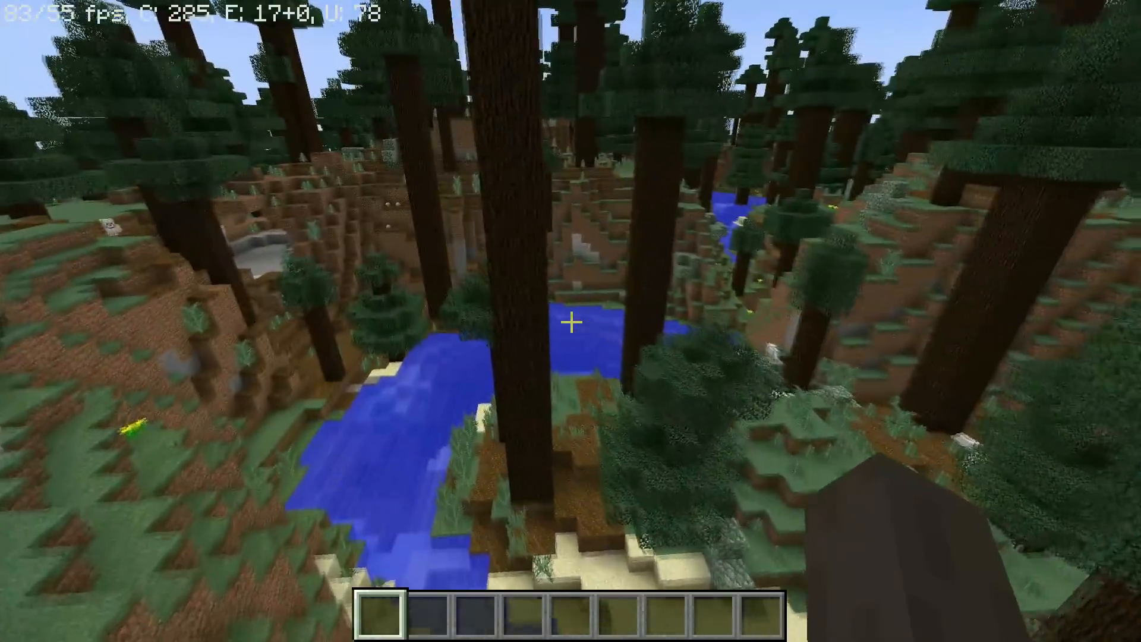
mouse_move(571, 320)
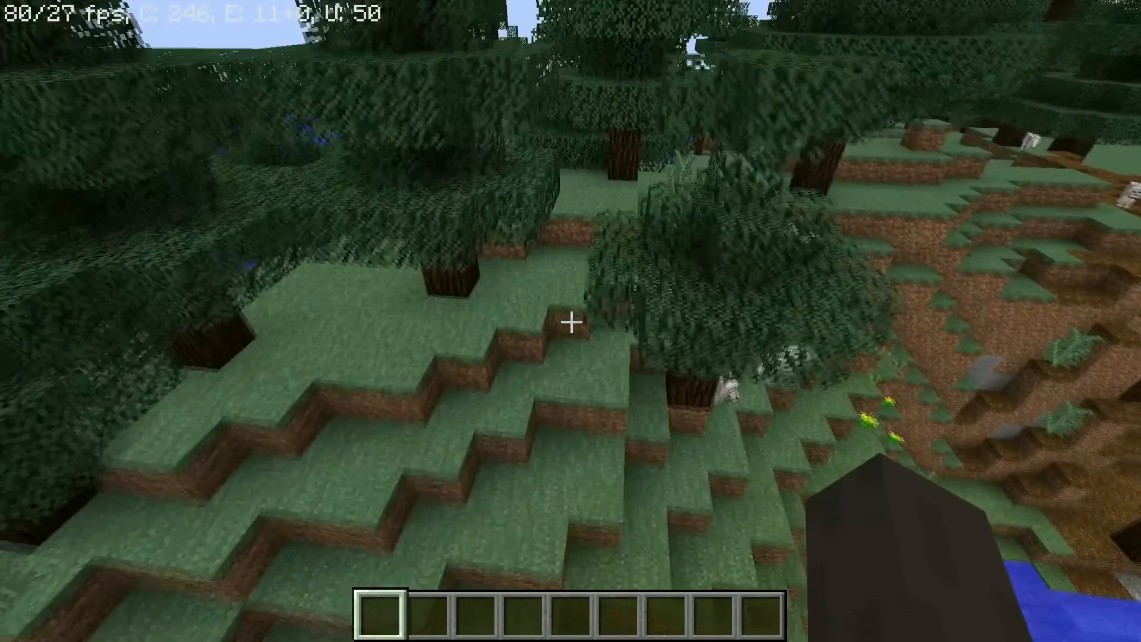
- Set Graphics to Fast and turn off Smooth Lighting, View Bobbing and Alternate Blocks
key(Escape)
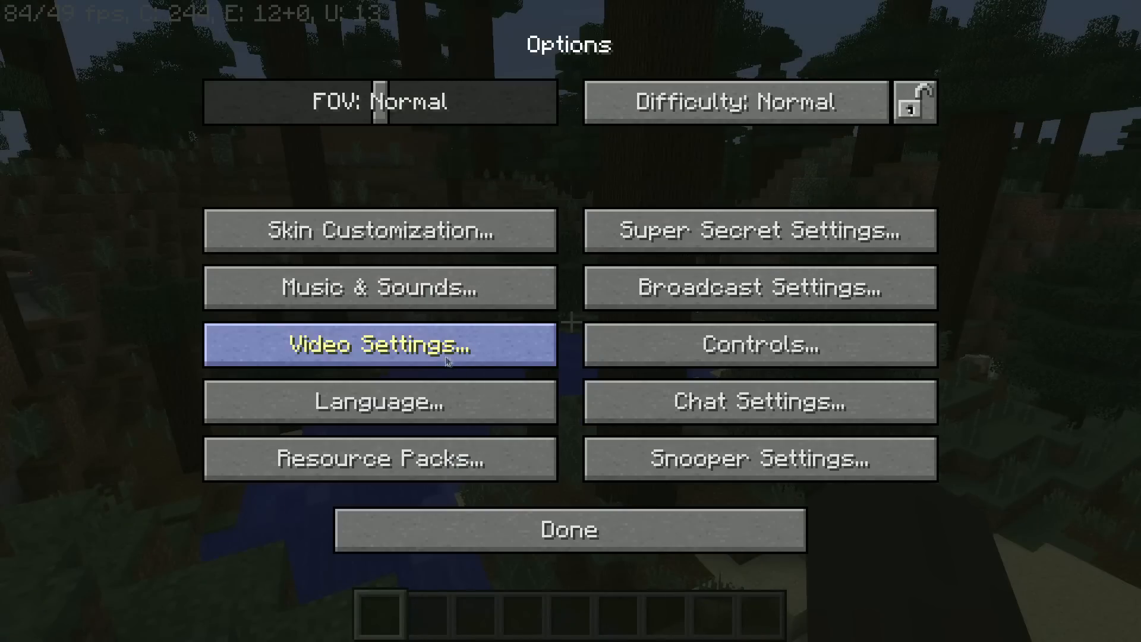
click(379, 344)
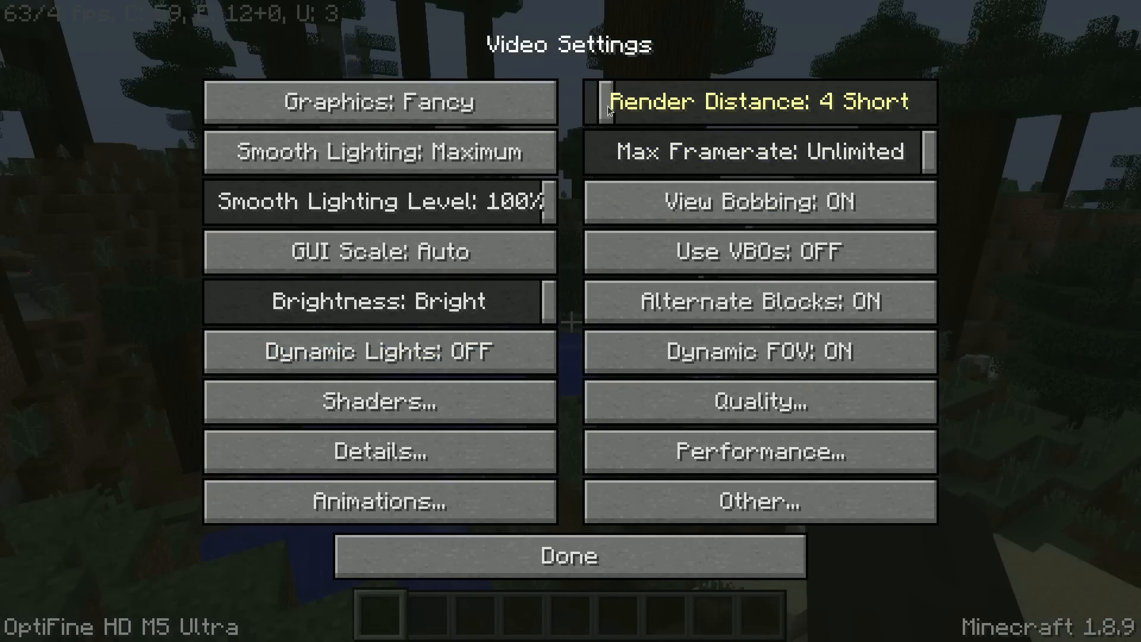
click(376, 101)
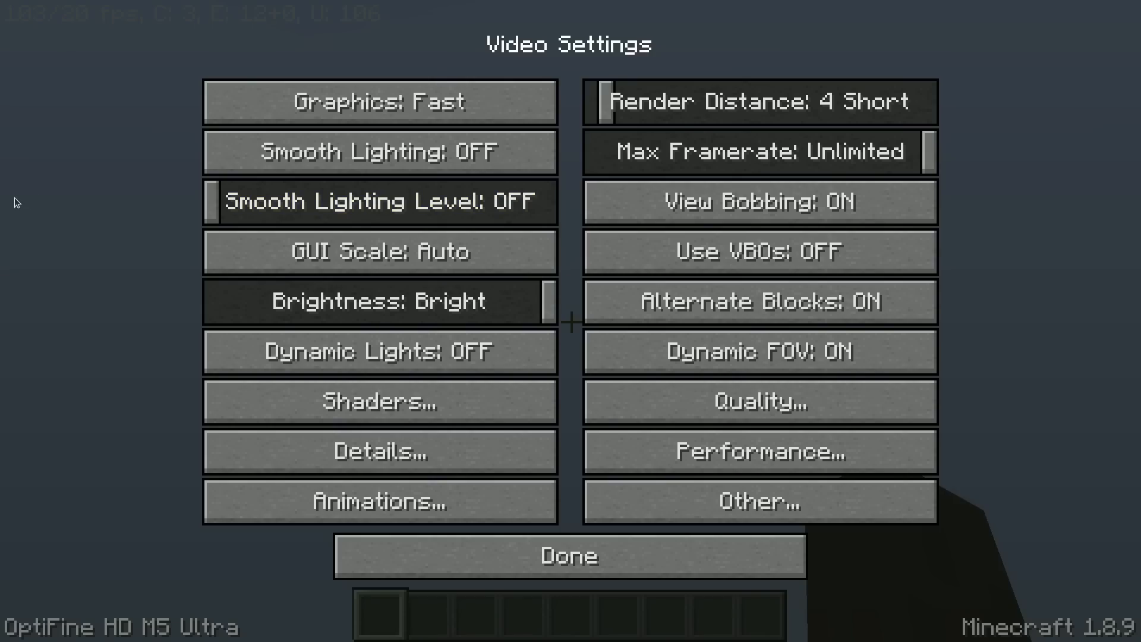
click(378, 251)
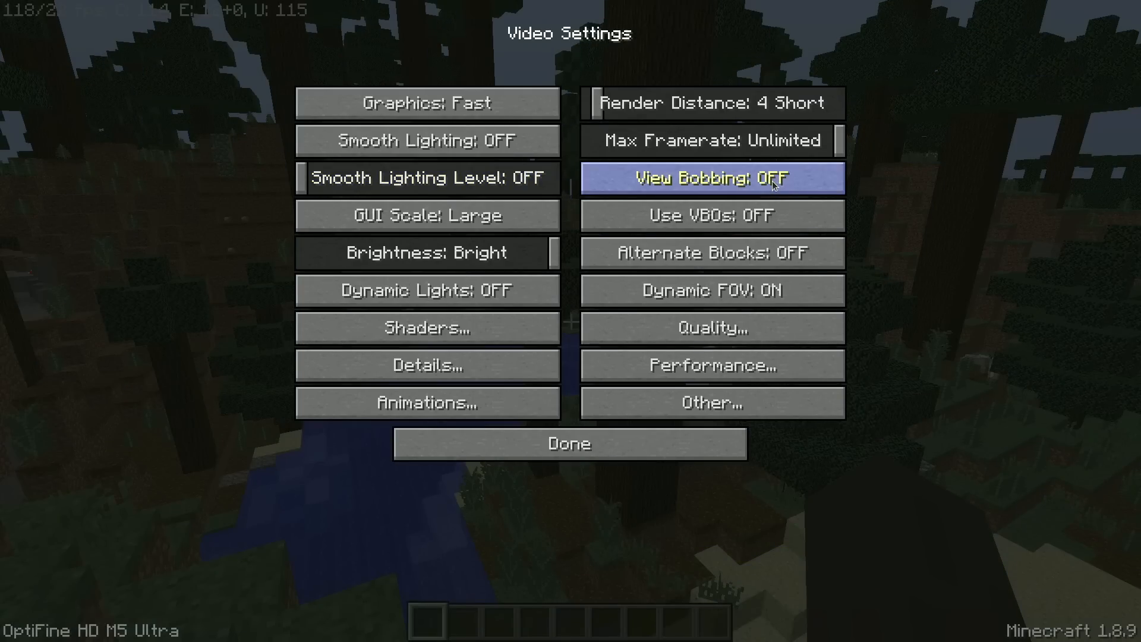
click(568, 444)
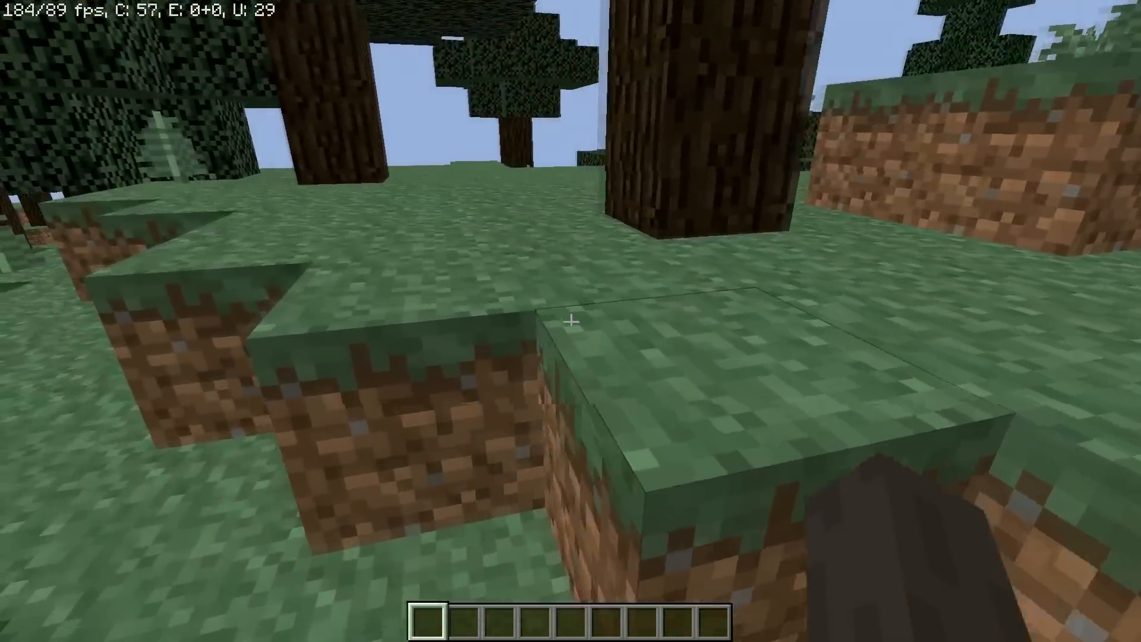
mouse_move(571, 319)
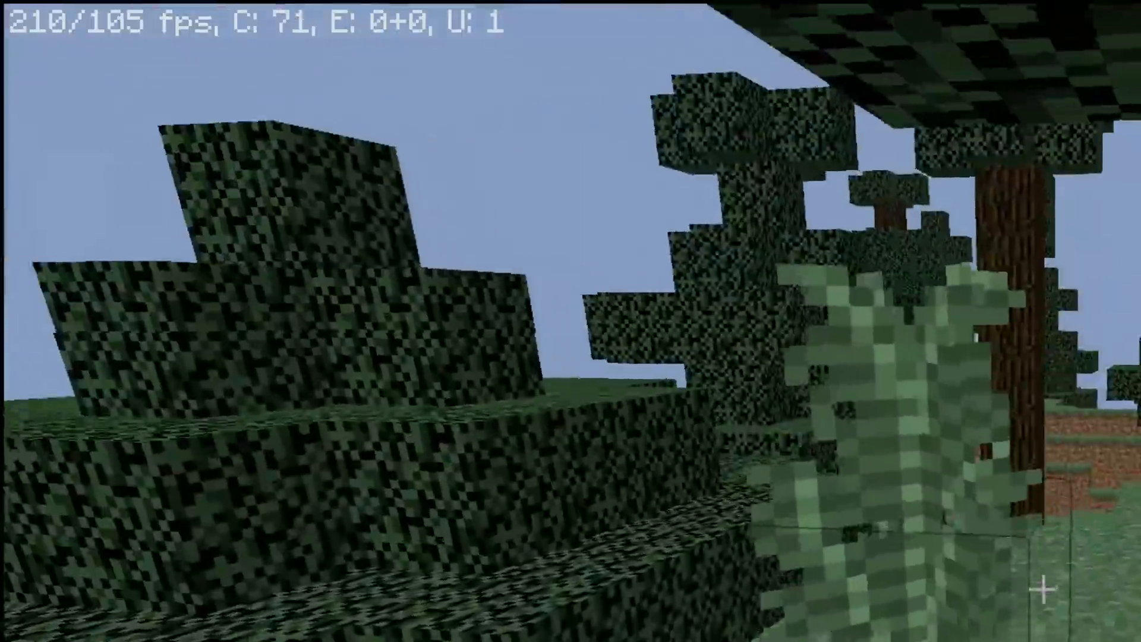
mouse_move(570, 320)
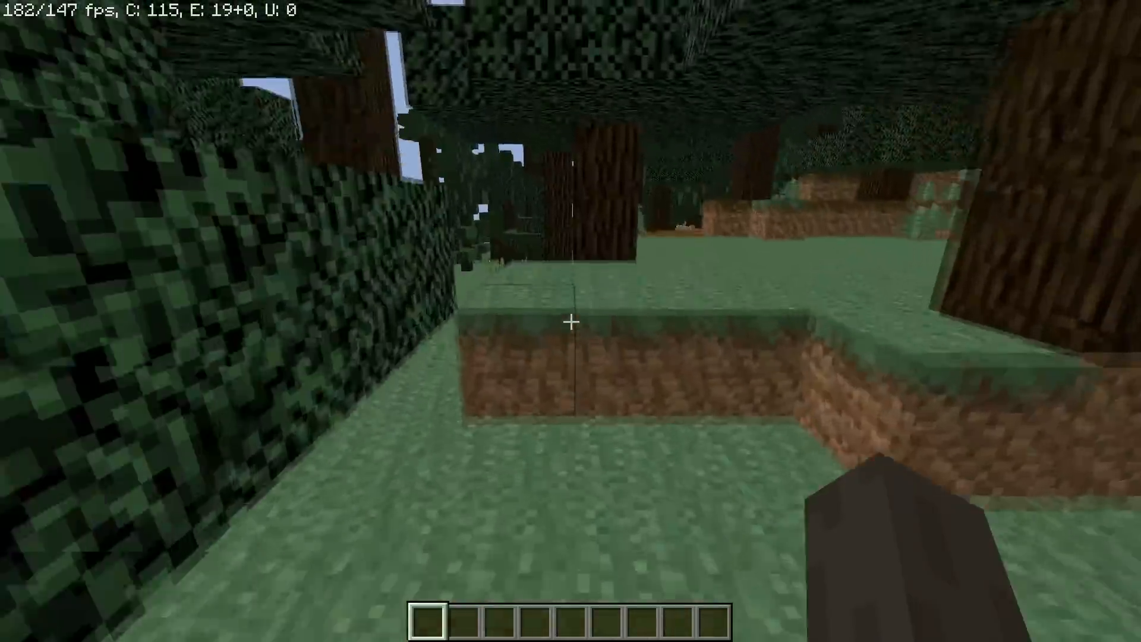
mouse_move(571, 321)
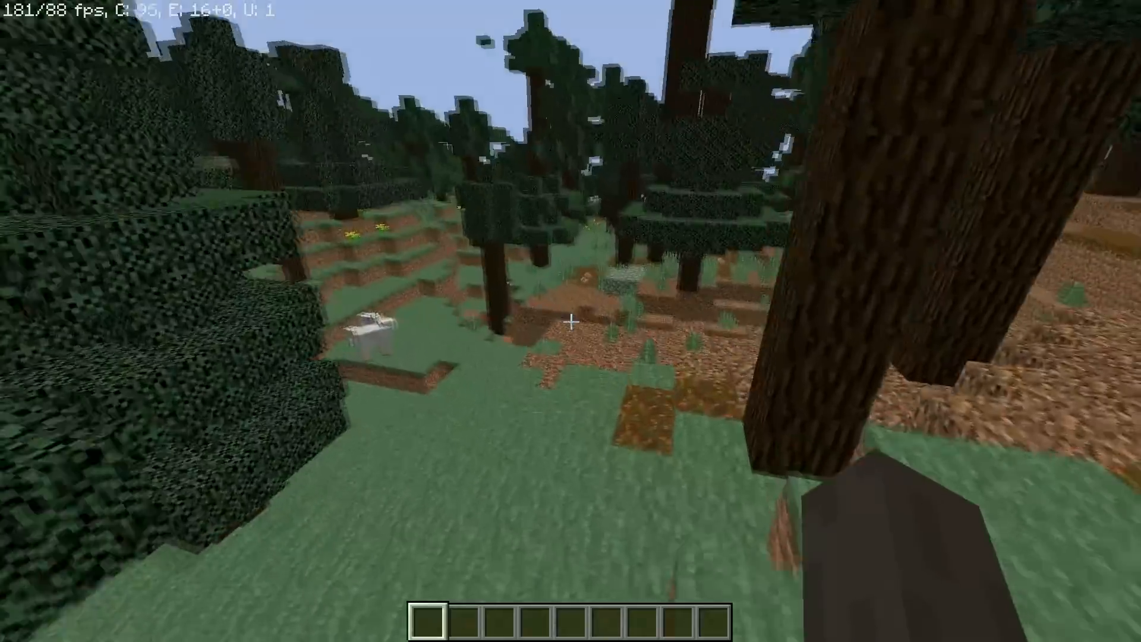
mouse_move(571, 321)
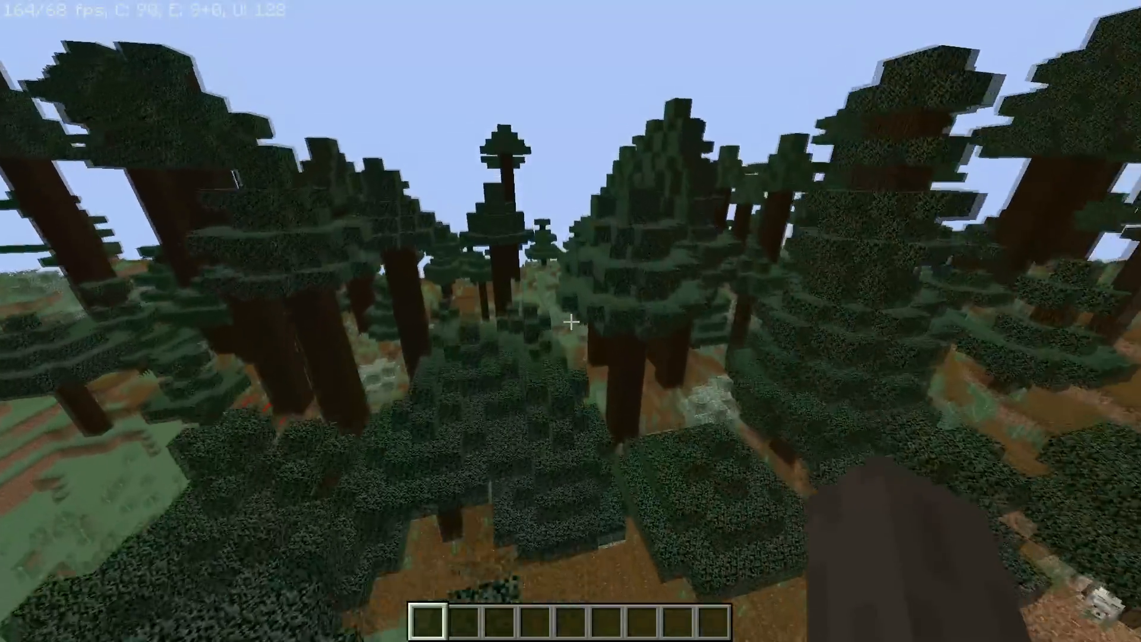
mouse_move(571, 321)
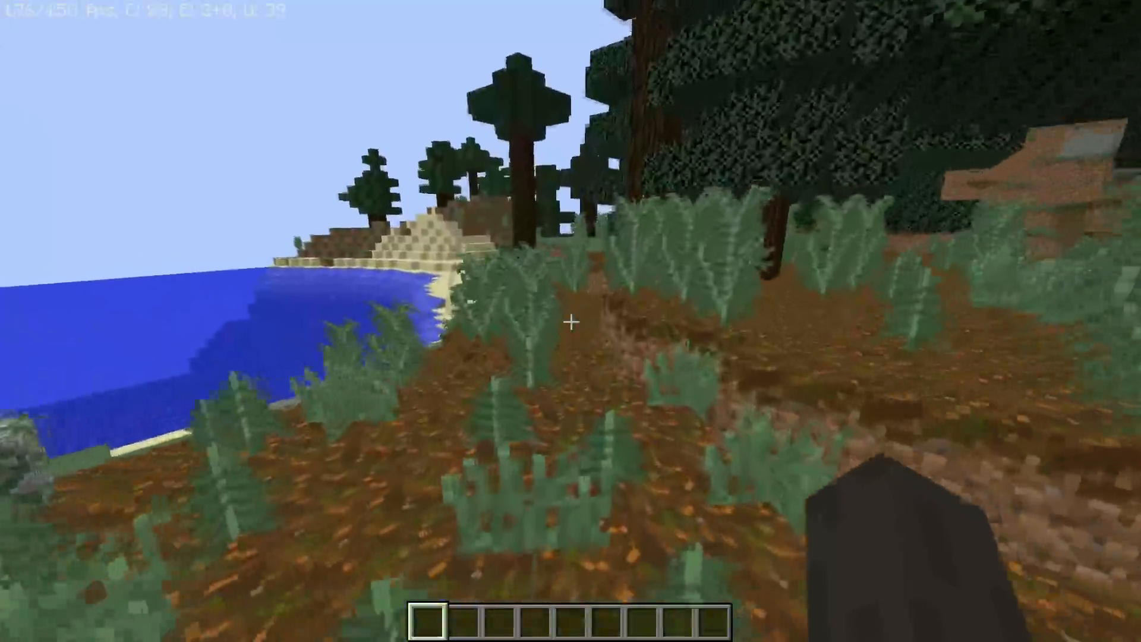
mouse_move(570, 319)
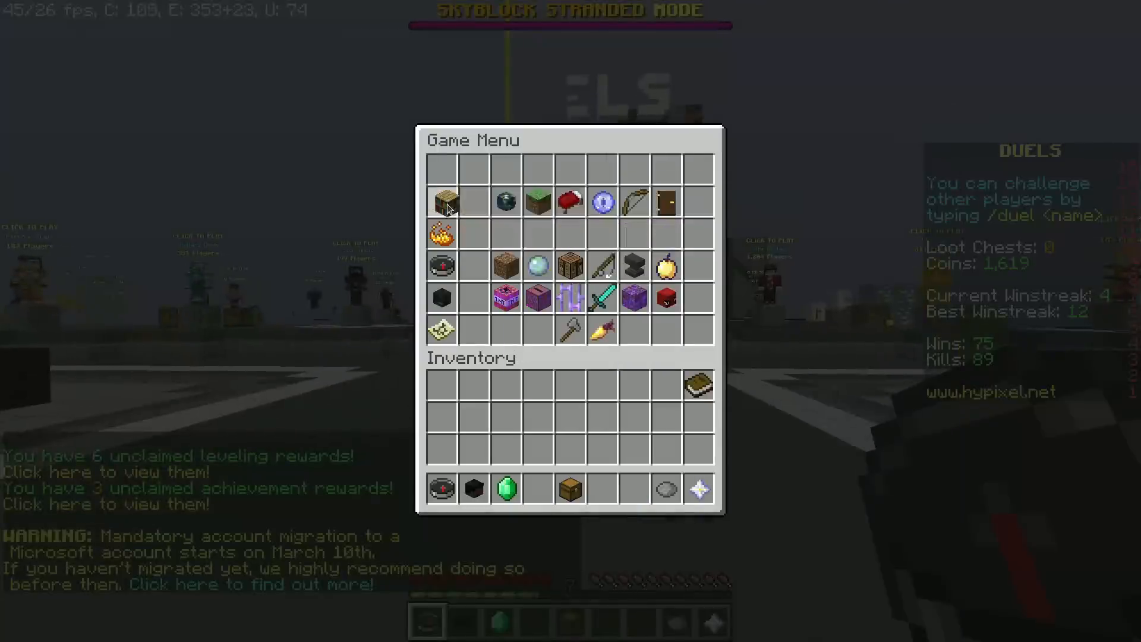
- Close the Game Menu and walk around the Hypixel main lobby
key(Escape)
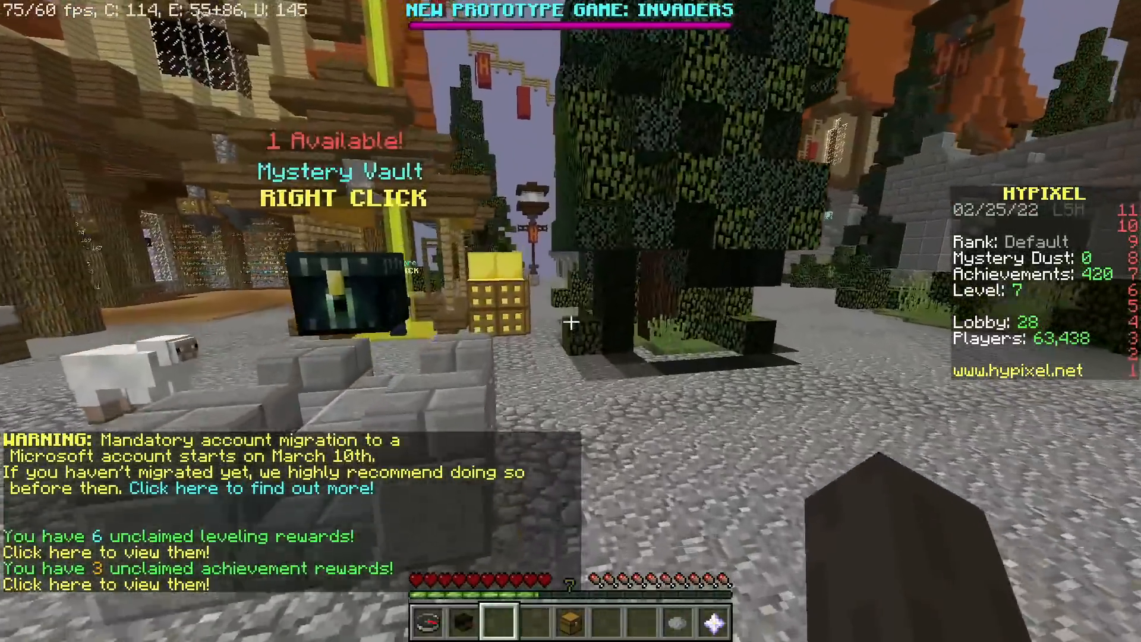
mouse_move(571, 321)
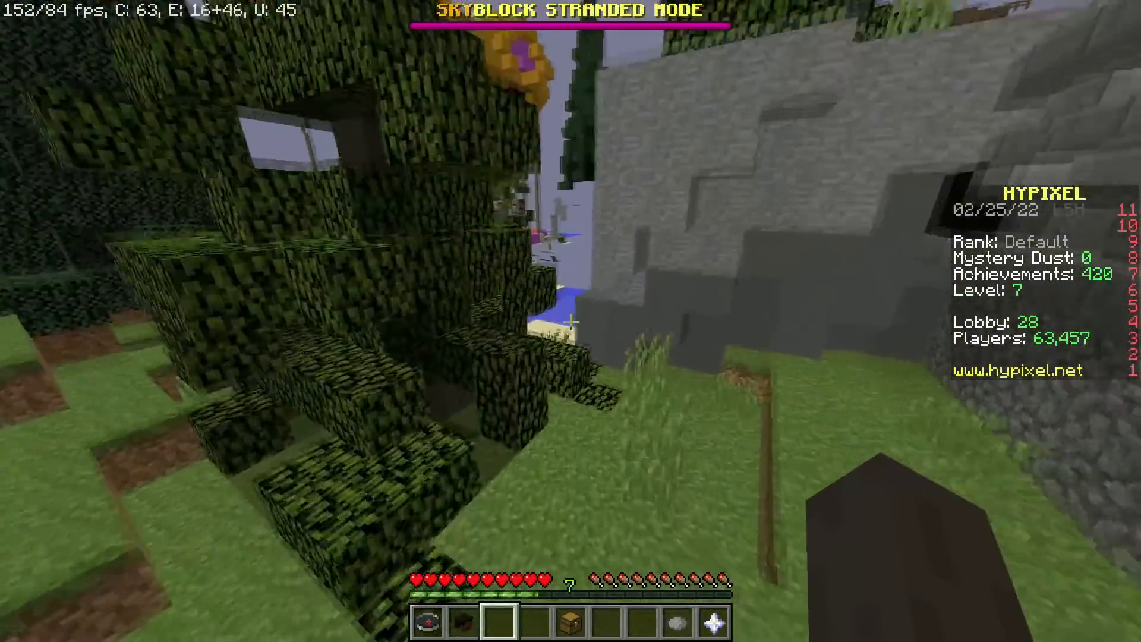
mouse_move(570, 321)
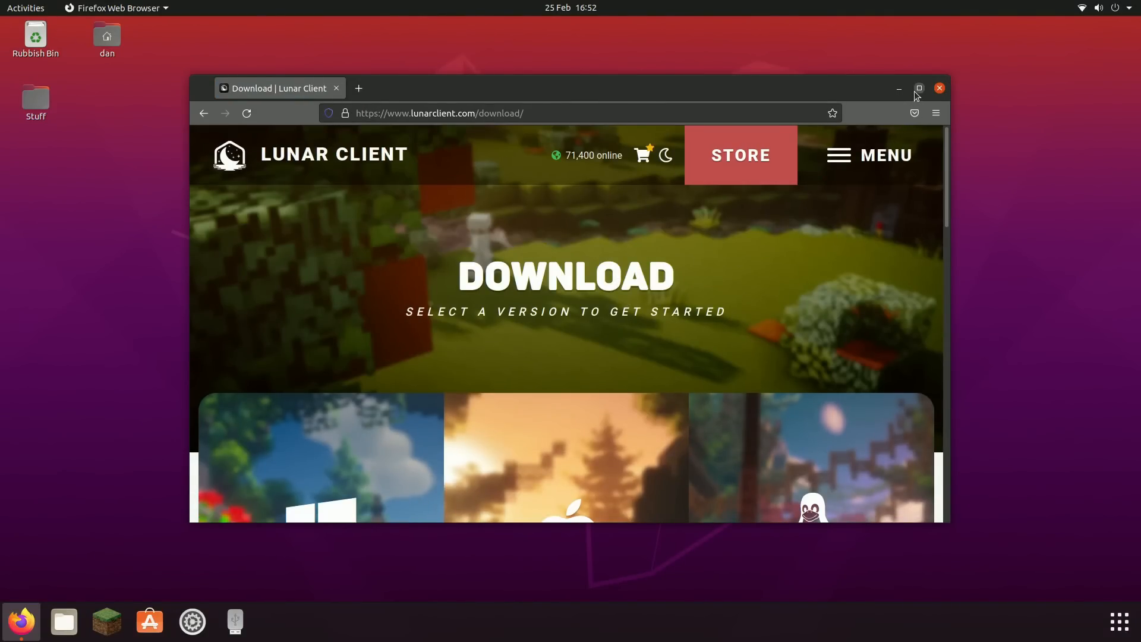
- Maximize Firefox and save the Linux Lunar Client 2.9.4 AppImage
click(918, 88)
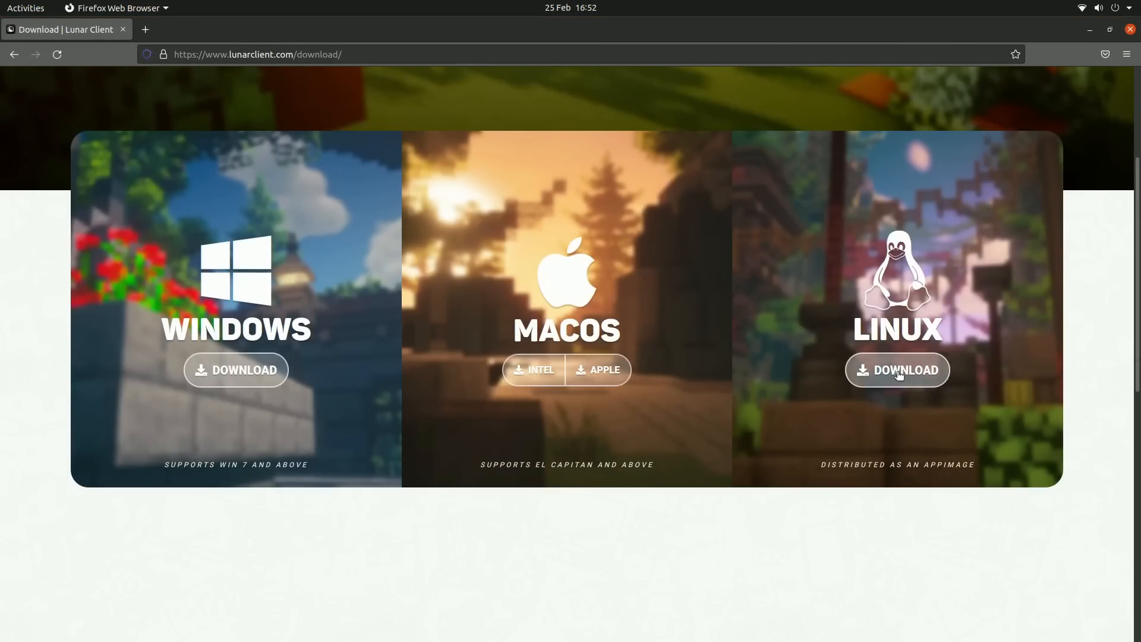
click(897, 369)
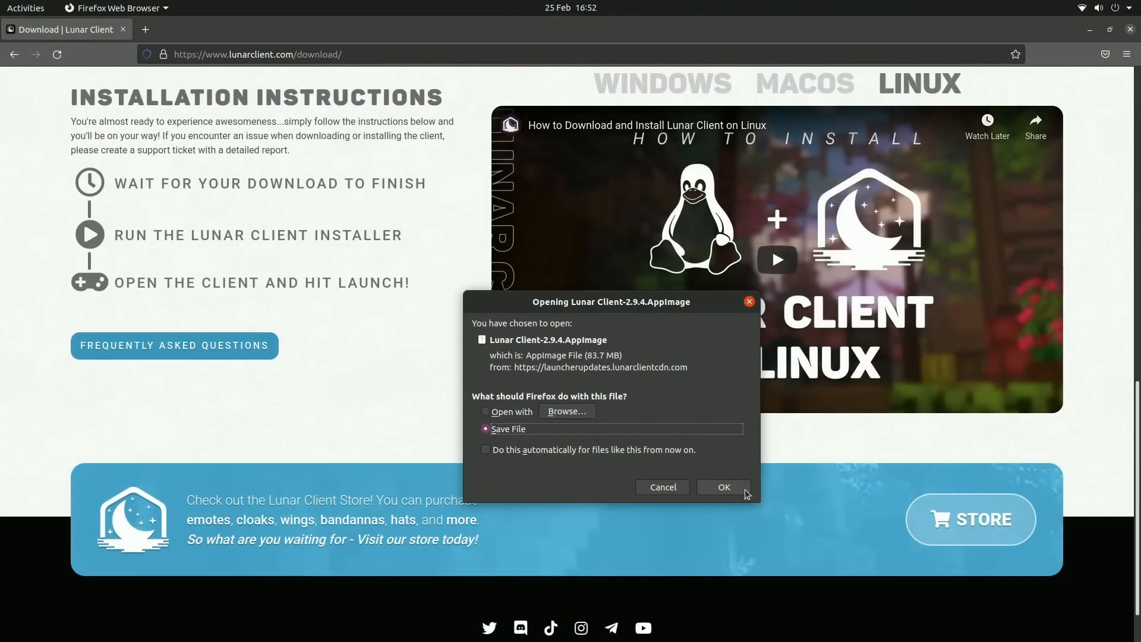
click(722, 487)
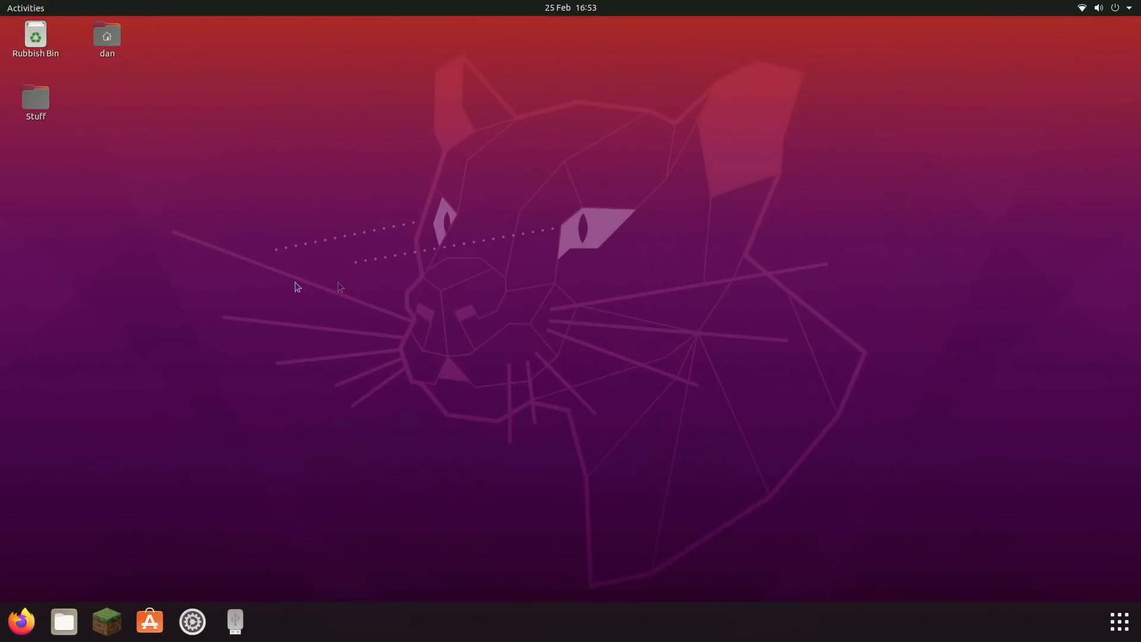
- Enable 'Allow executing file as program' on the Downloads Lunar Client AppImage and run it
click(63, 622)
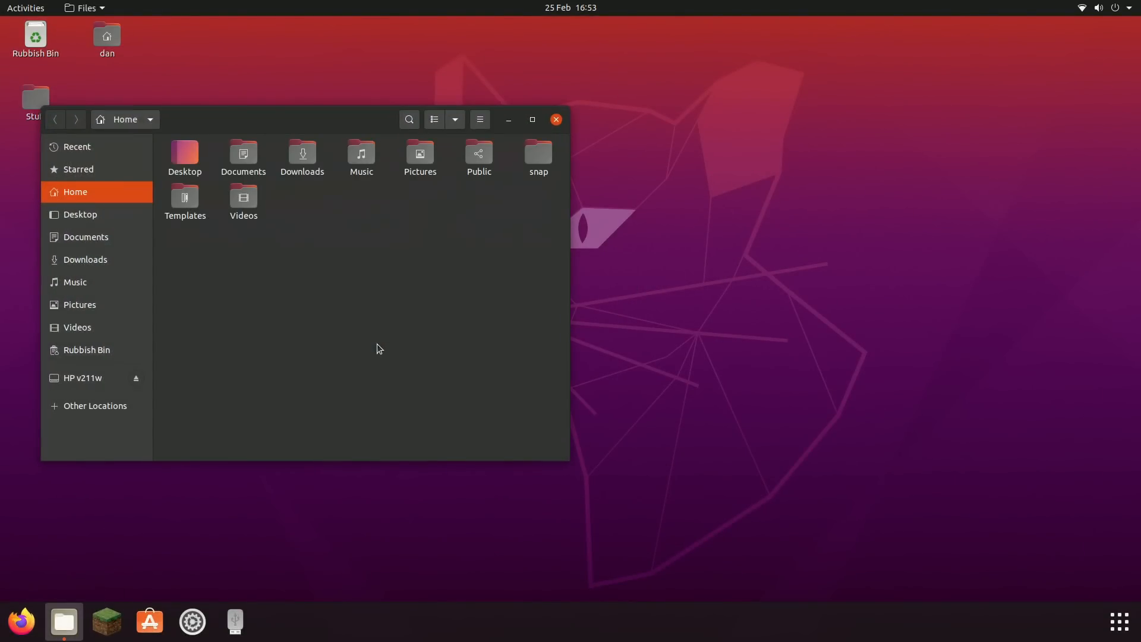
click(85, 259)
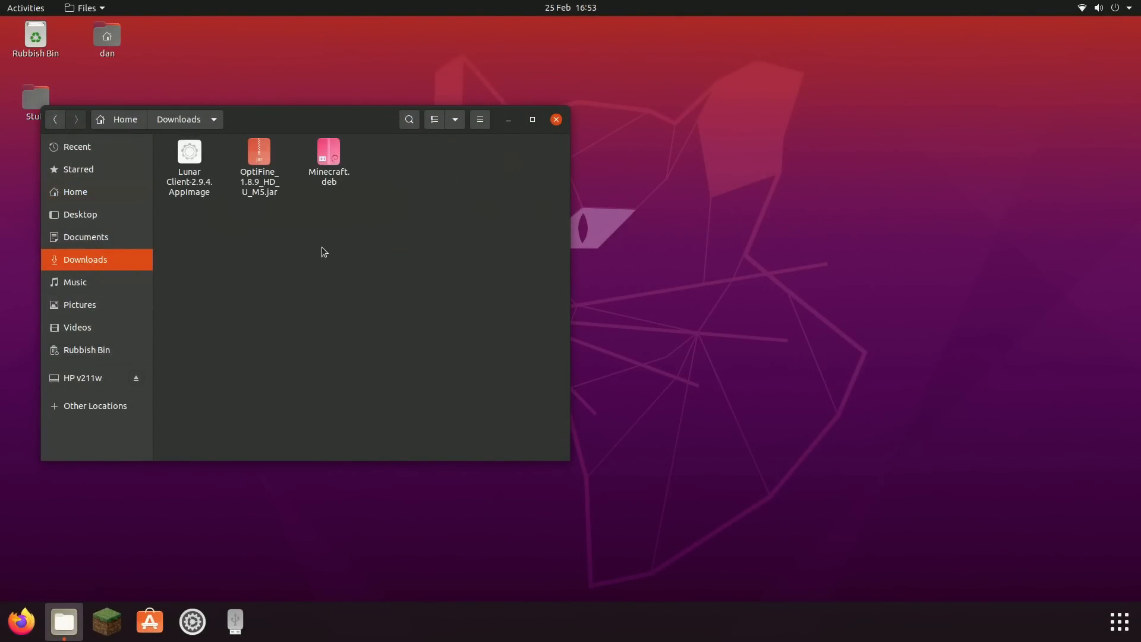
right_click(189, 156)
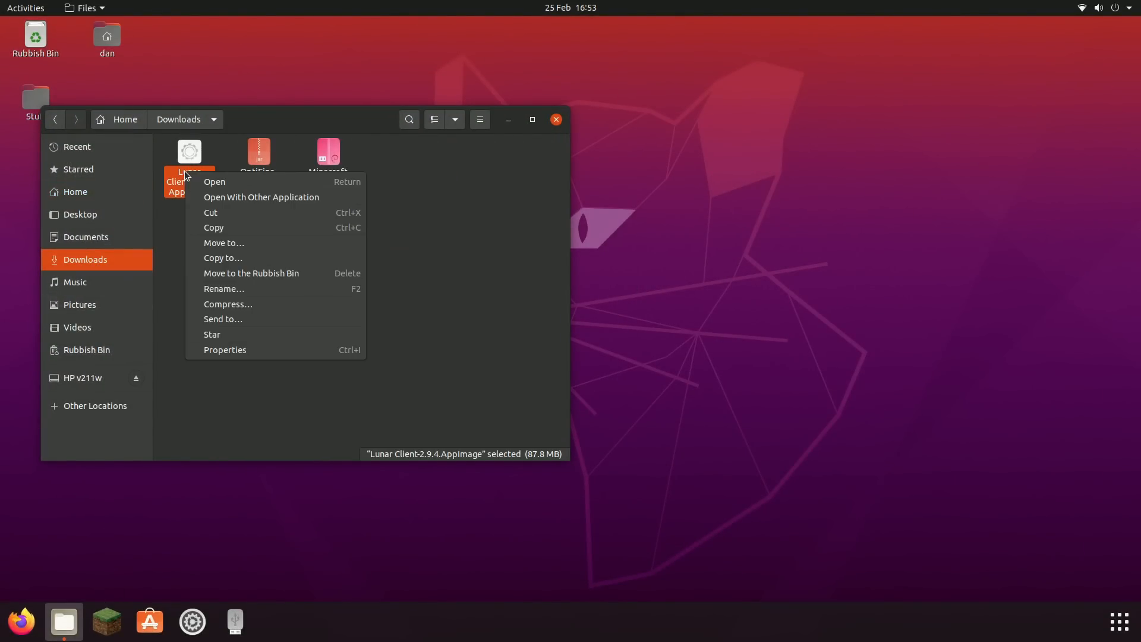
click(224, 349)
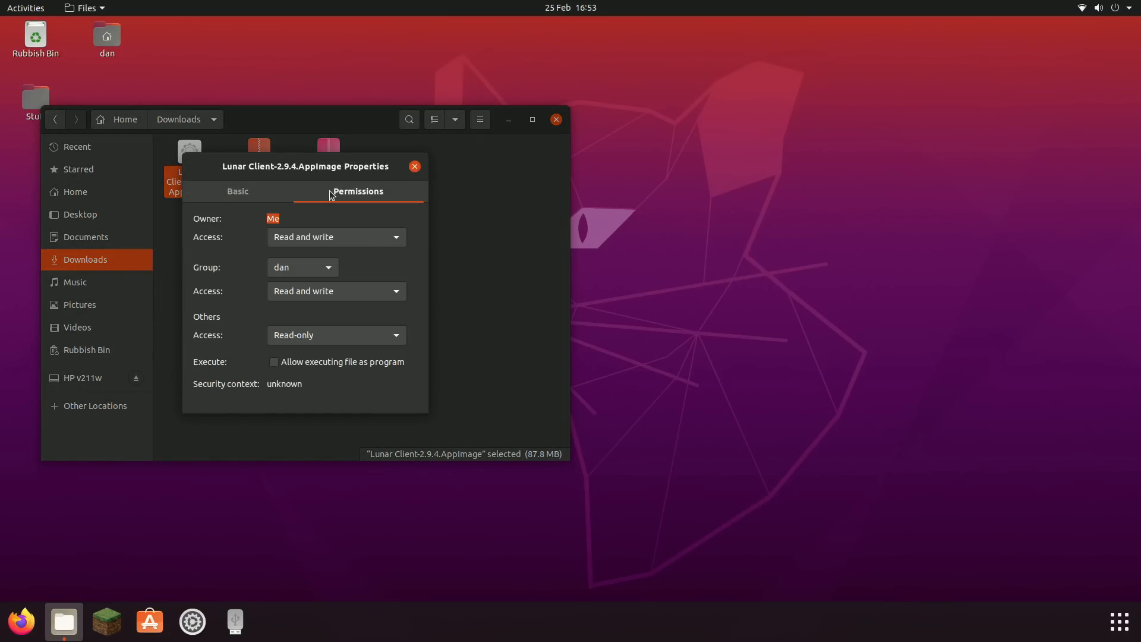
click(274, 362)
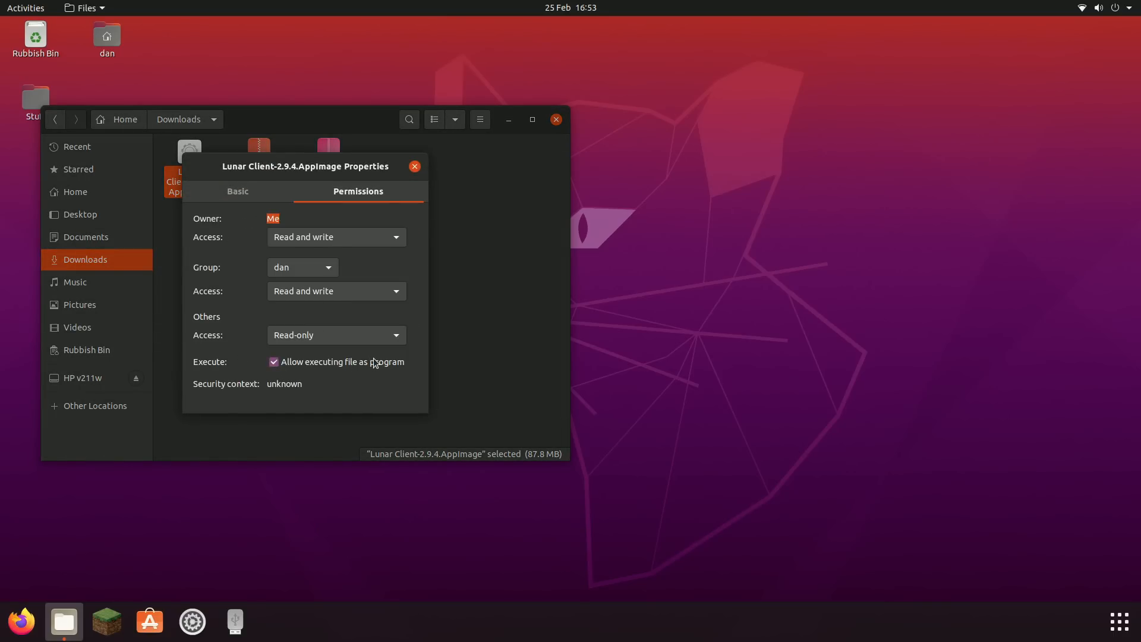
click(415, 166)
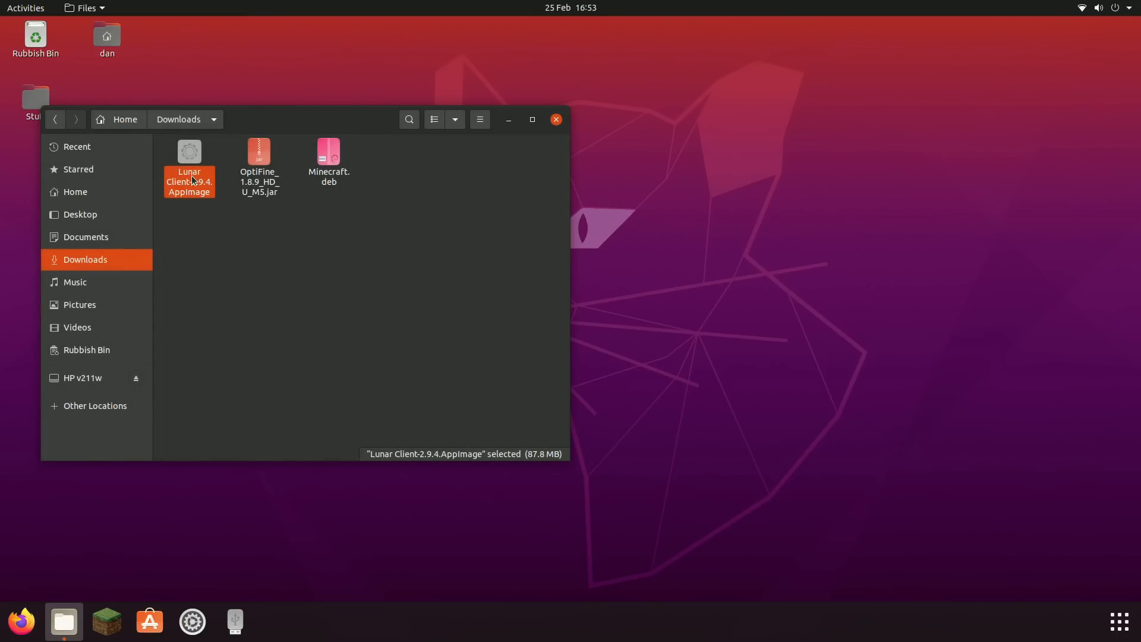
double_click(189, 181)
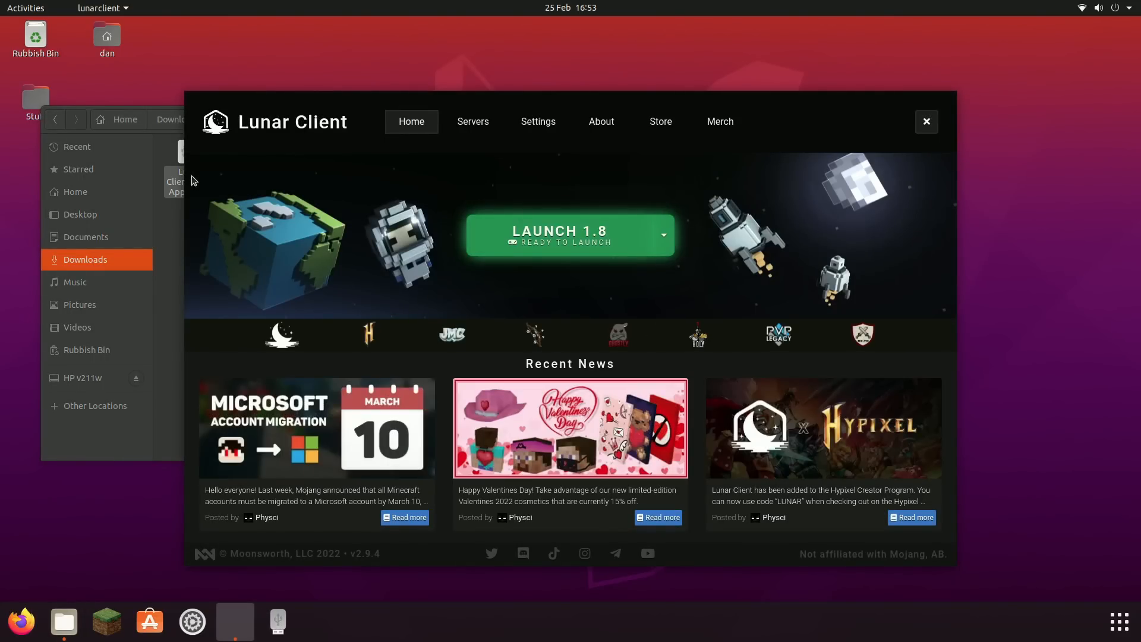
- Launch Minecraft 1.8 from Lunar Client and load a singleplayer world
click(559, 235)
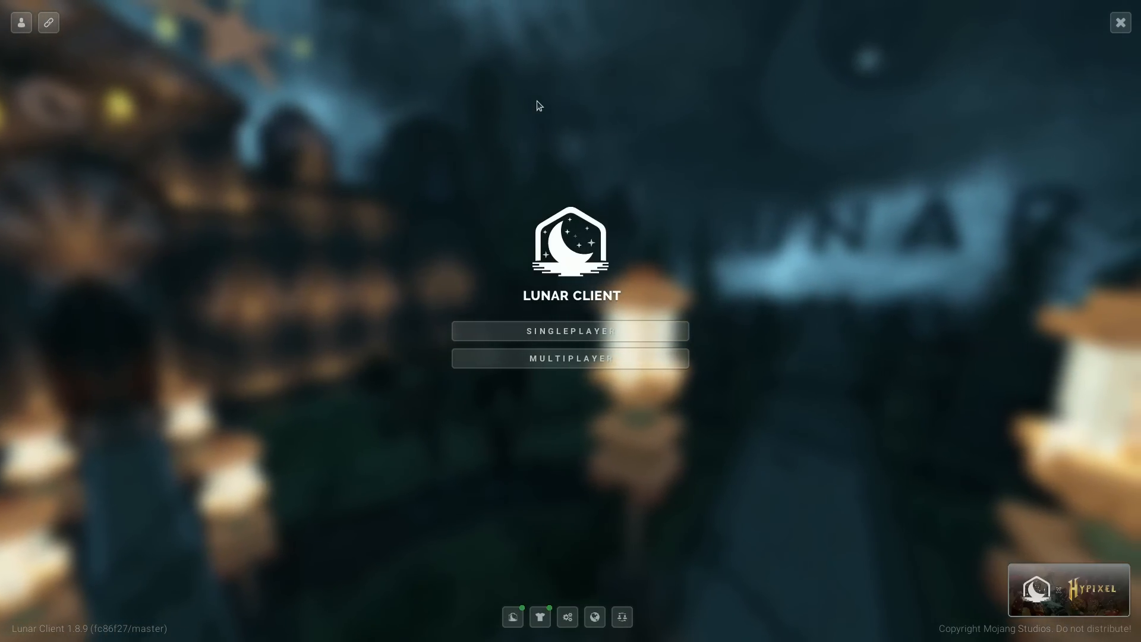
click(570, 331)
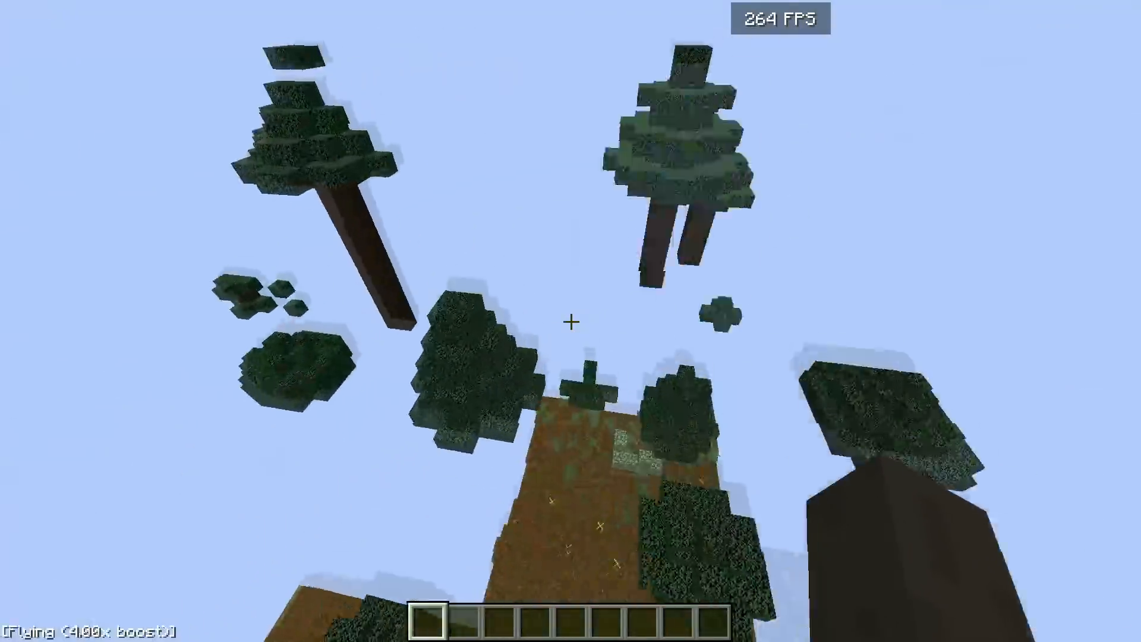
mouse_move(571, 321)
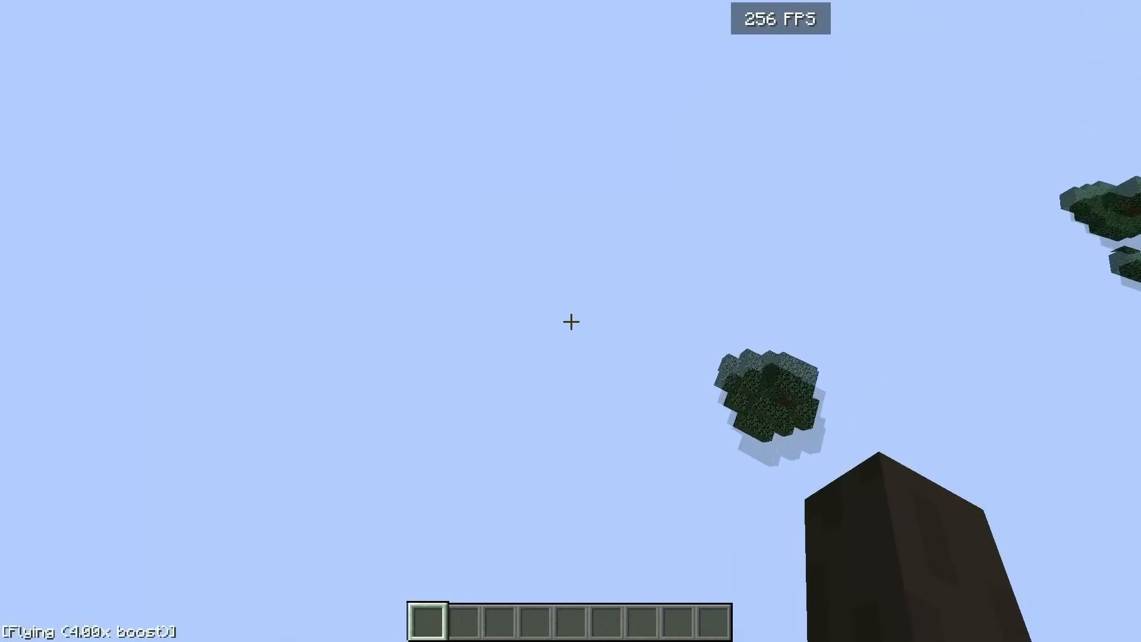
mouse_move(570, 321)
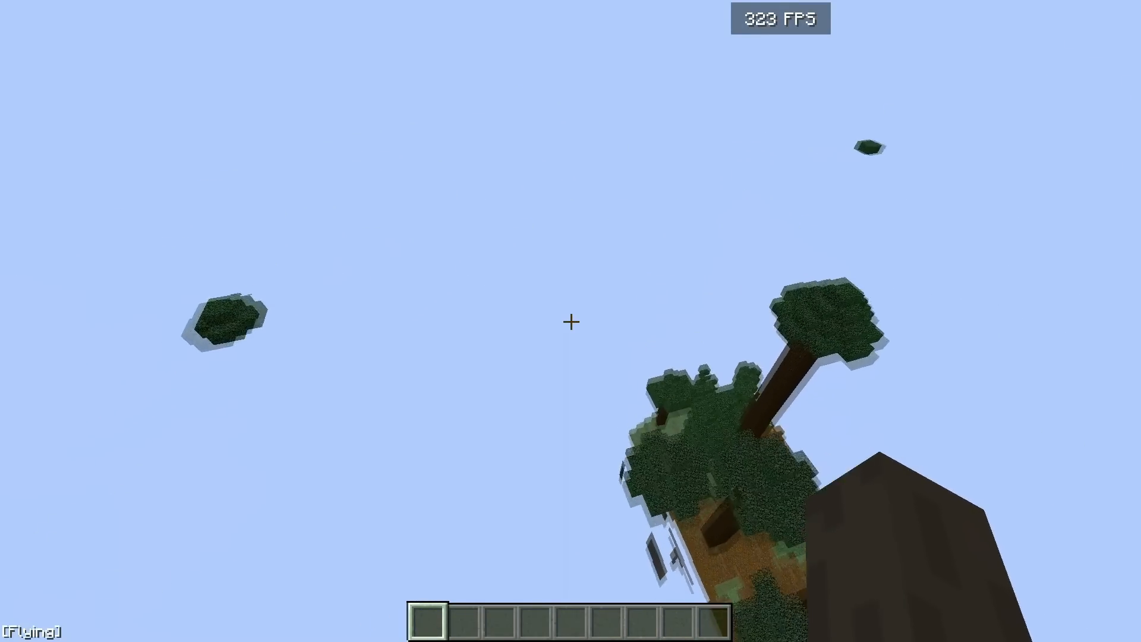
mouse_move(571, 321)
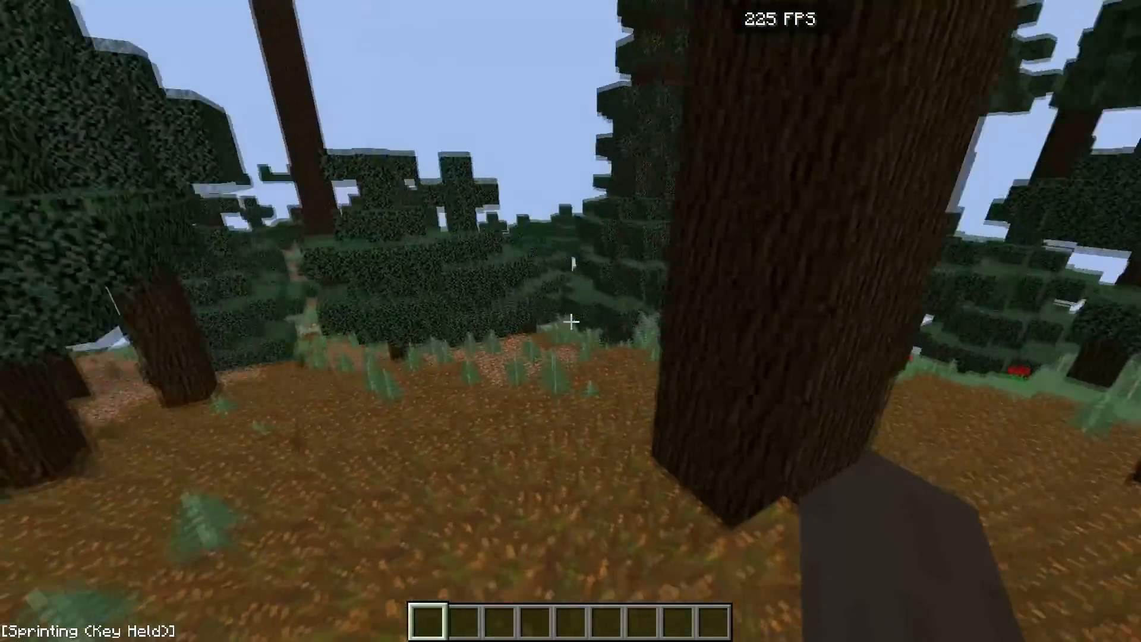
mouse_move(570, 321)
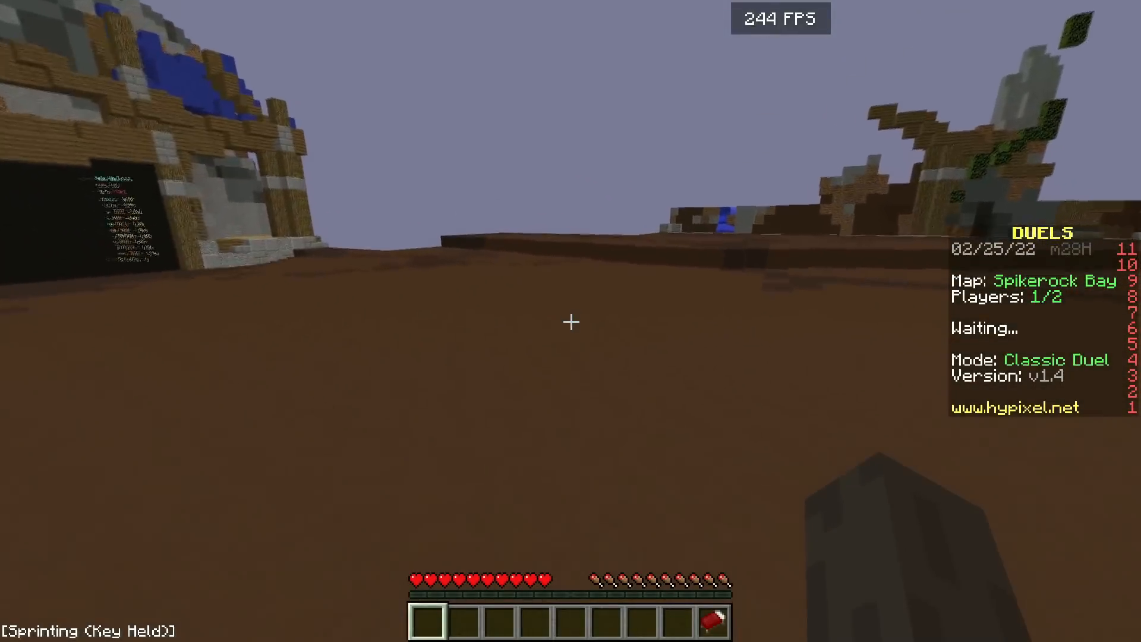
mouse_move(570, 321)
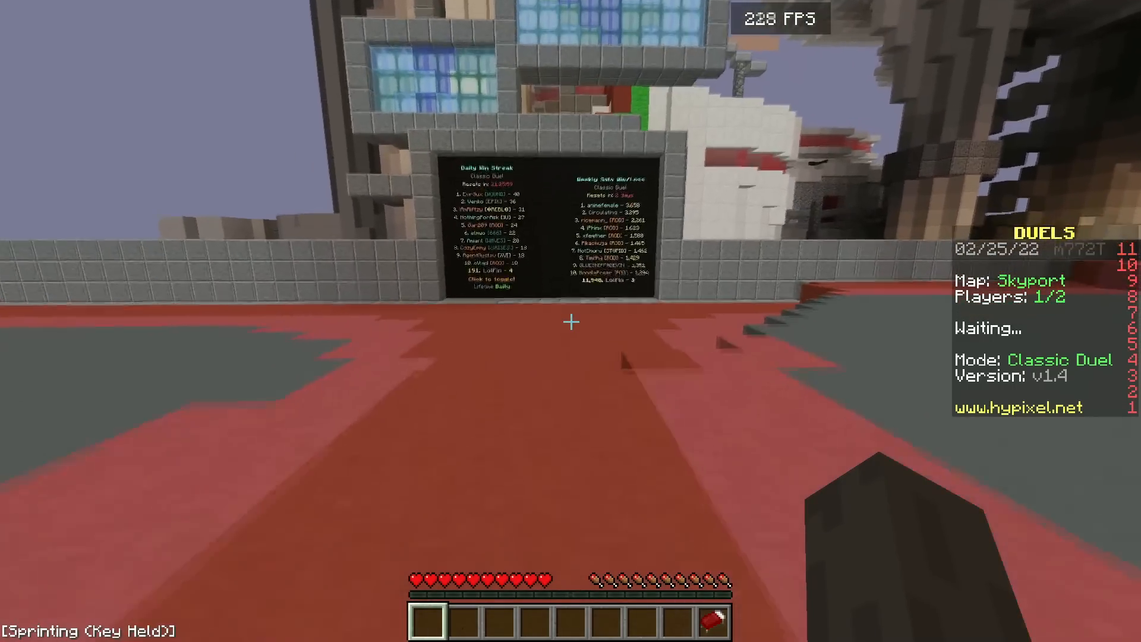
mouse_move(571, 321)
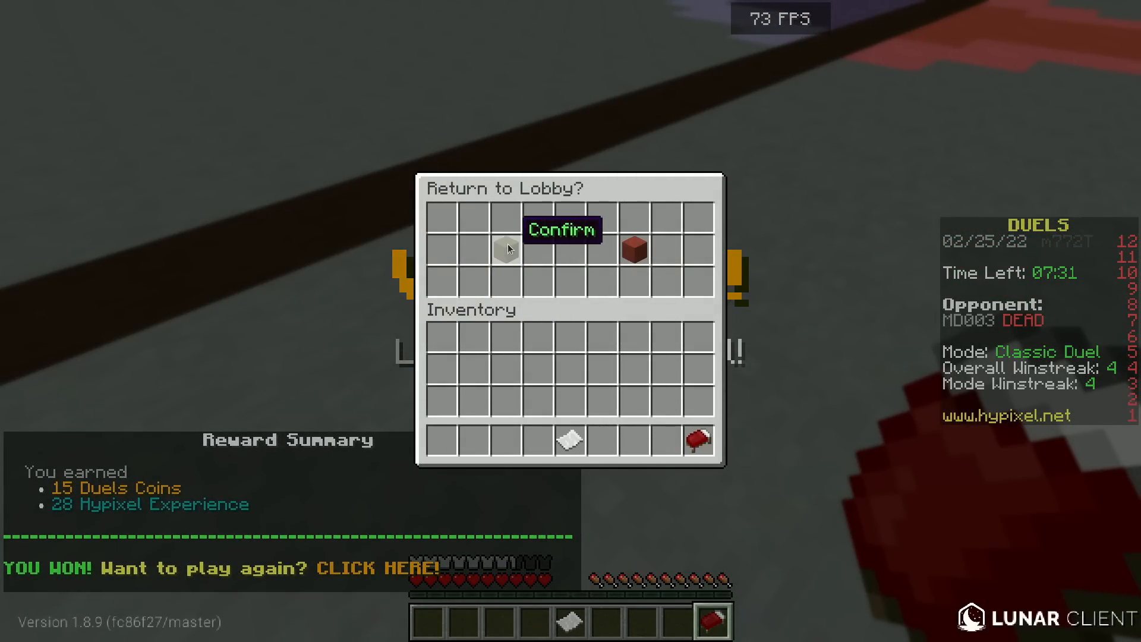
- Confirm returning to the Hypixel lobby after winning the Classic Duel
click(562, 230)
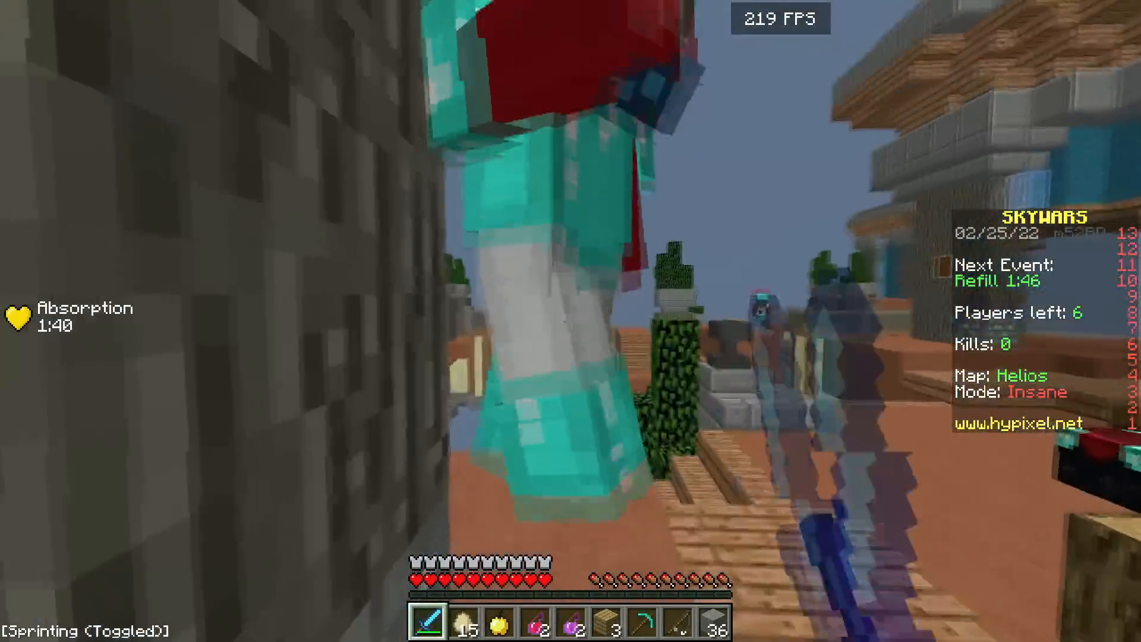
mouse_move(571, 321)
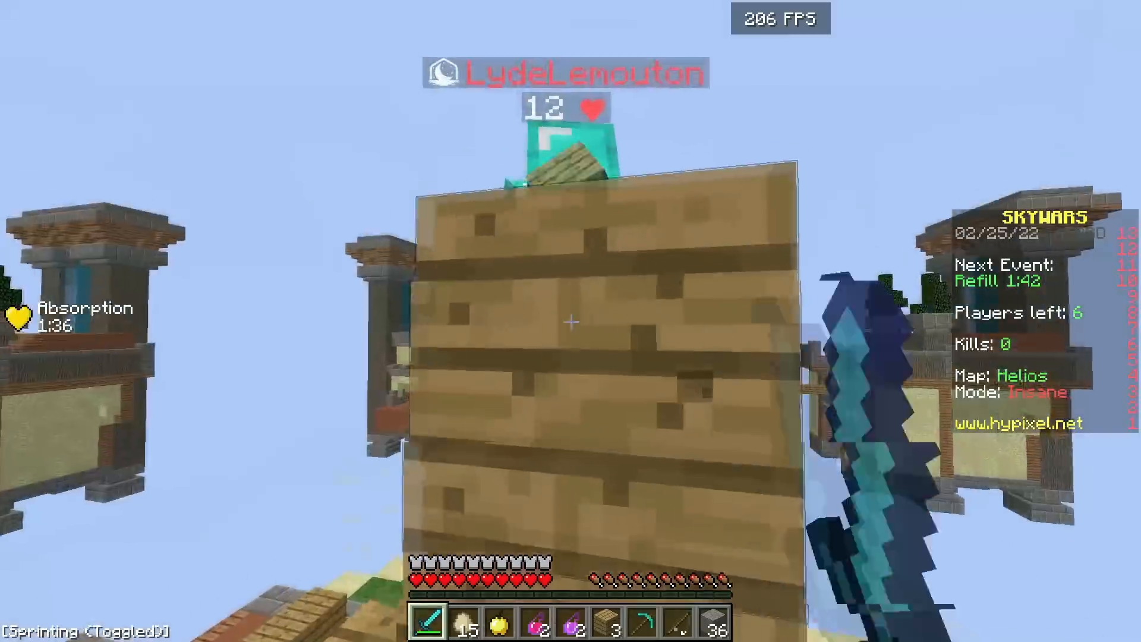
mouse_move(570, 321)
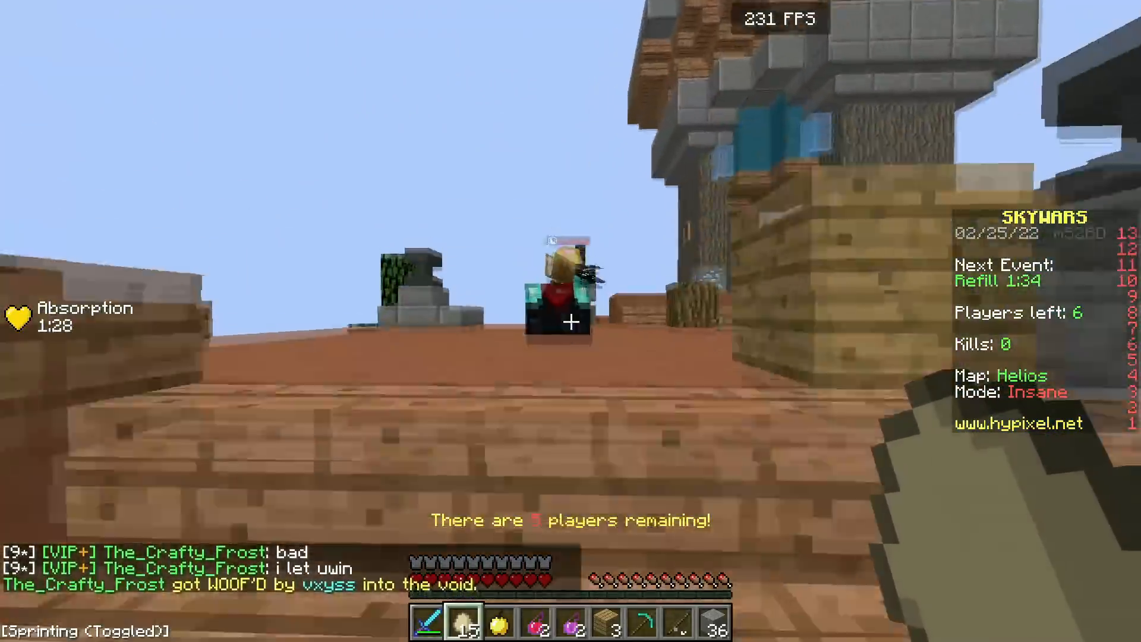
mouse_move(571, 321)
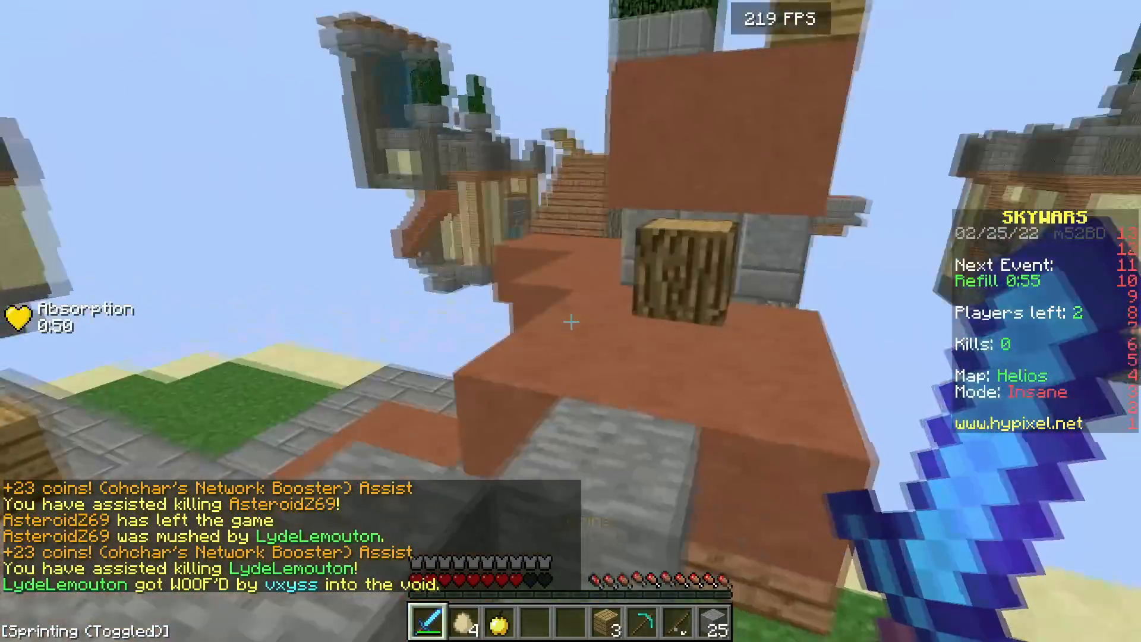
mouse_move(570, 321)
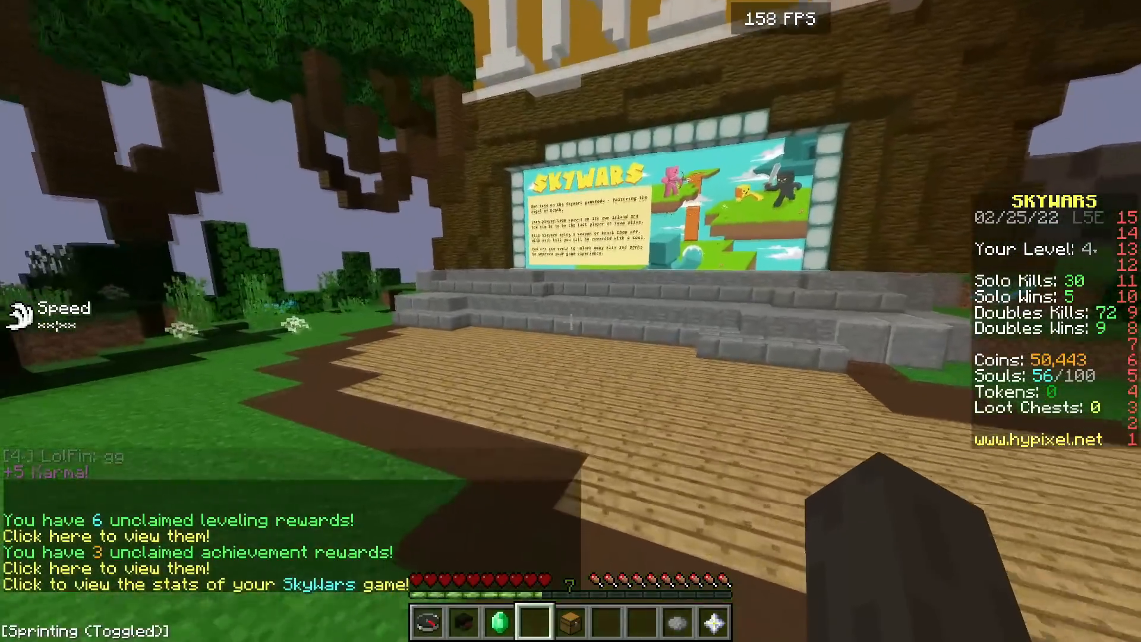
mouse_move(571, 321)
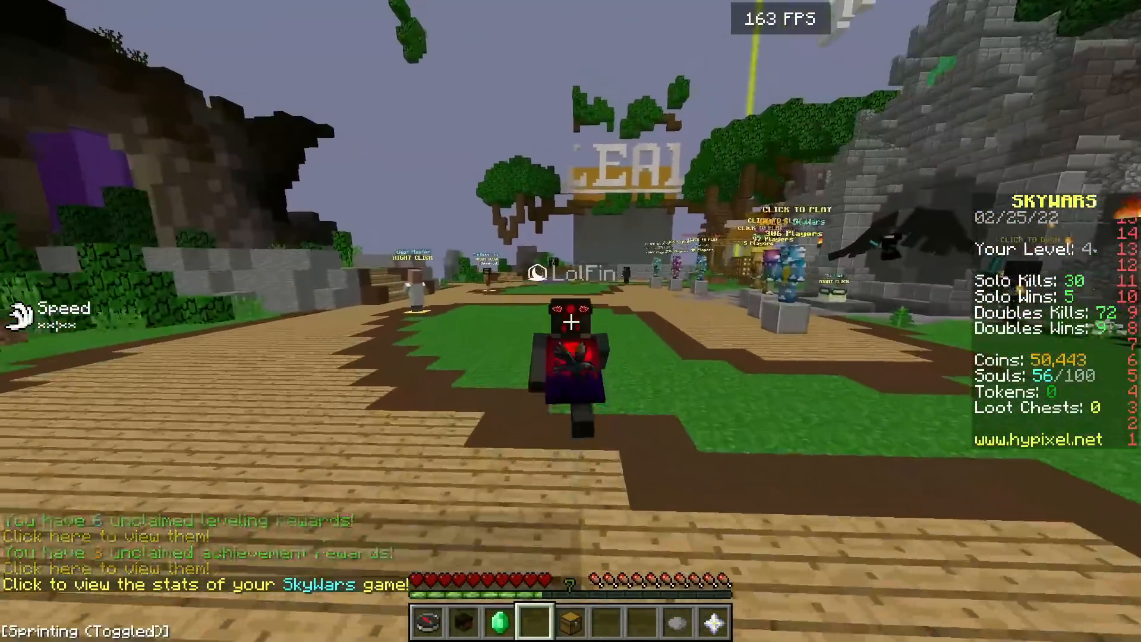
mouse_move(570, 321)
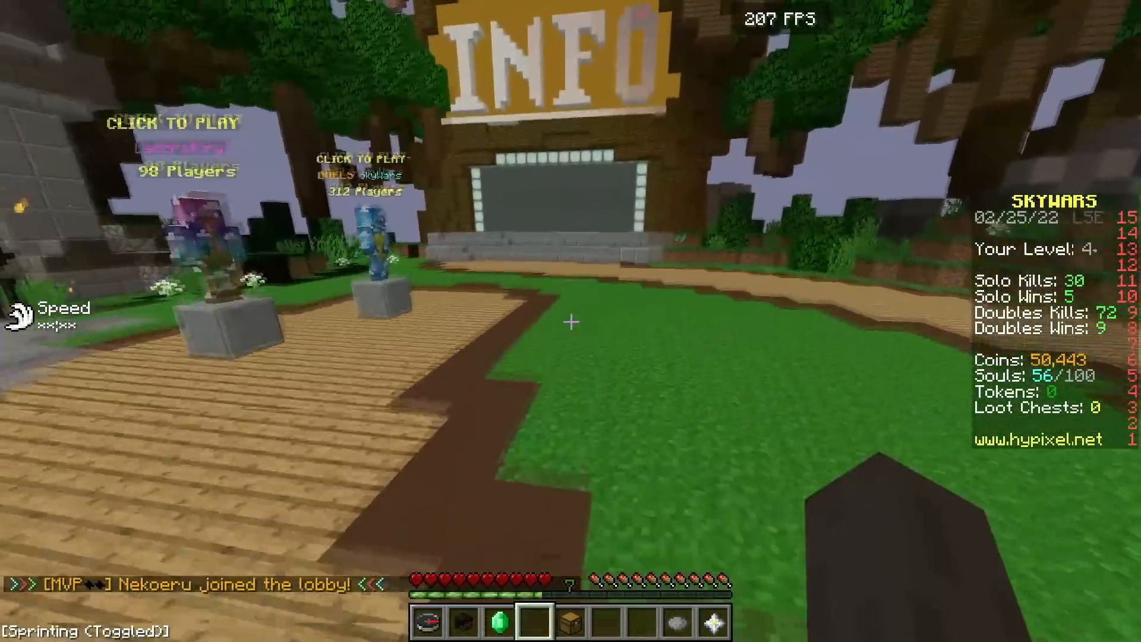
mouse_move(570, 321)
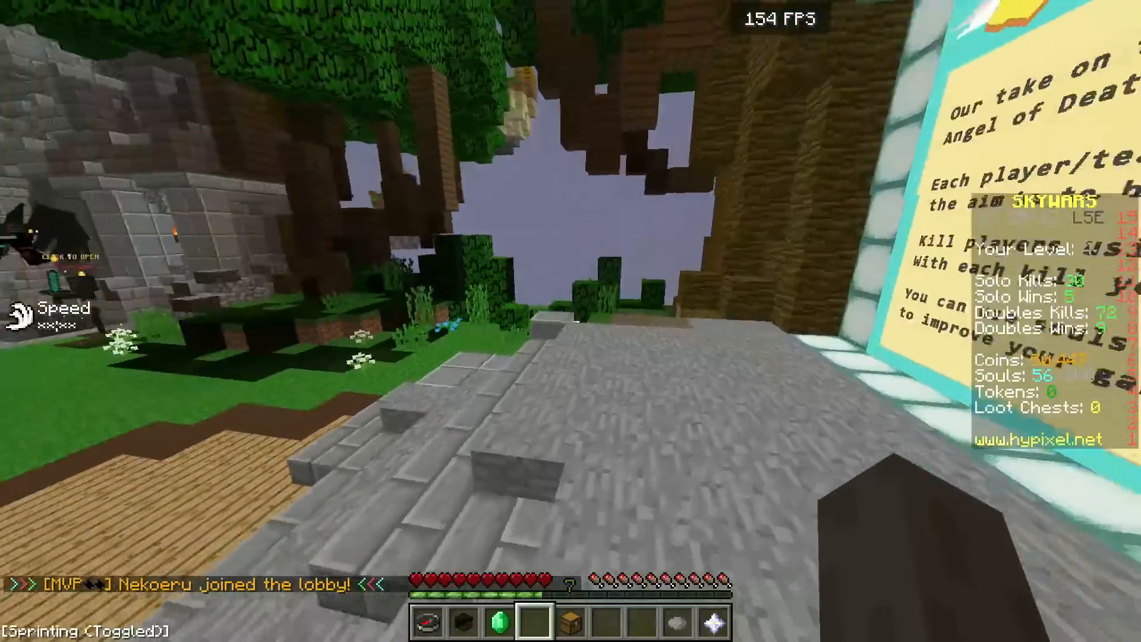
mouse_move(571, 320)
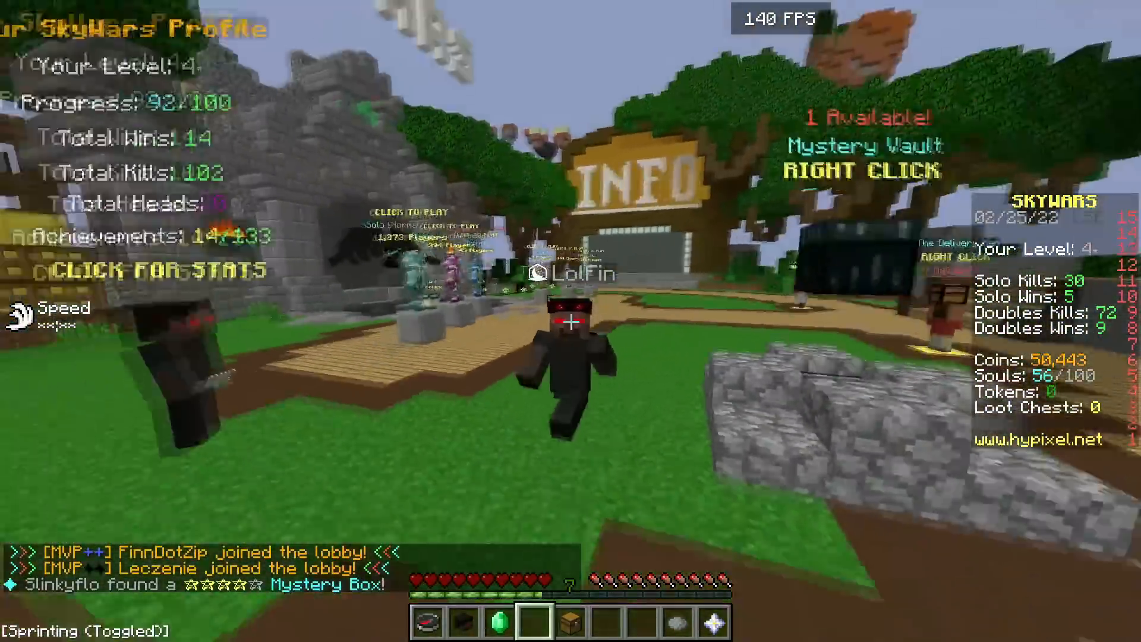
mouse_move(571, 321)
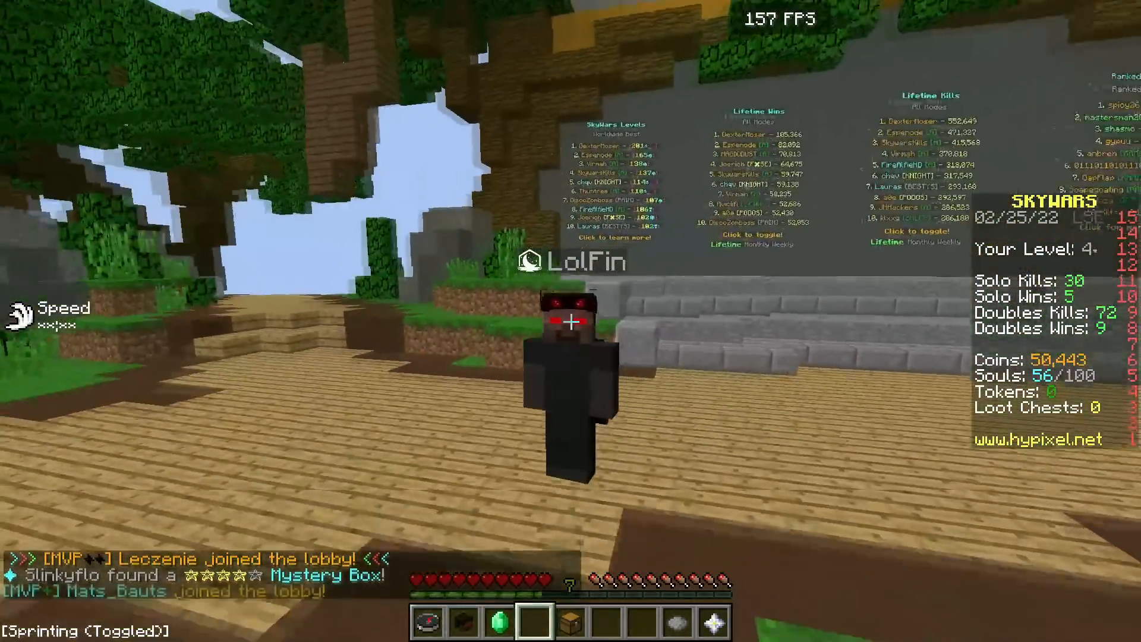